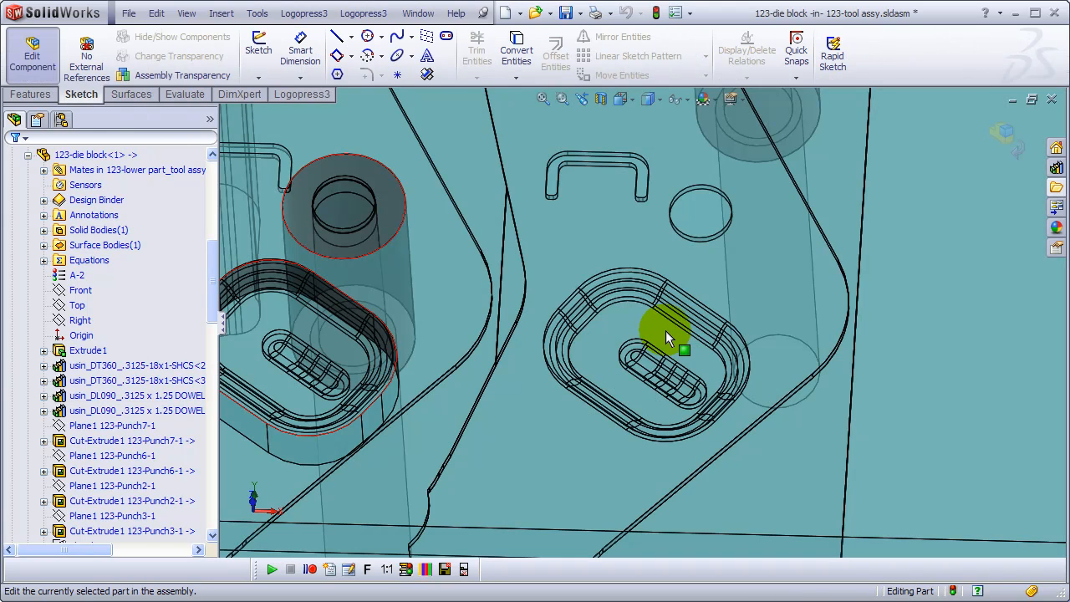
Start a die block sketch and pick the pocket's tangent outer contour for an offset.
left_click(258, 50)
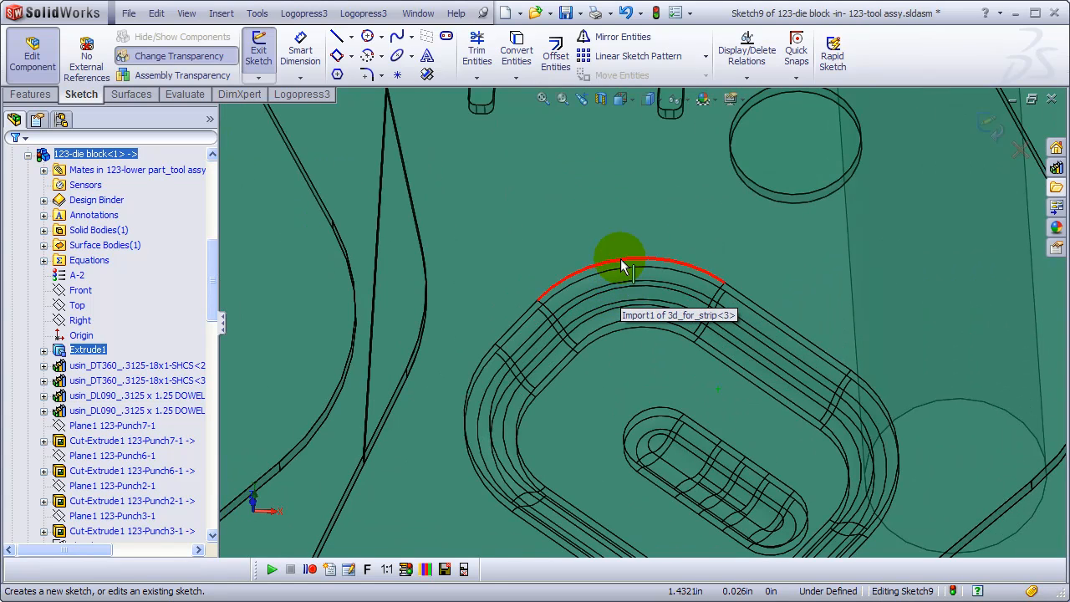
right_click(623, 266)
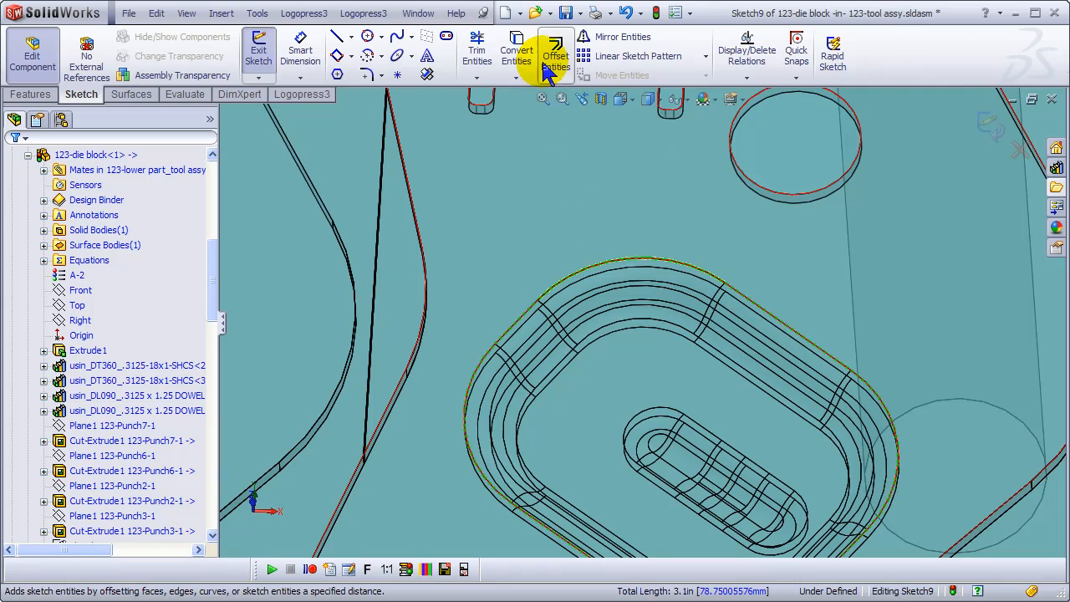
left_click(555, 50)
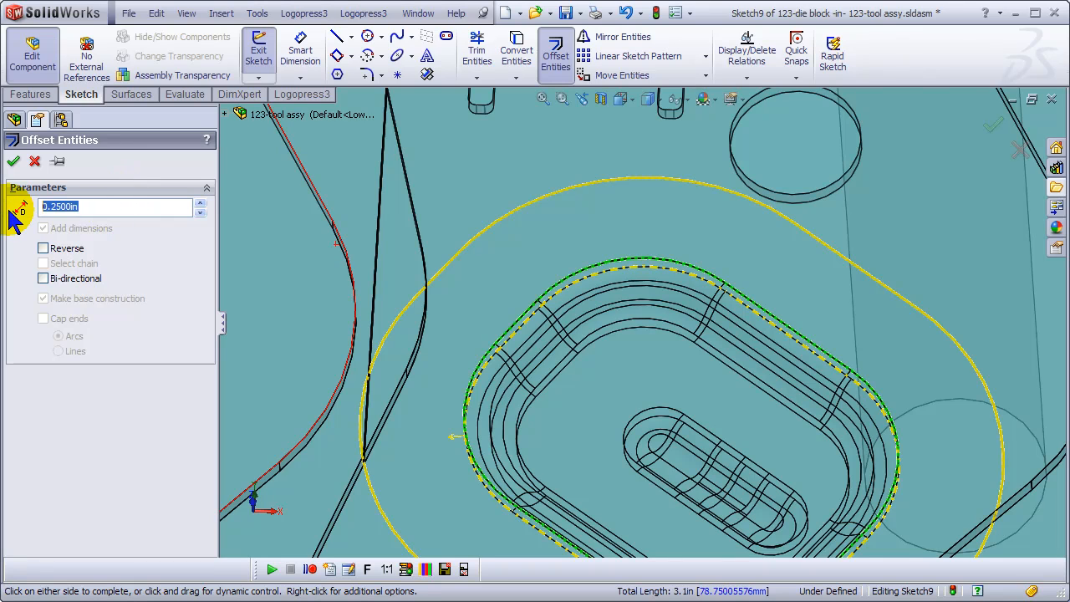
Offset the pocket contour by 0.18 in and delete the offset loop's corner arcs.
type(".18")
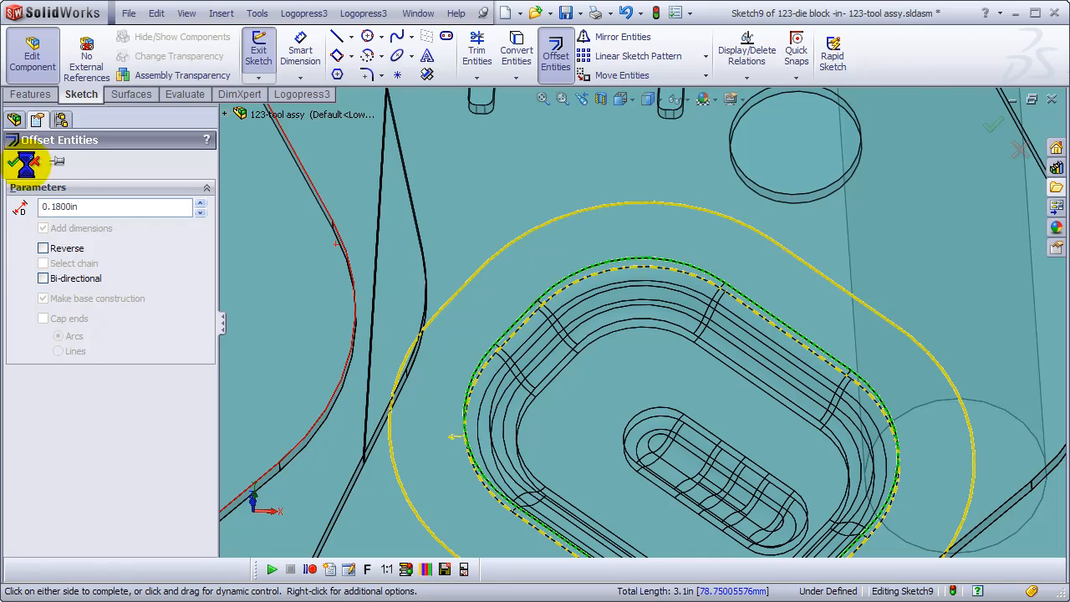
left_click(25, 162)
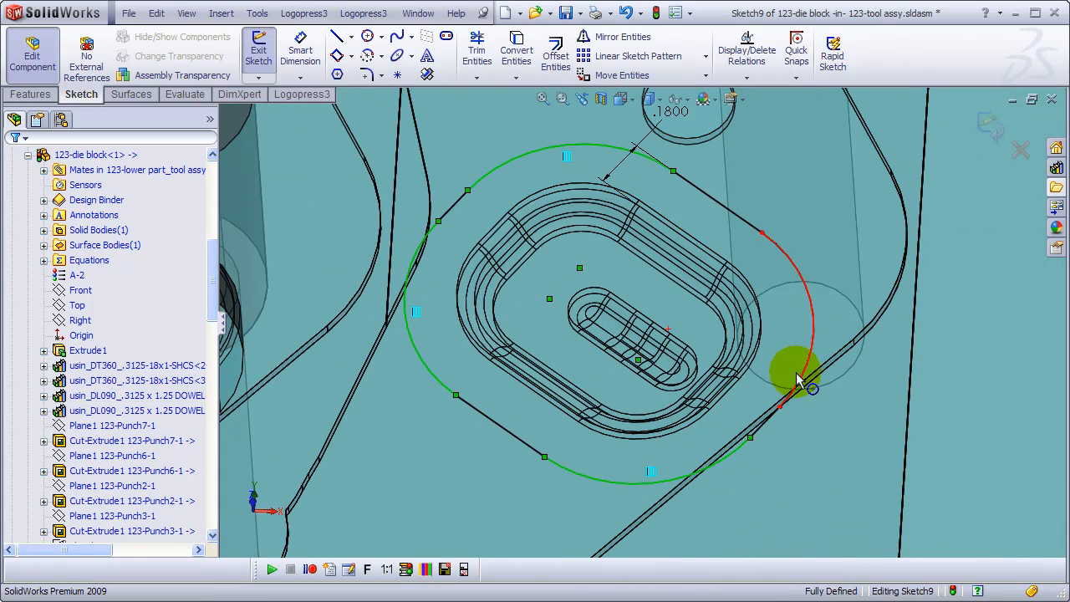
left_click(799, 376)
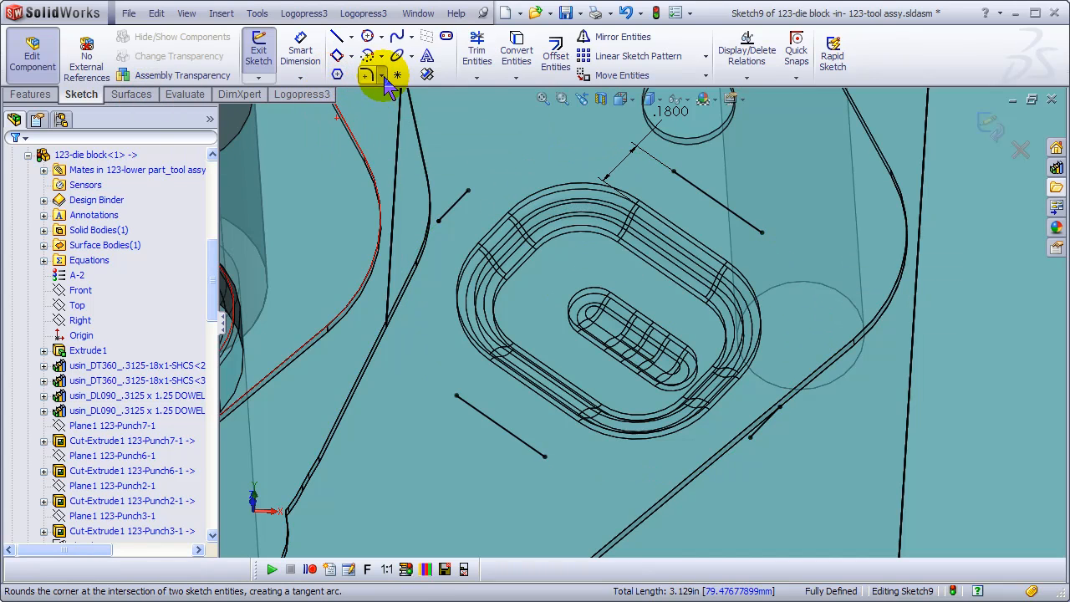
Chamfer each pair of adjacent sketch lines with equal 0.125 in distances.
left_click(366, 75)
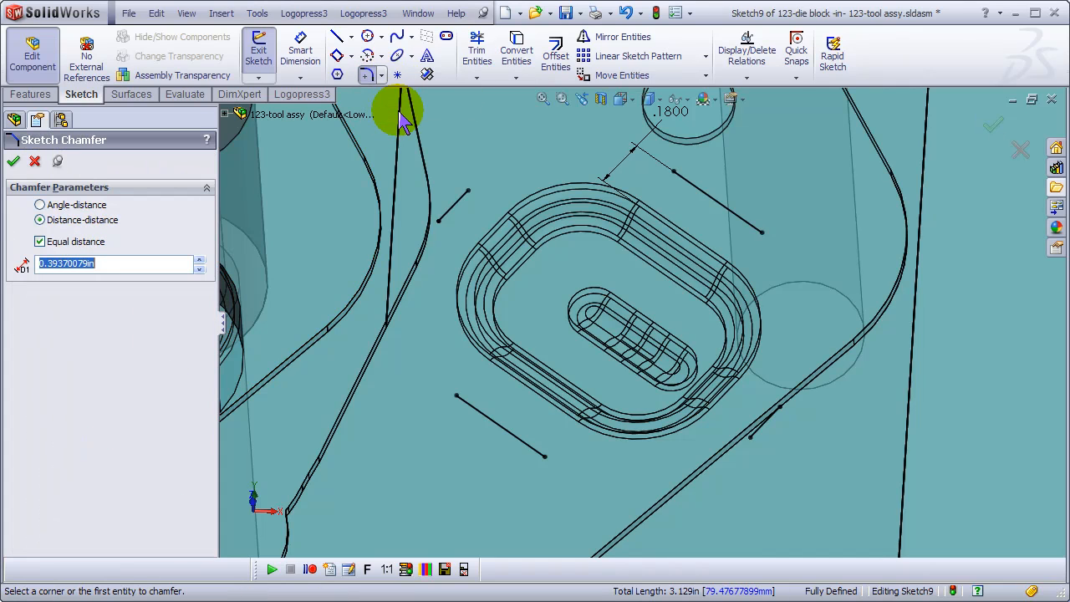
type(".1250in")
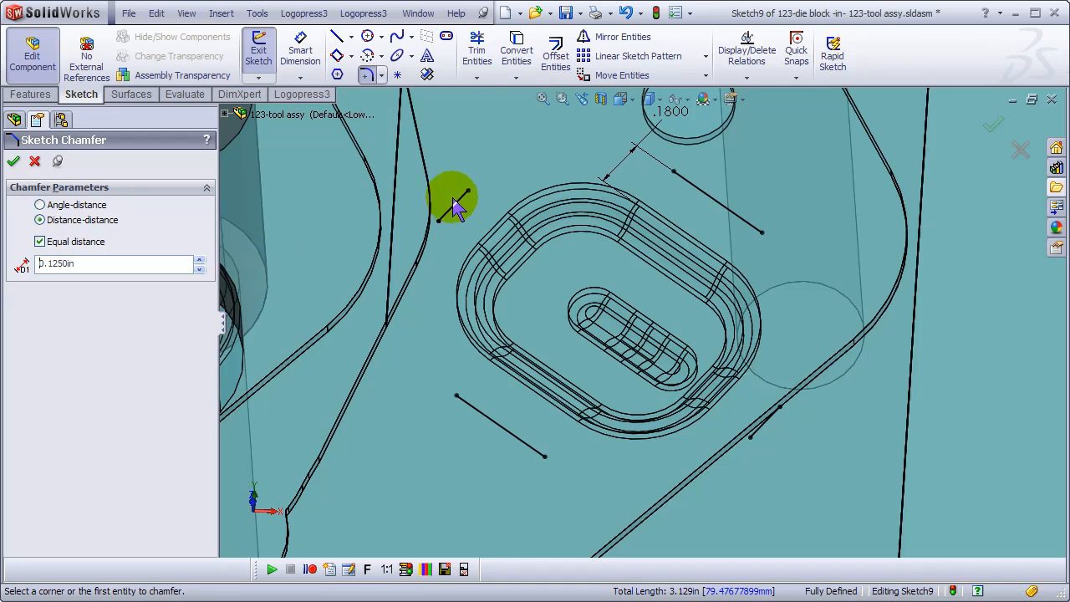
left_click(456, 205)
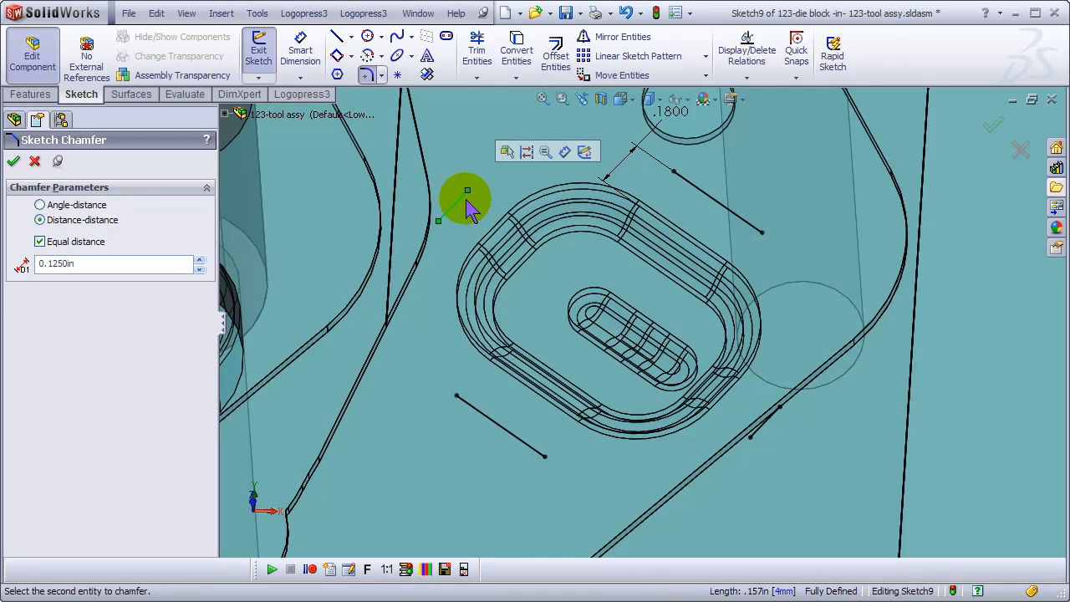
left_click(467, 191)
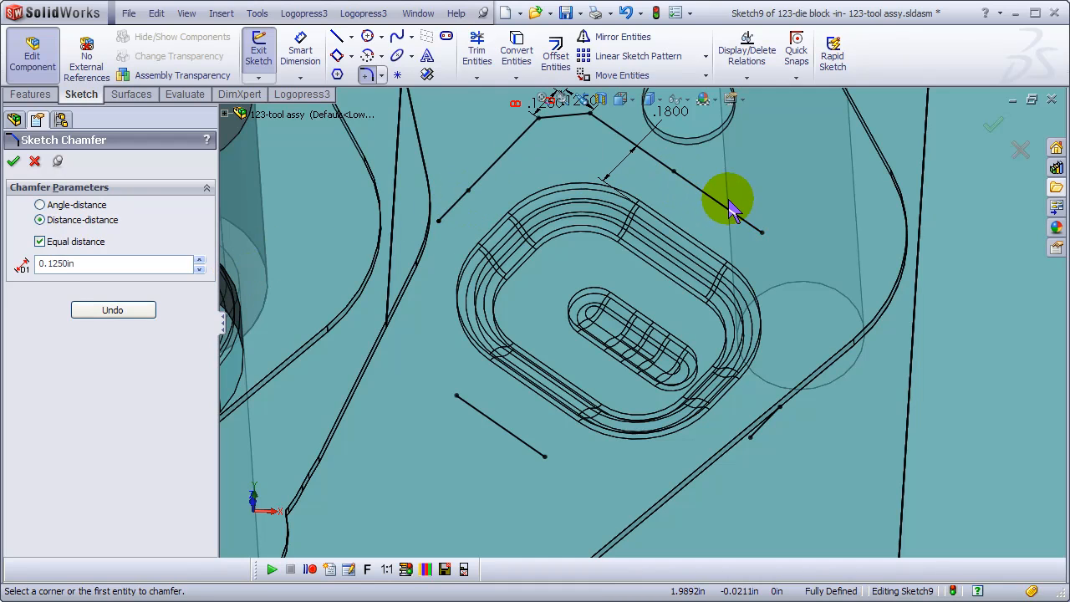
left_click(727, 204)
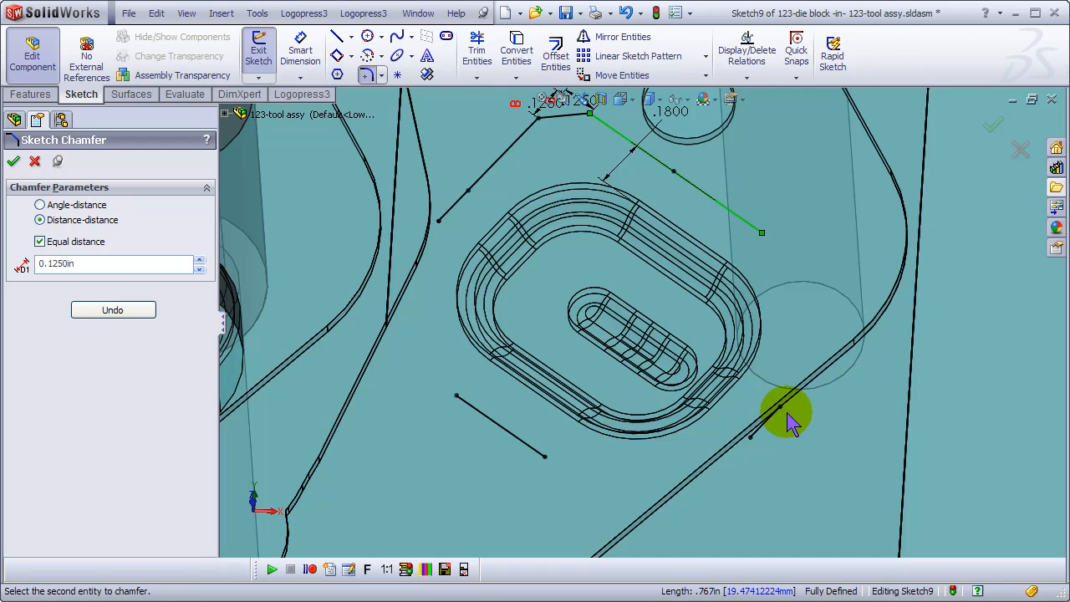
left_click(786, 414)
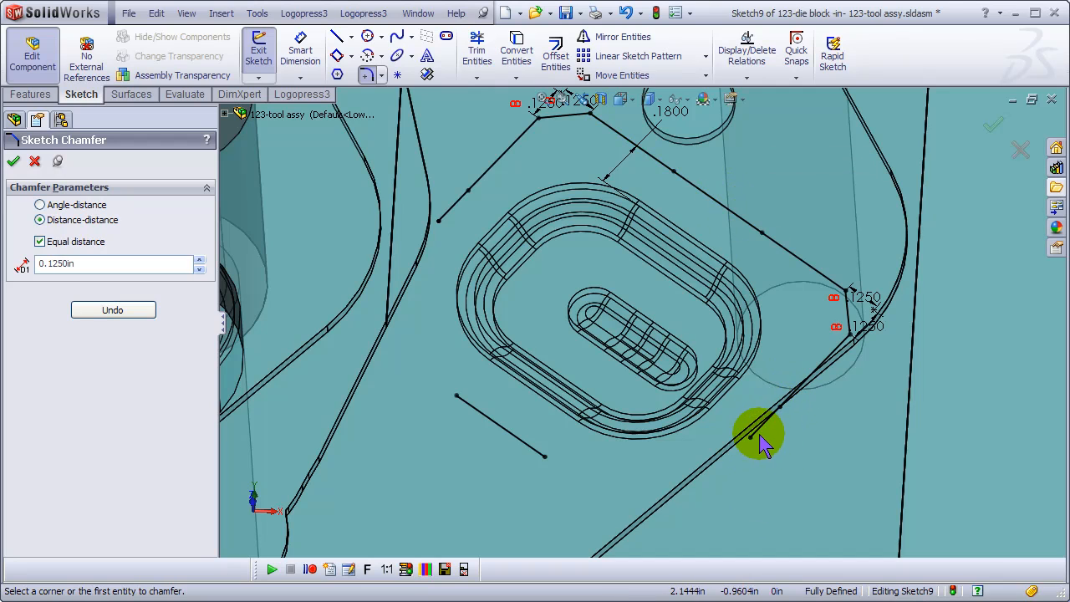
left_click(761, 434)
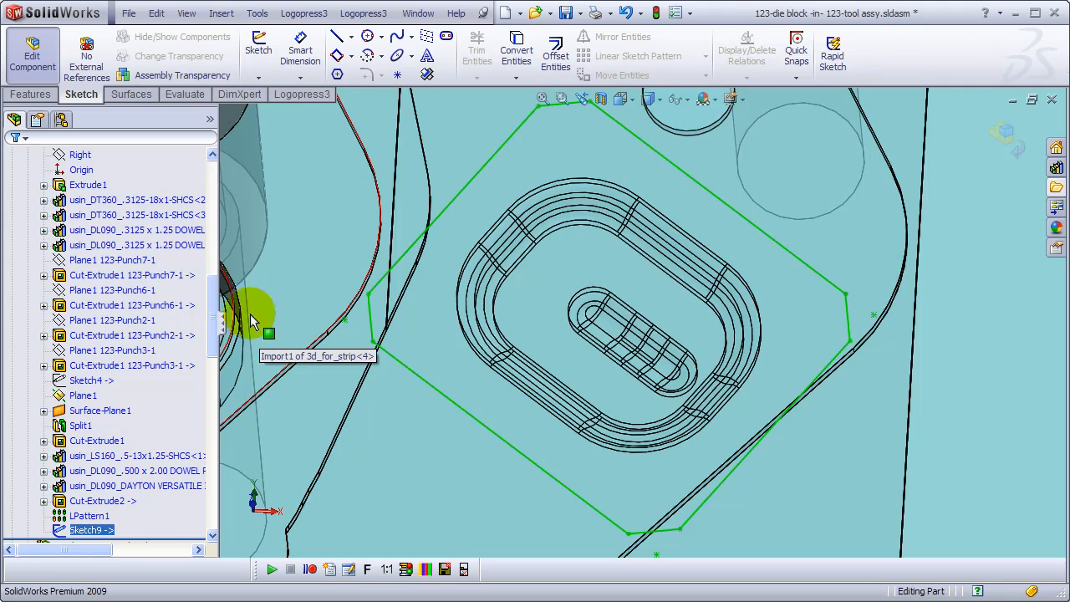
mouse_move(289, 98)
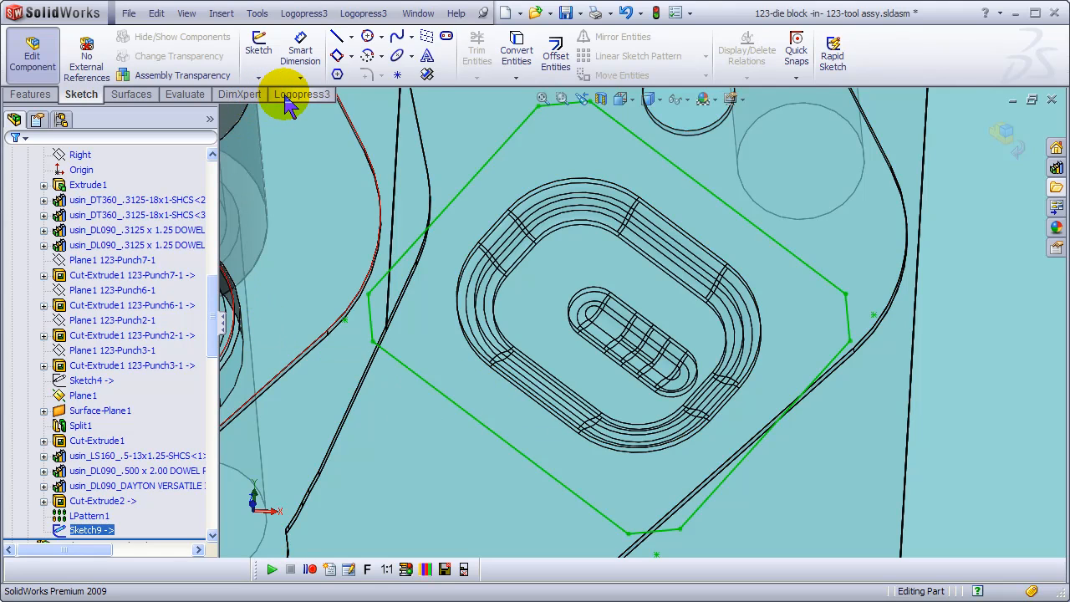
Add a through-all insert from the chamfered outline in D-2, hardness 58-60 RC.
left_click(302, 94)
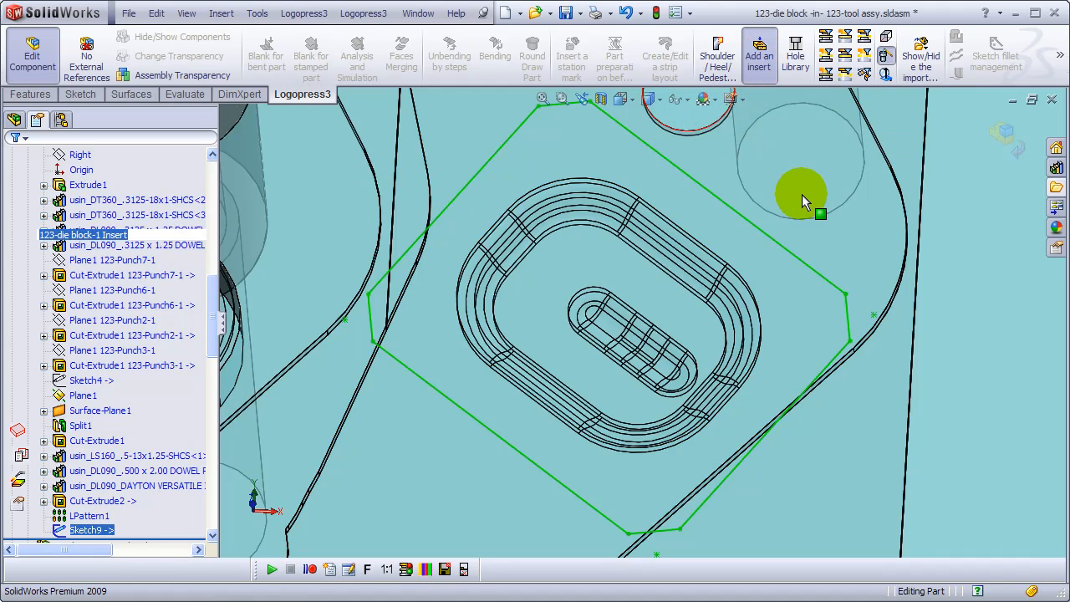
left_click(758, 53)
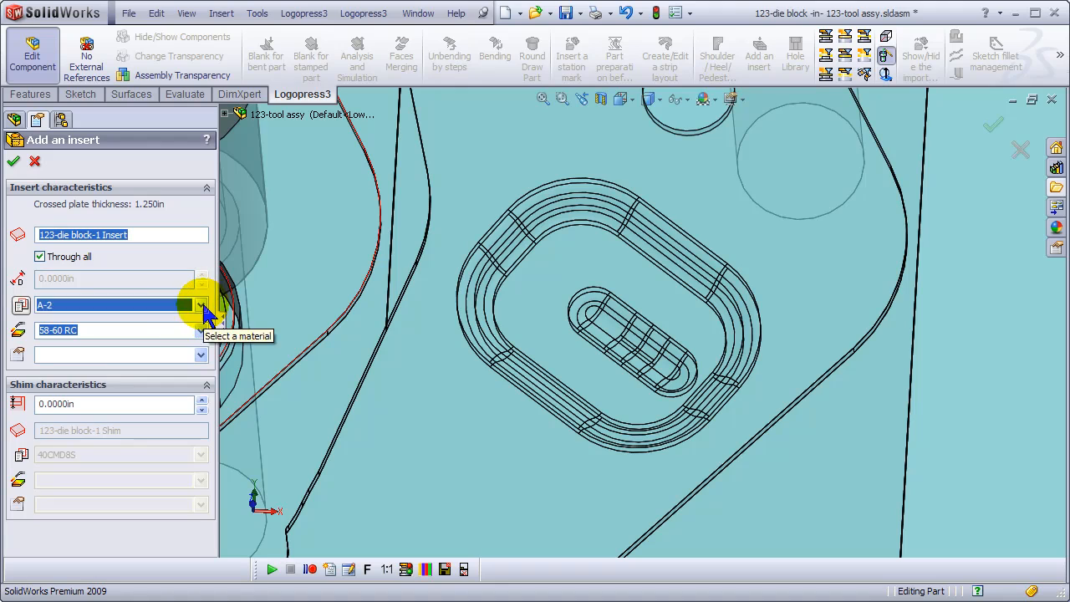
left_click(201, 304)
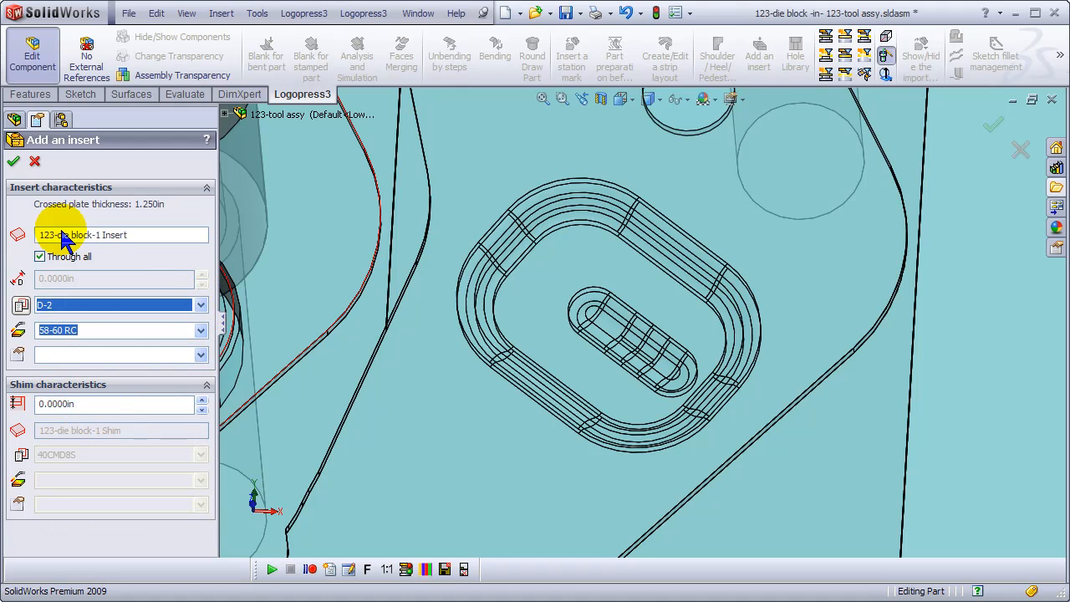
left_click(14, 160)
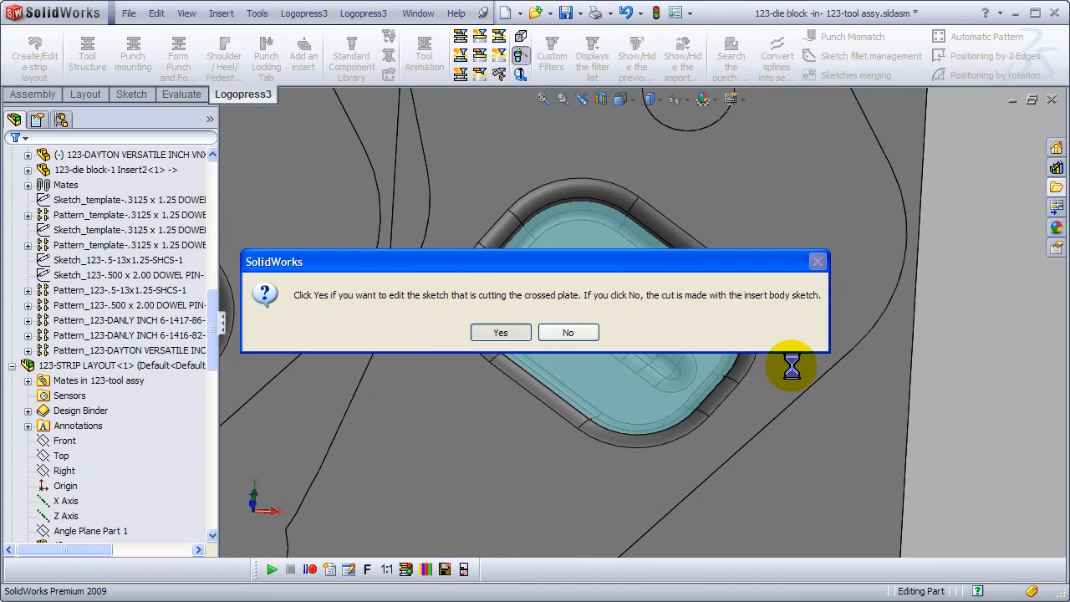
Edit the cutting sketch, convert its four chamfers to 0.094 in fillets, and exit.
left_click(501, 332)
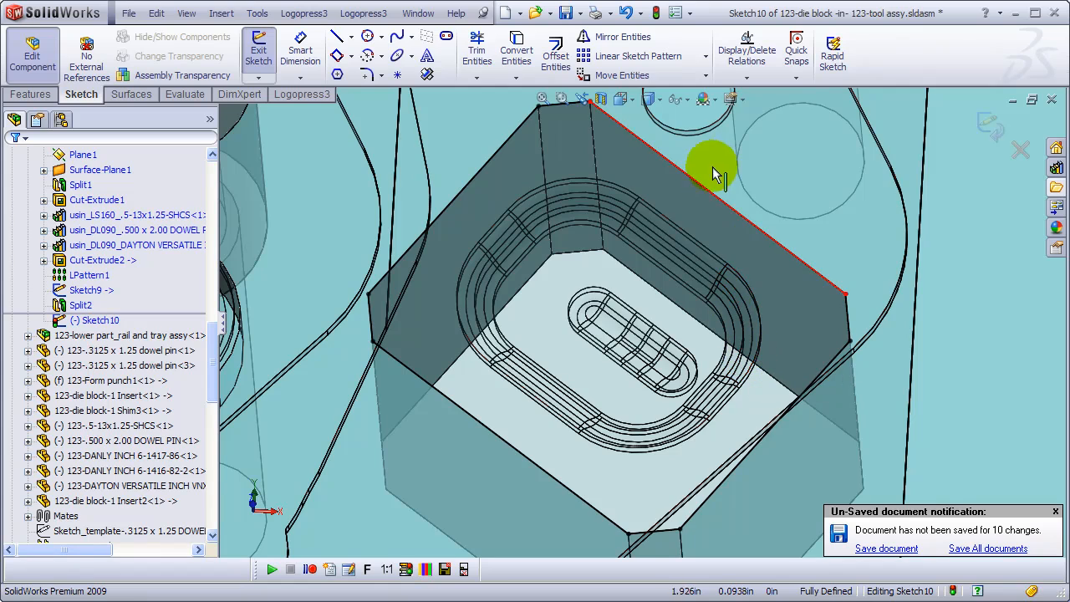
mouse_move(338, 96)
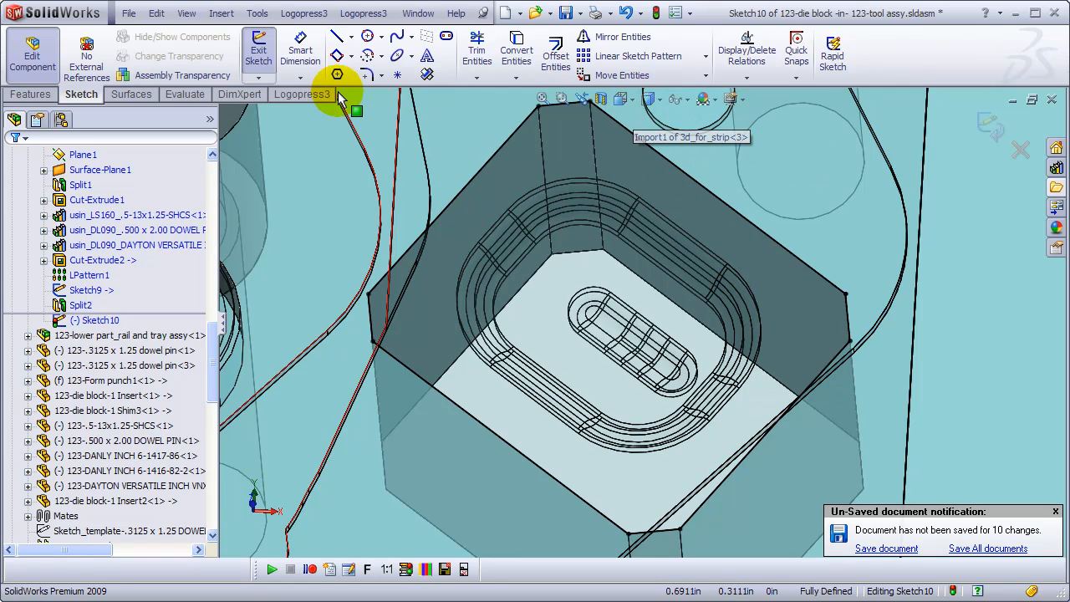
left_click(303, 93)
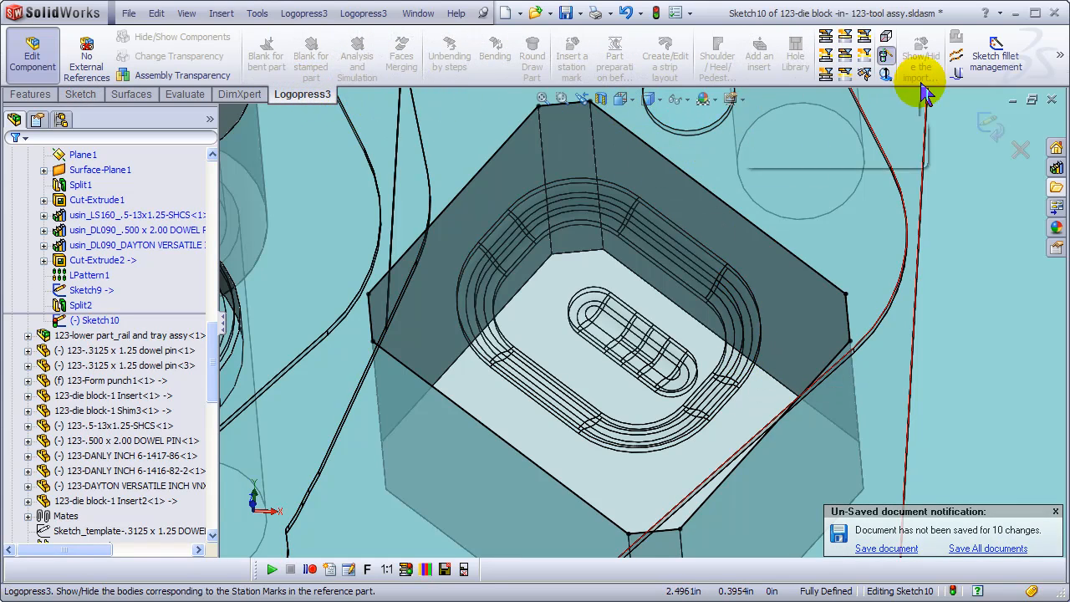
left_click(995, 54)
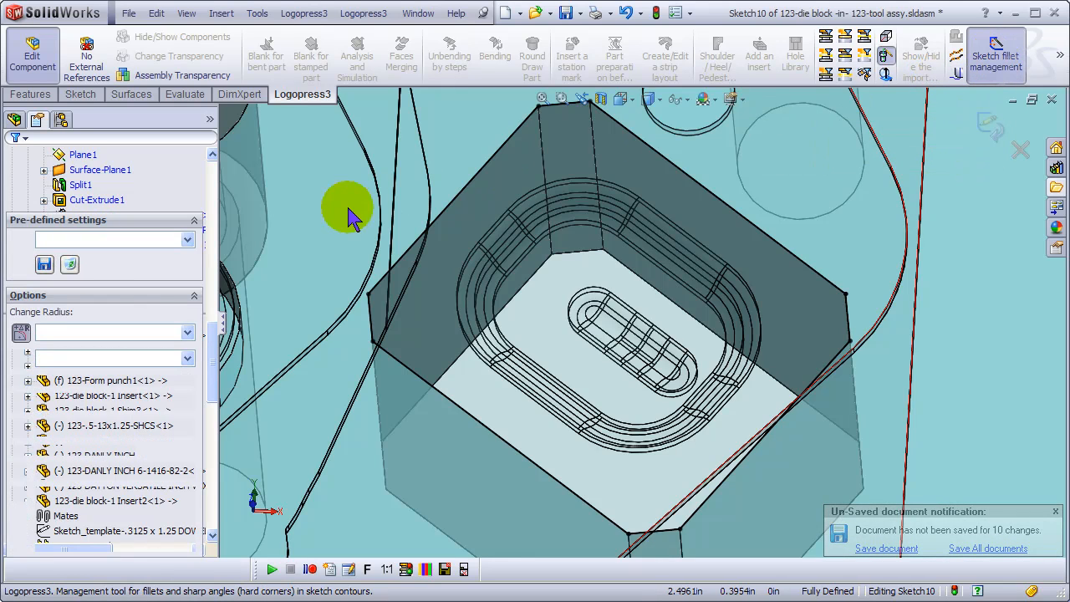
left_click(994, 54)
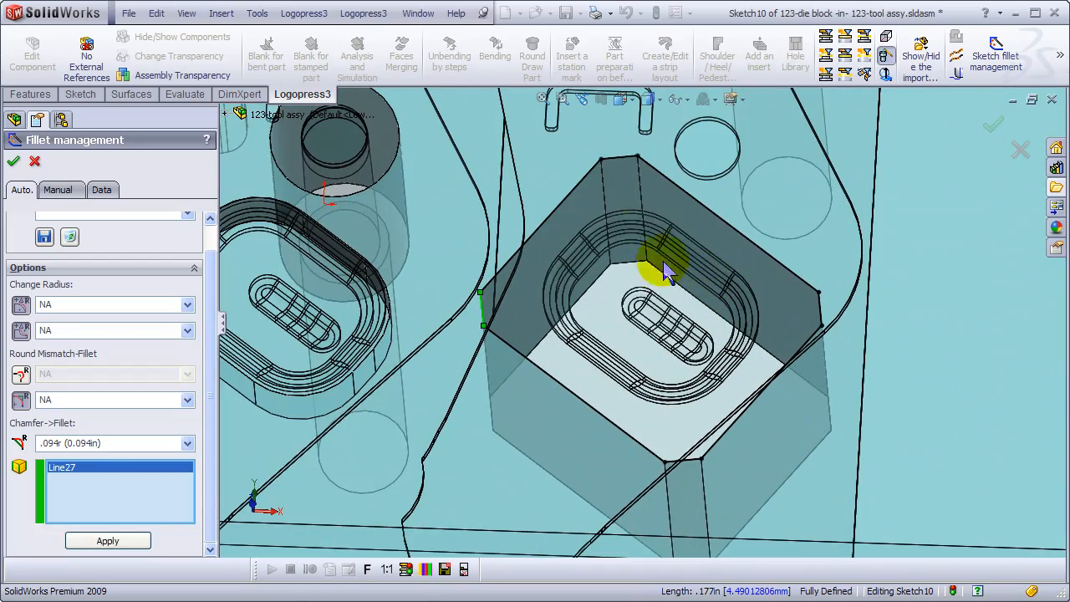
left_click(824, 314)
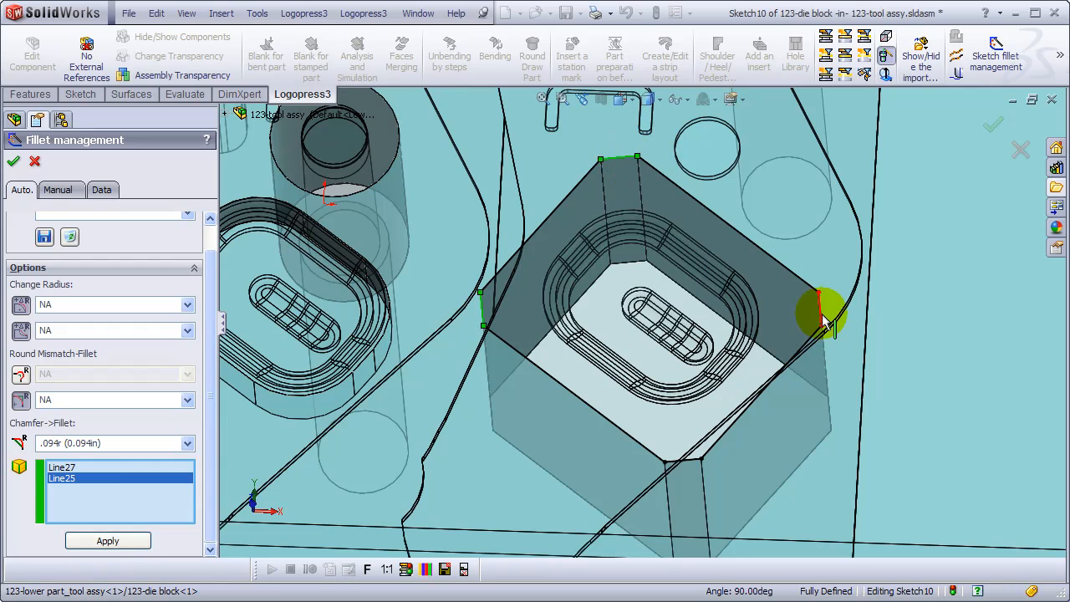
left_click(699, 465)
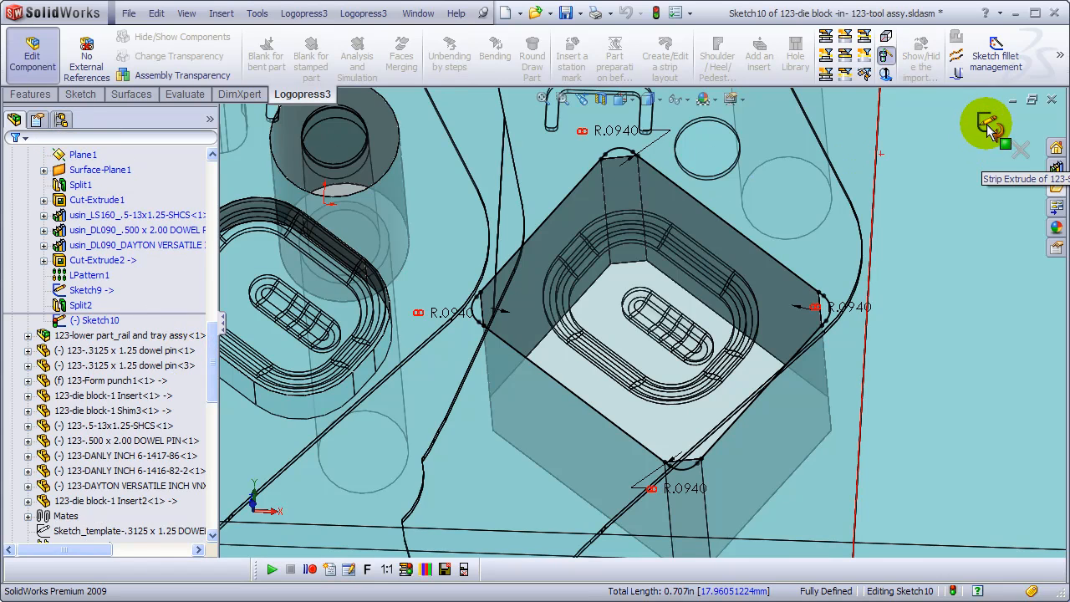
left_click(986, 123)
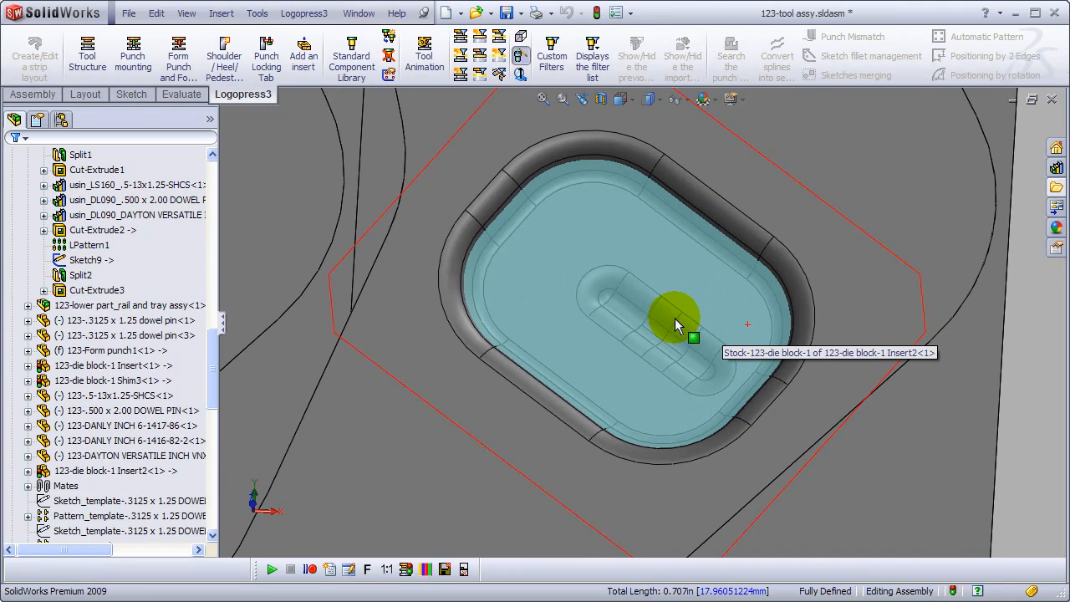
mouse_move(669, 268)
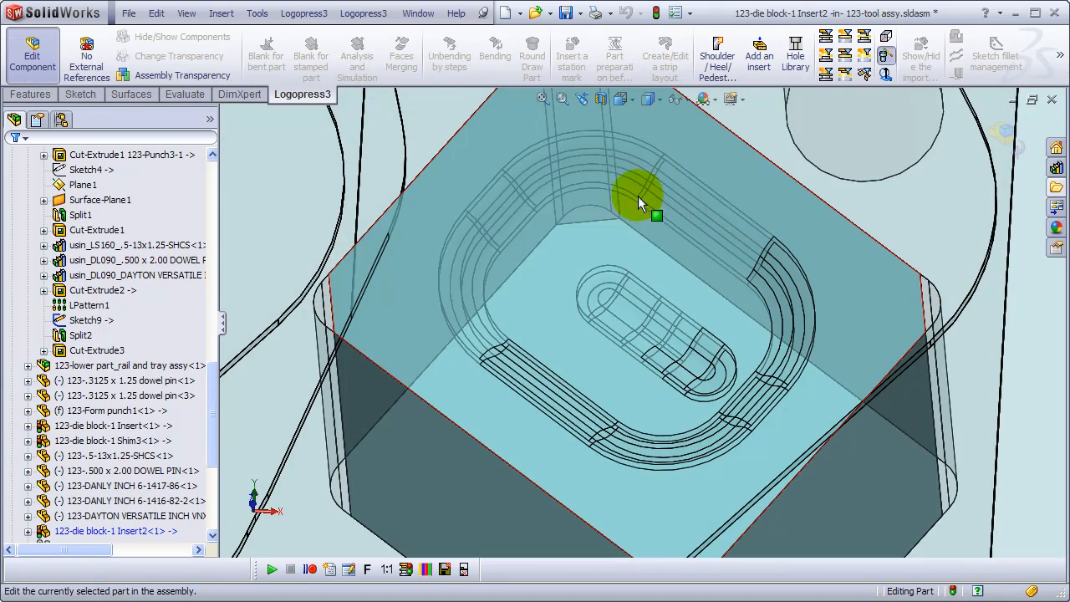
Edit the insert's stock body sketch and offset the pocket contour by 0.039 in.
left_click(640, 197)
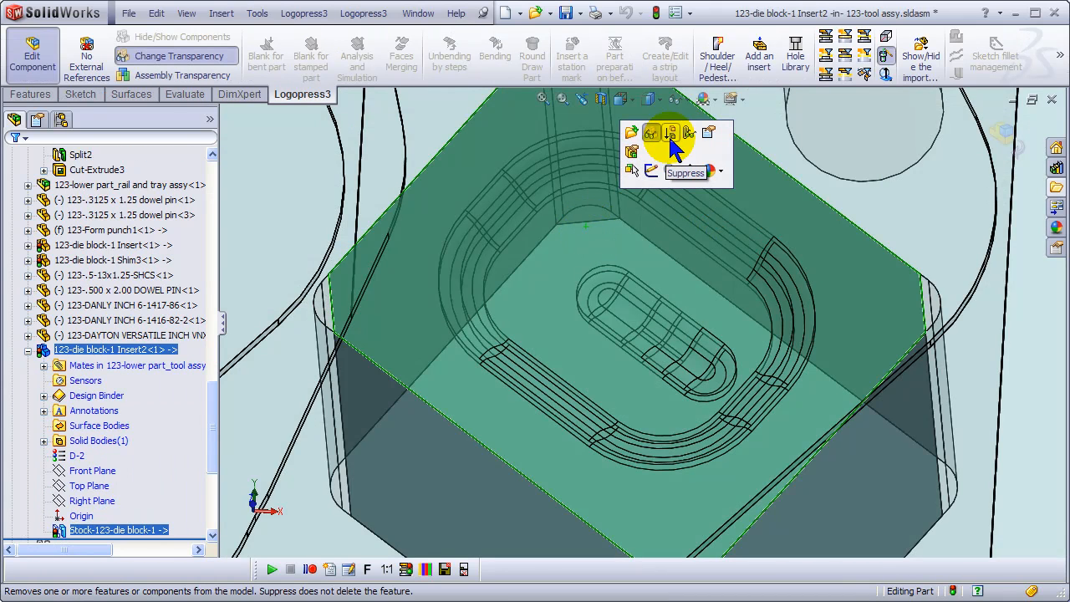
left_click(651, 133)
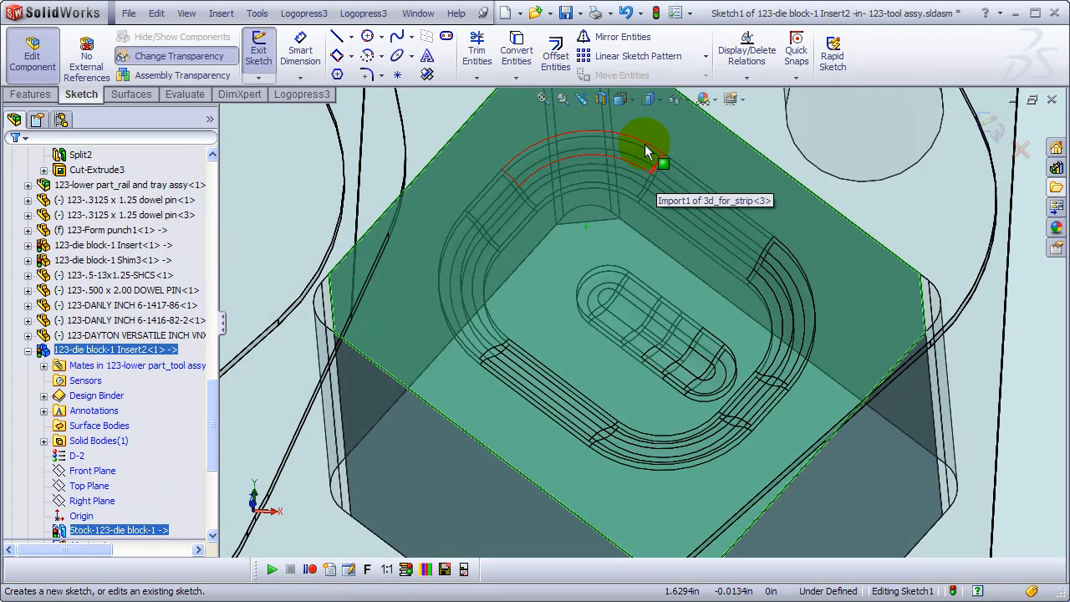
right_click(652, 150)
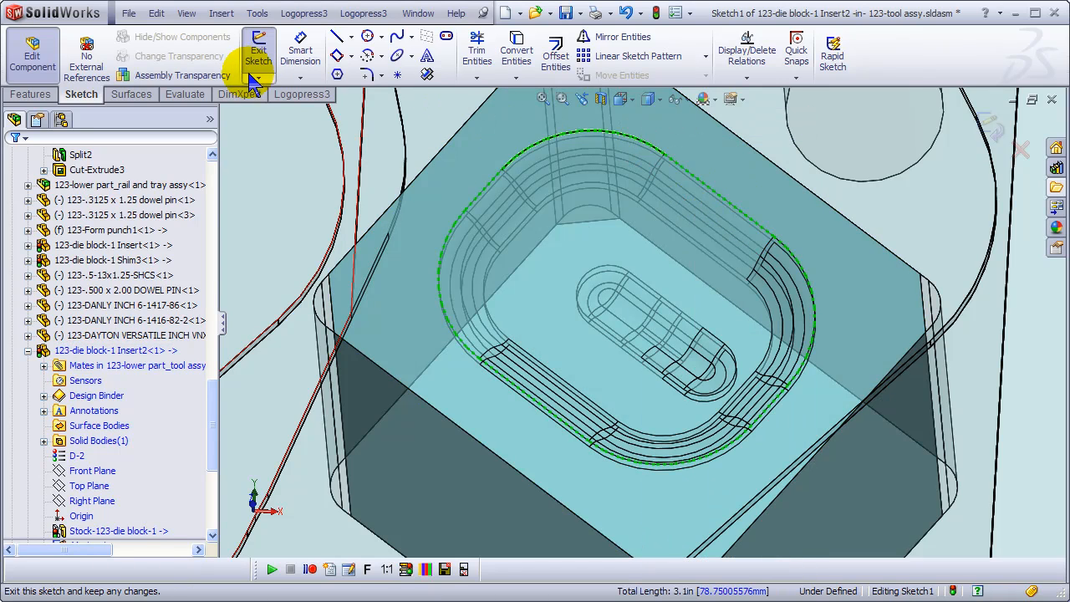
mouse_move(476, 42)
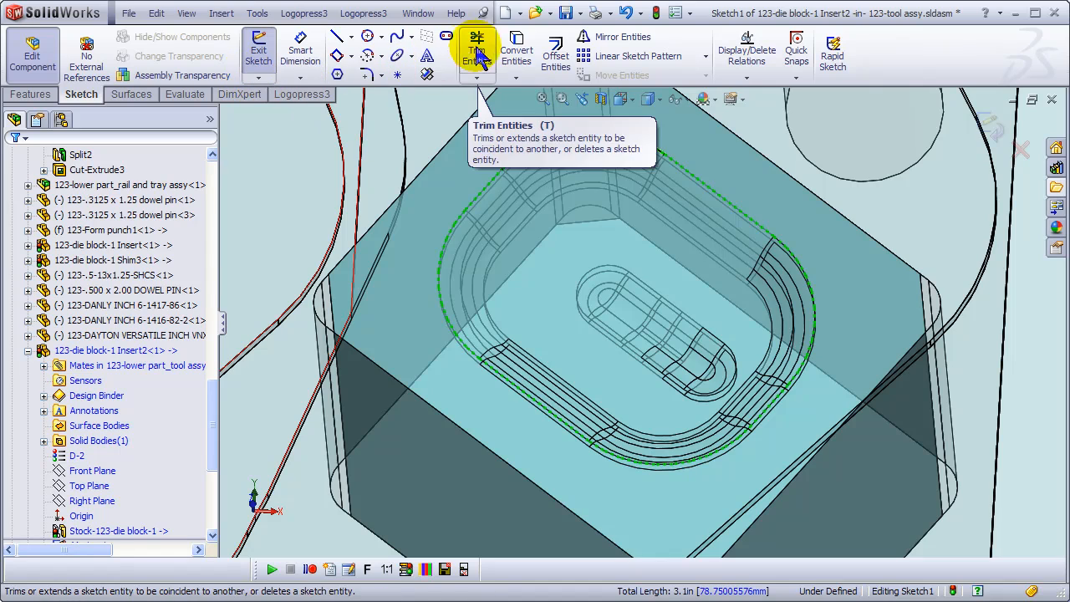
left_click(556, 51)
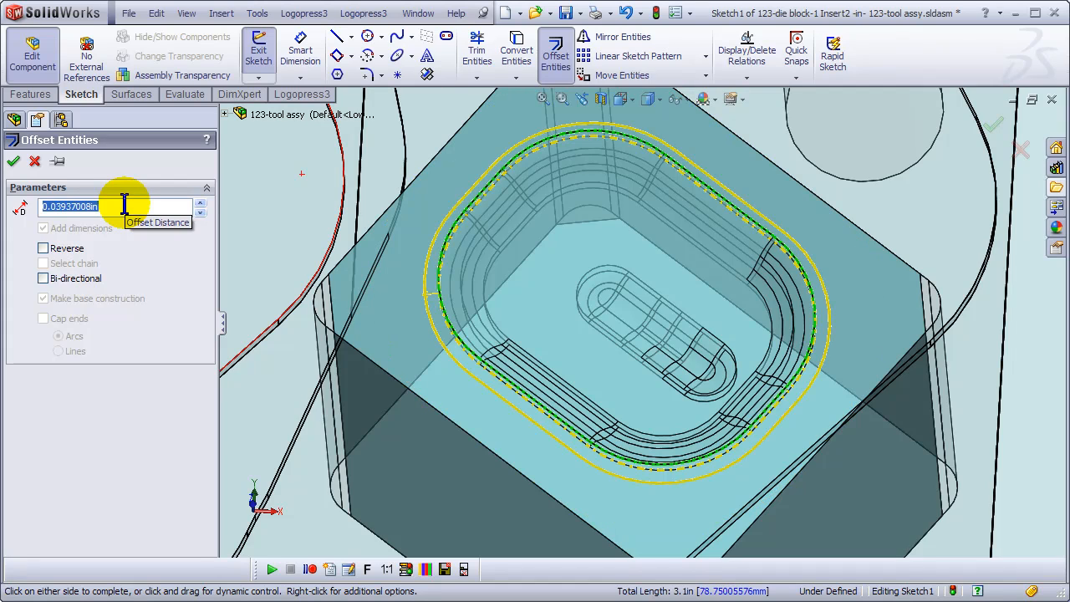
left_click(42, 247)
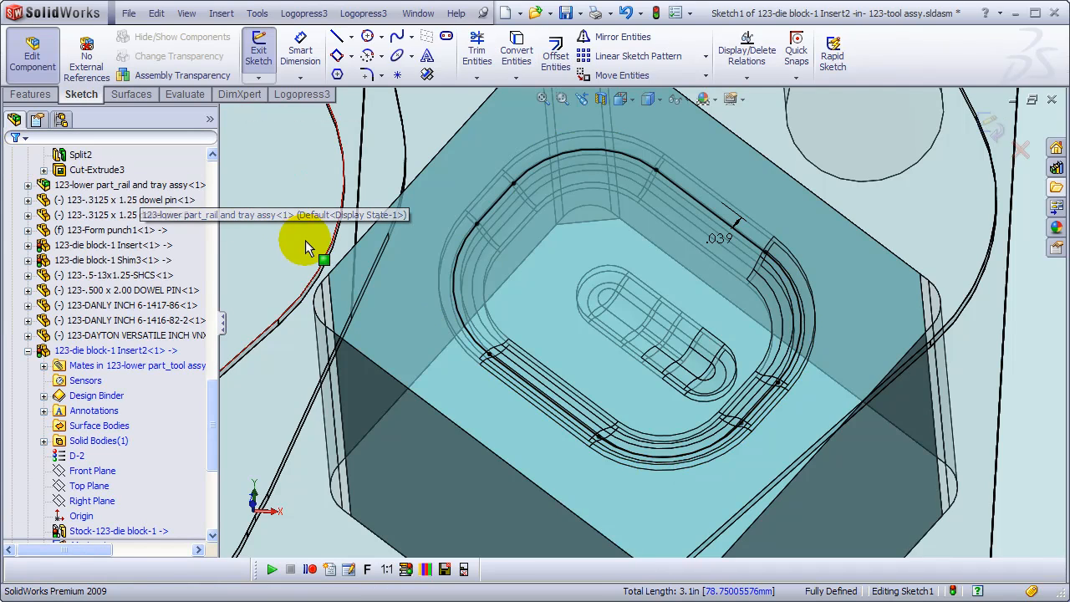
mouse_move(308, 209)
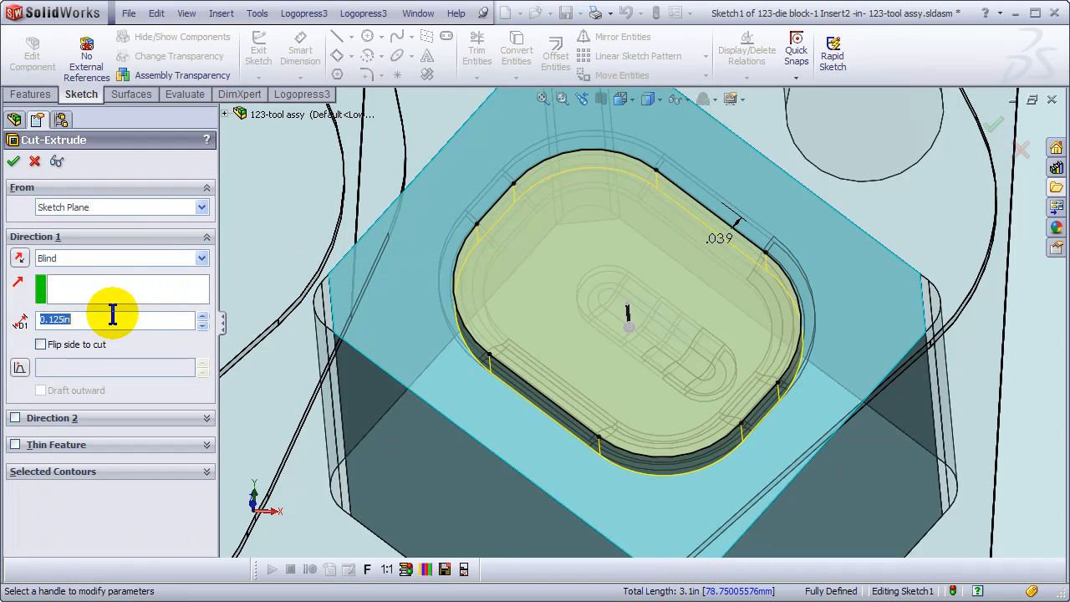
mouse_move(21, 322)
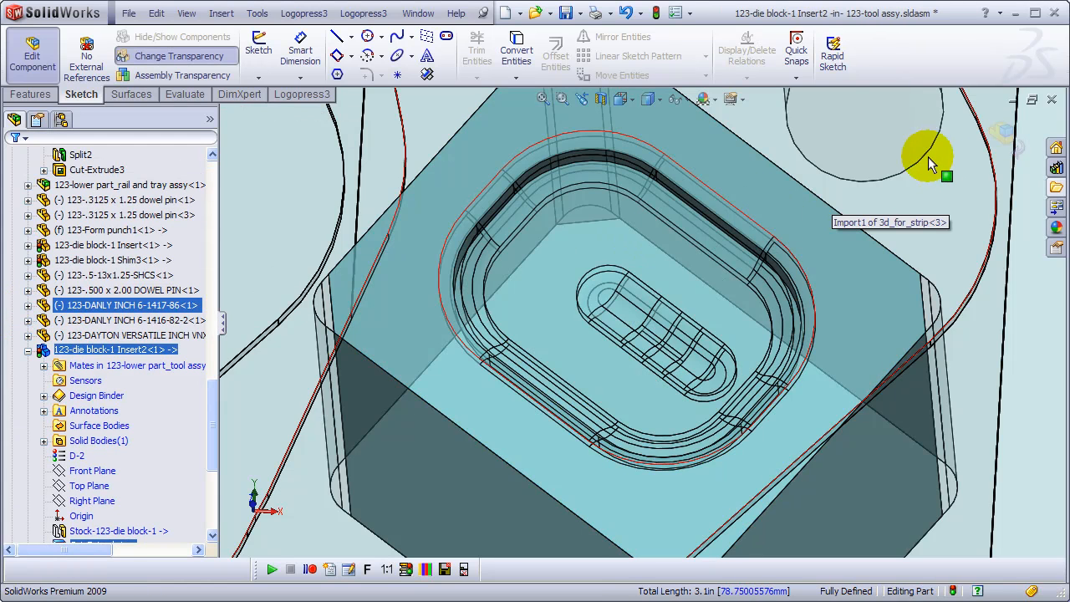
mouse_move(999, 138)
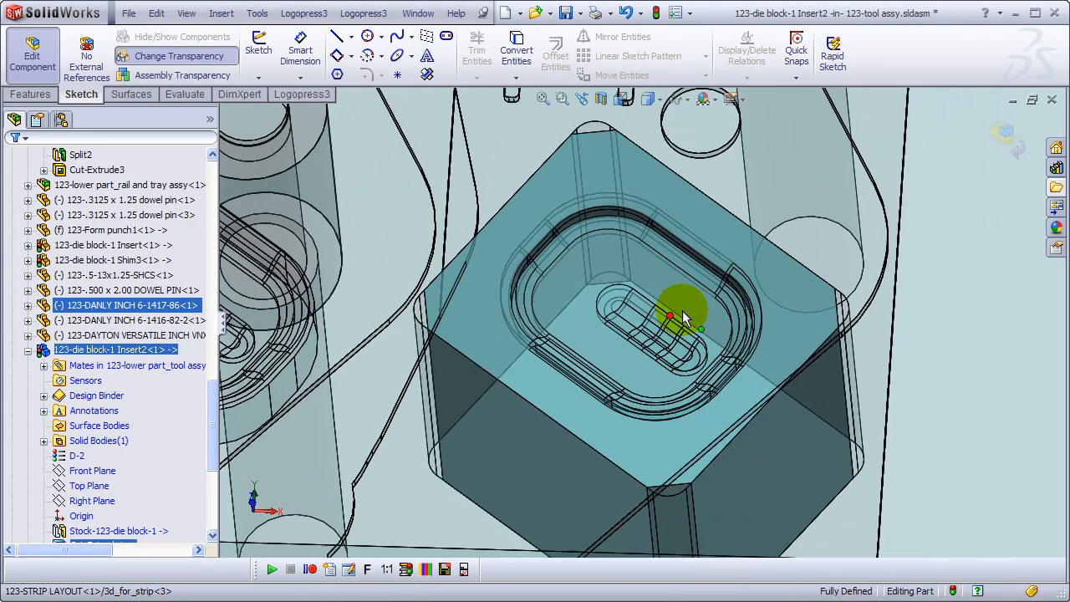
Hide the whole tool and the strip layout, then show only the Lower Part.
left_click(301, 93)
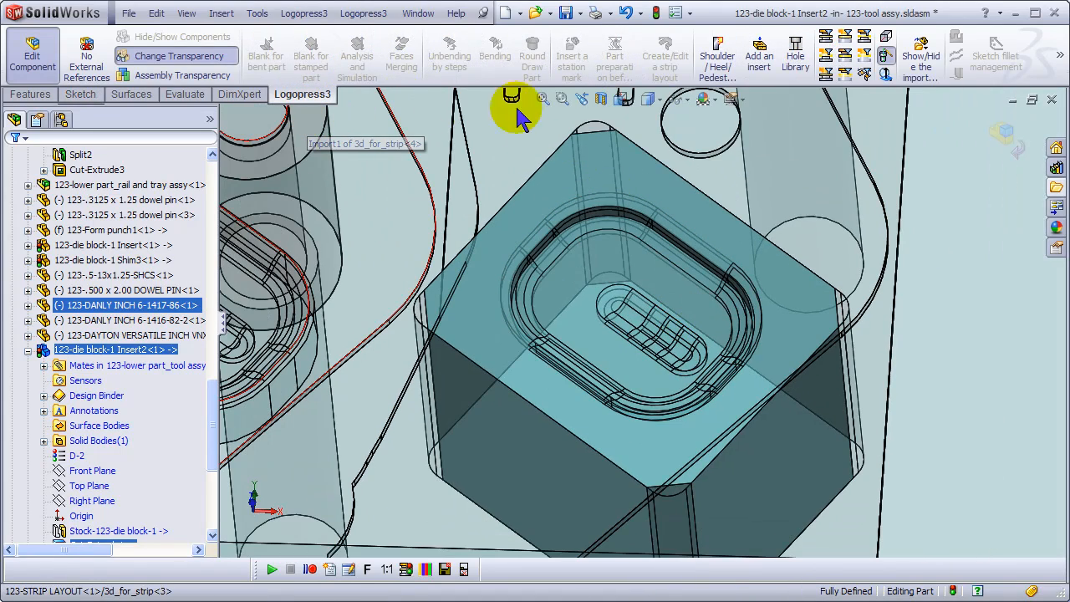
mouse_move(837, 234)
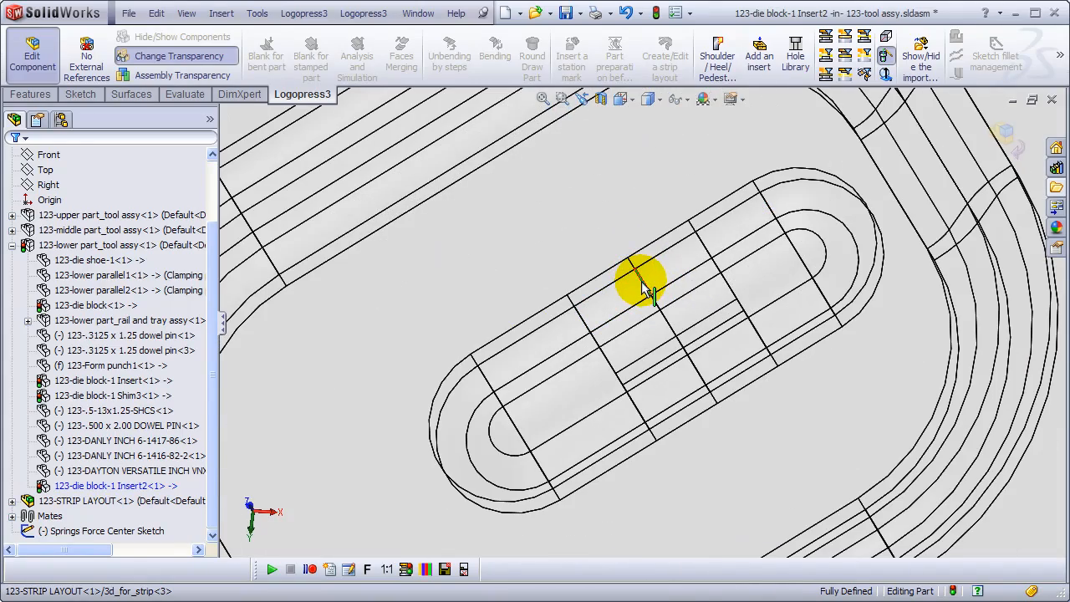
left_click(644, 276)
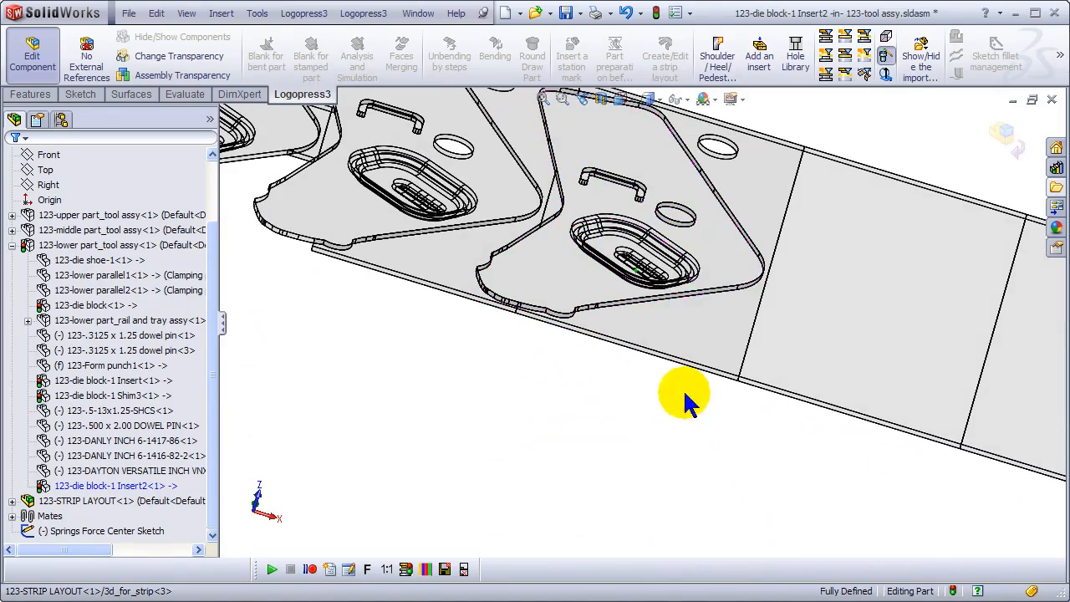
mouse_move(875, 56)
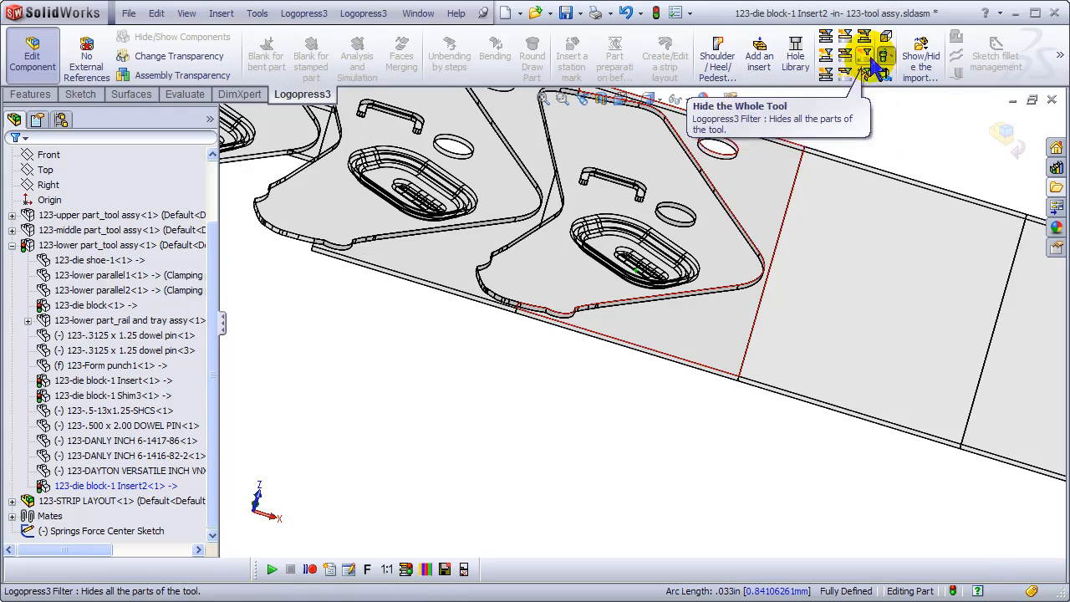
mouse_move(828, 56)
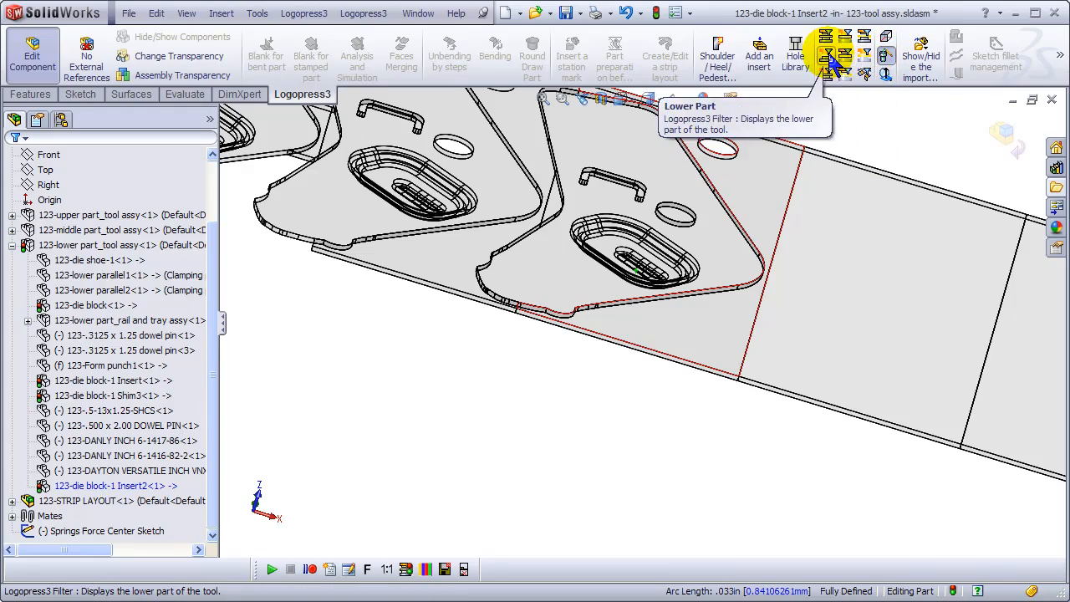
left_click(833, 39)
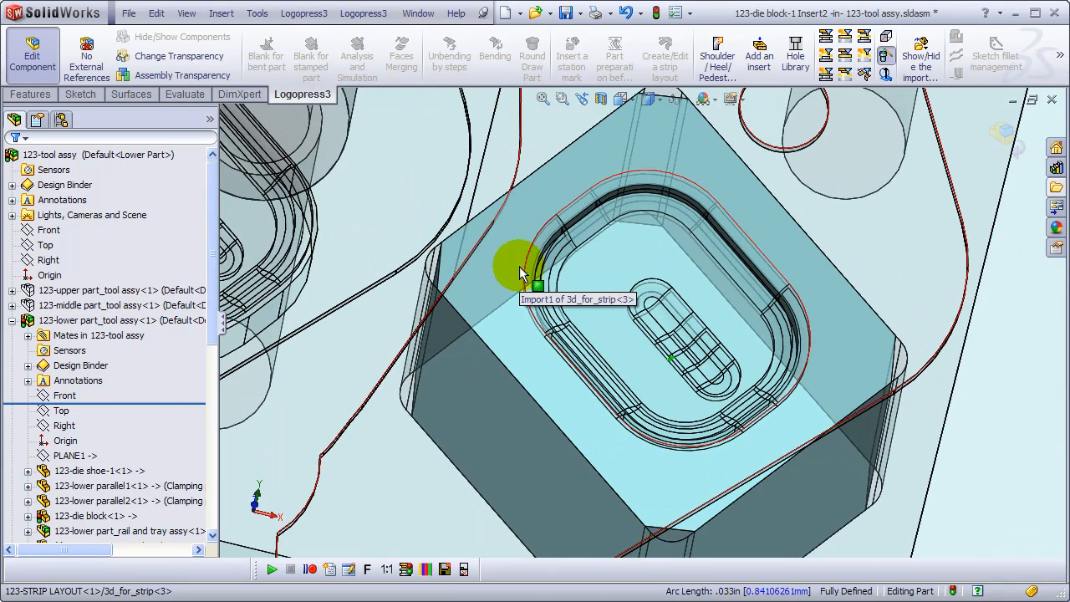
mouse_move(865, 72)
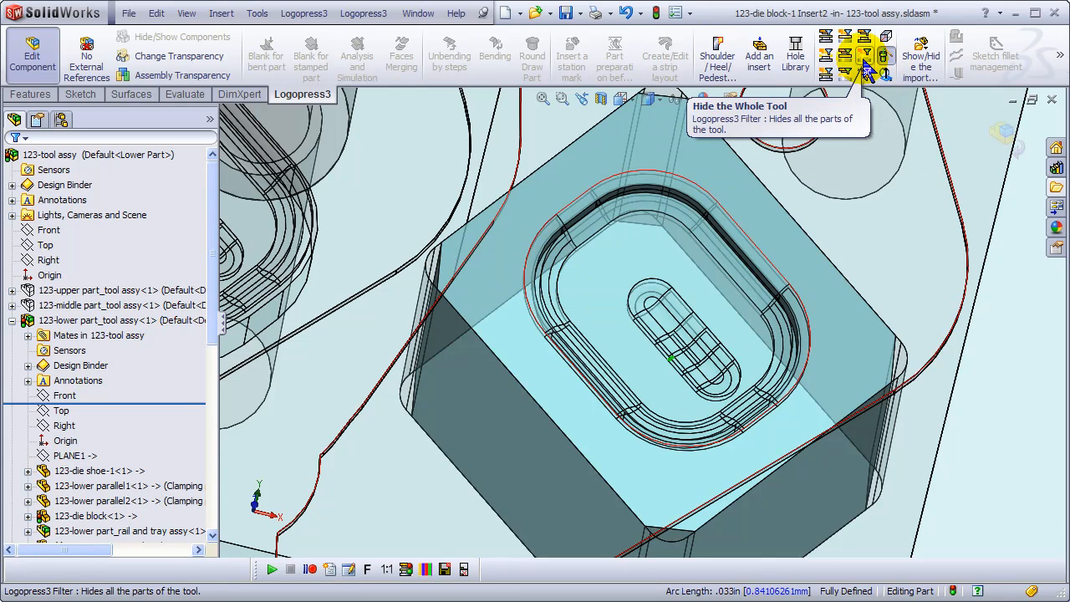
left_click(866, 56)
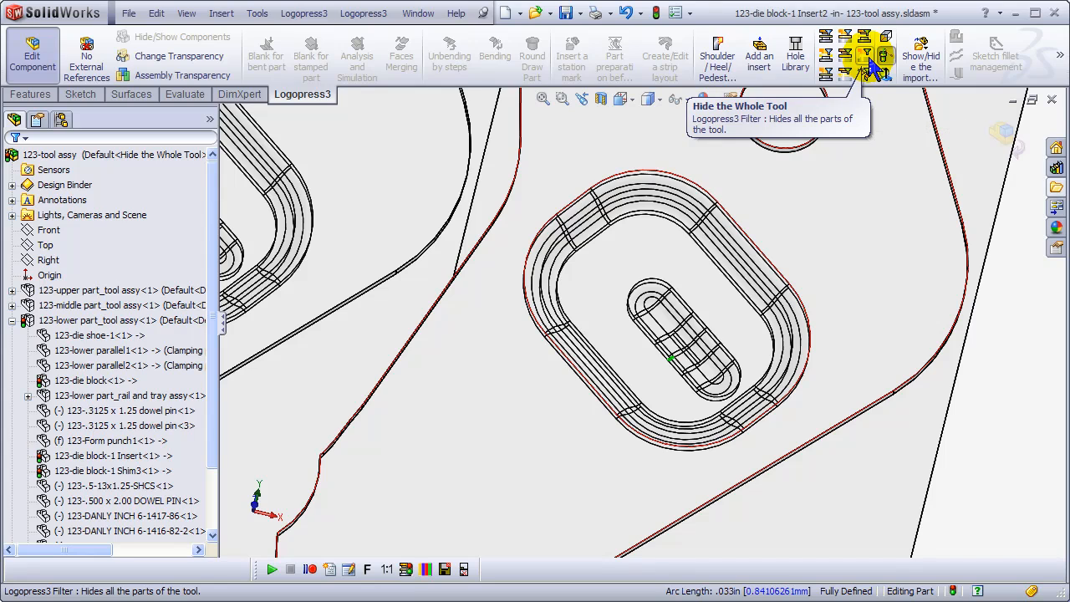
left_click(834, 50)
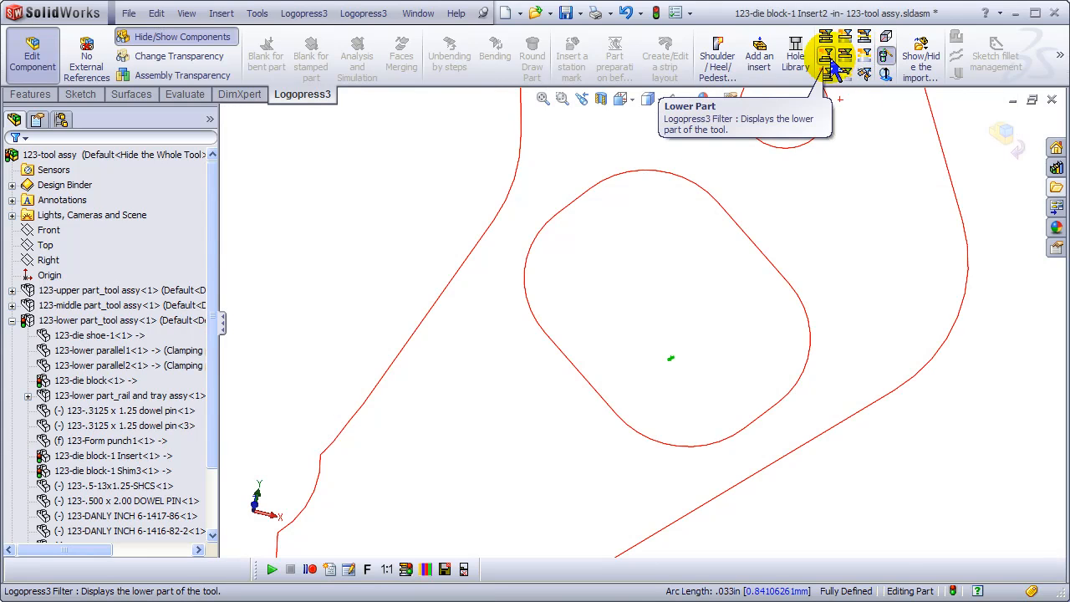
left_click(833, 56)
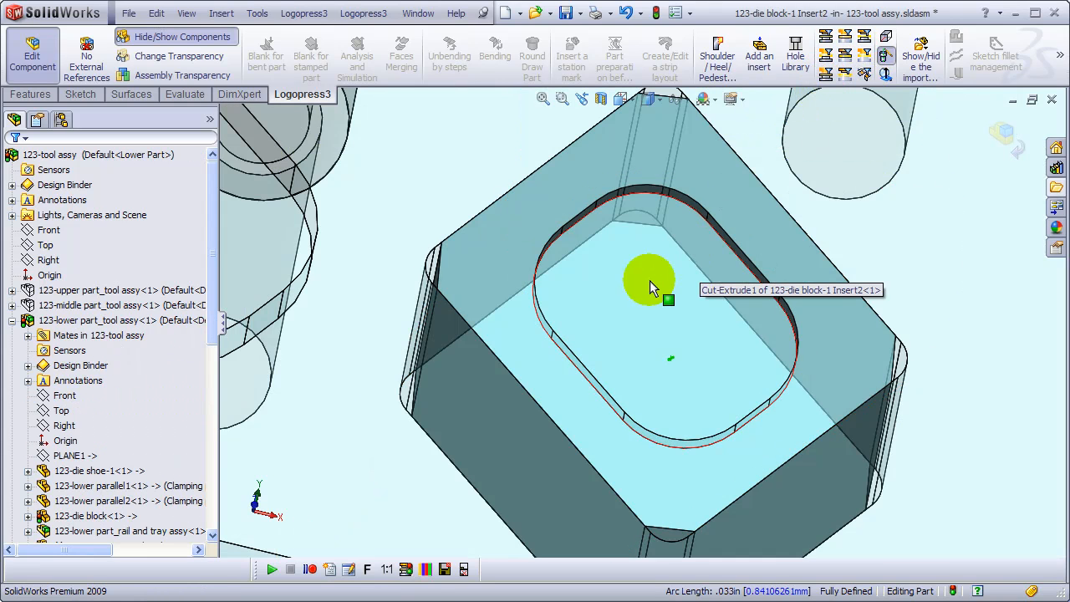
Start a new sketch on the pocket floor and show the strip assembly.
left_click(652, 285)
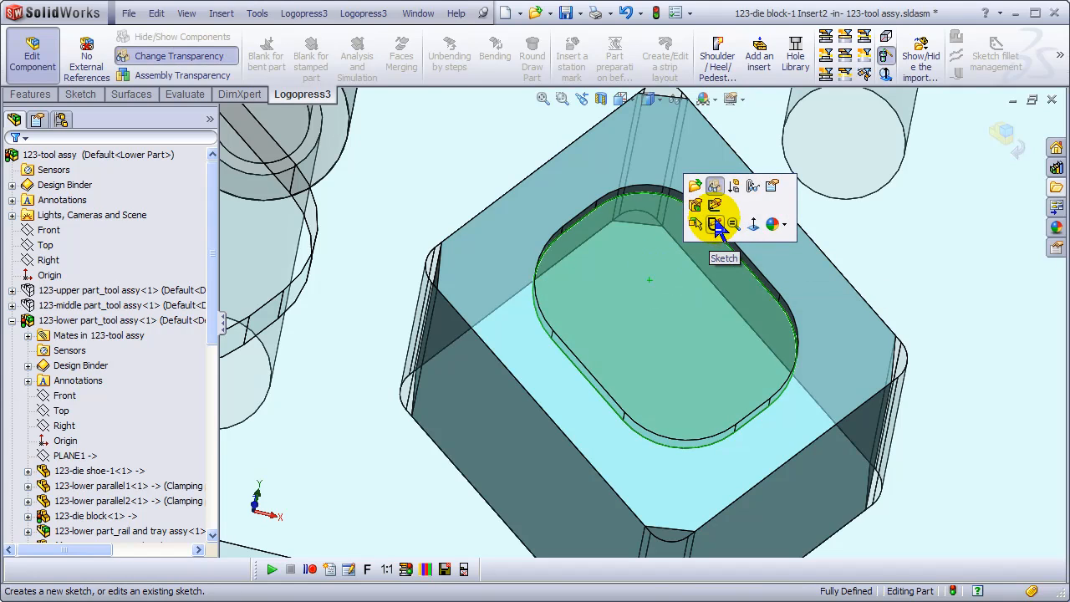
mouse_move(717, 186)
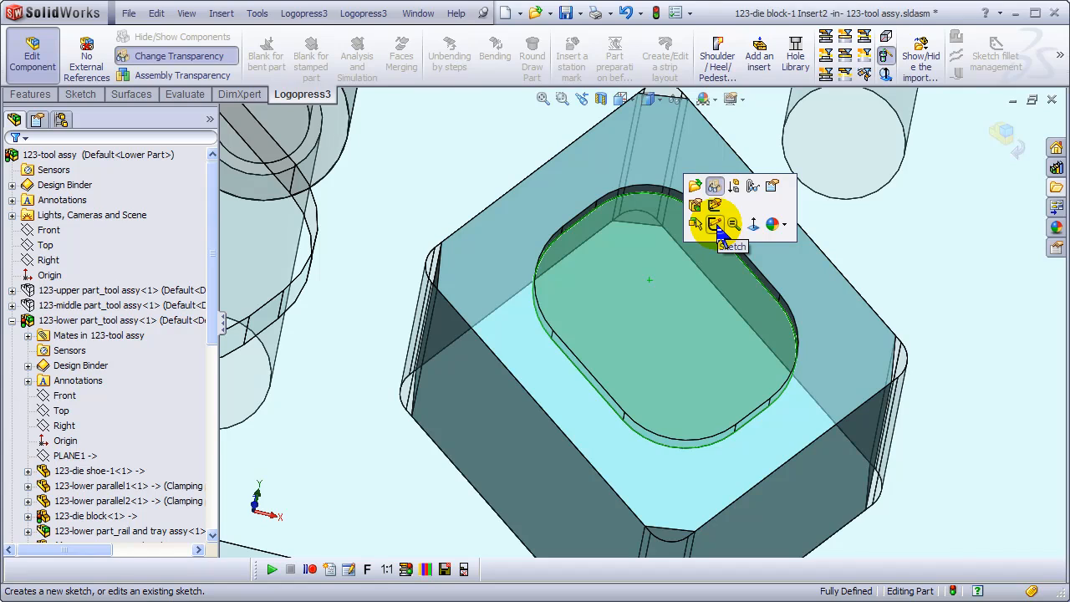
left_click(717, 224)
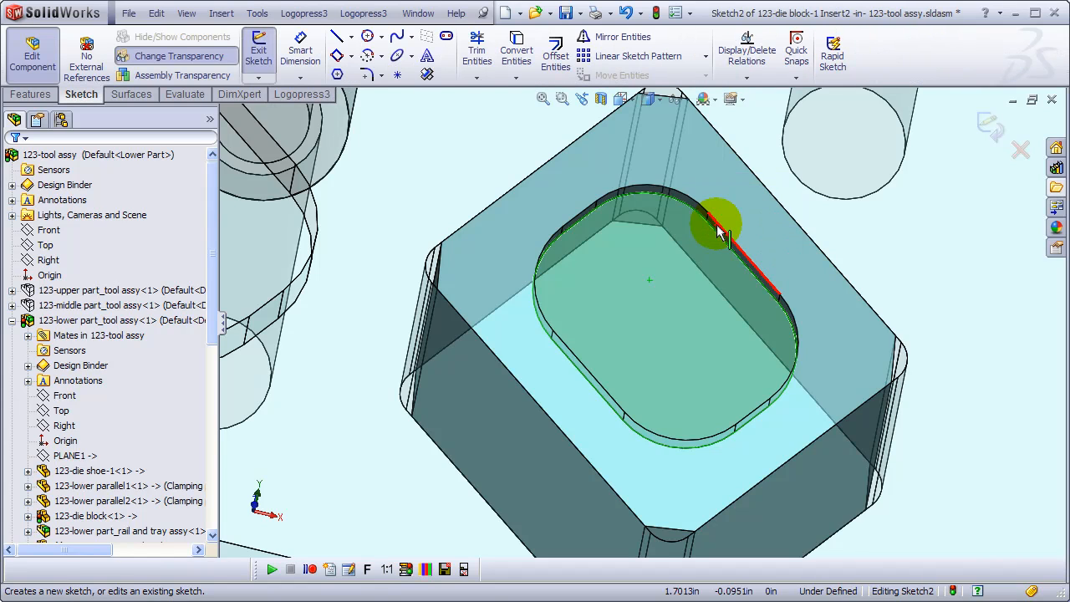
mouse_move(747, 52)
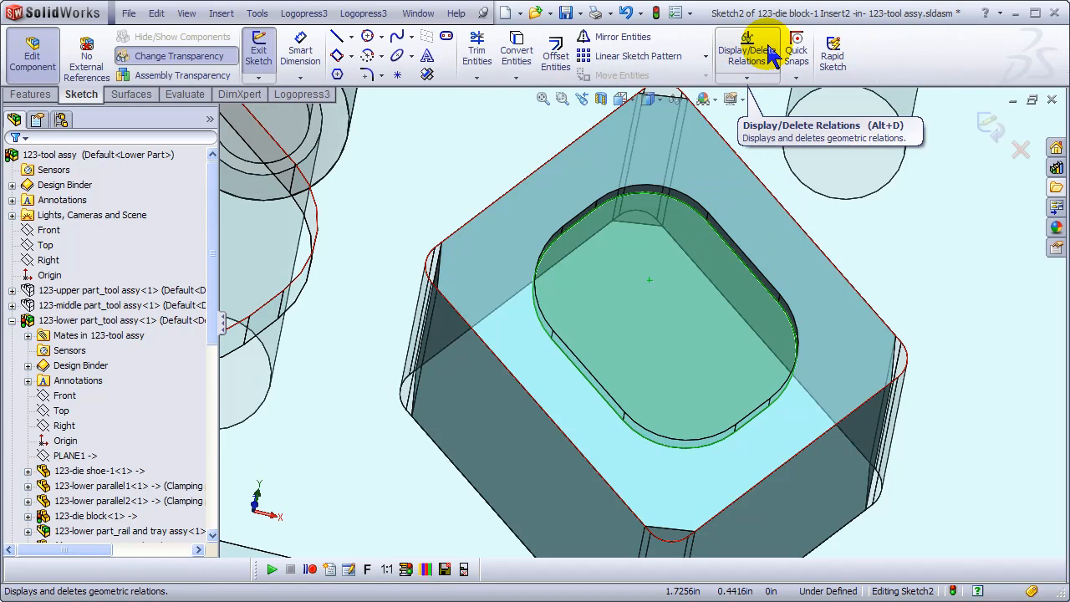
left_click(302, 94)
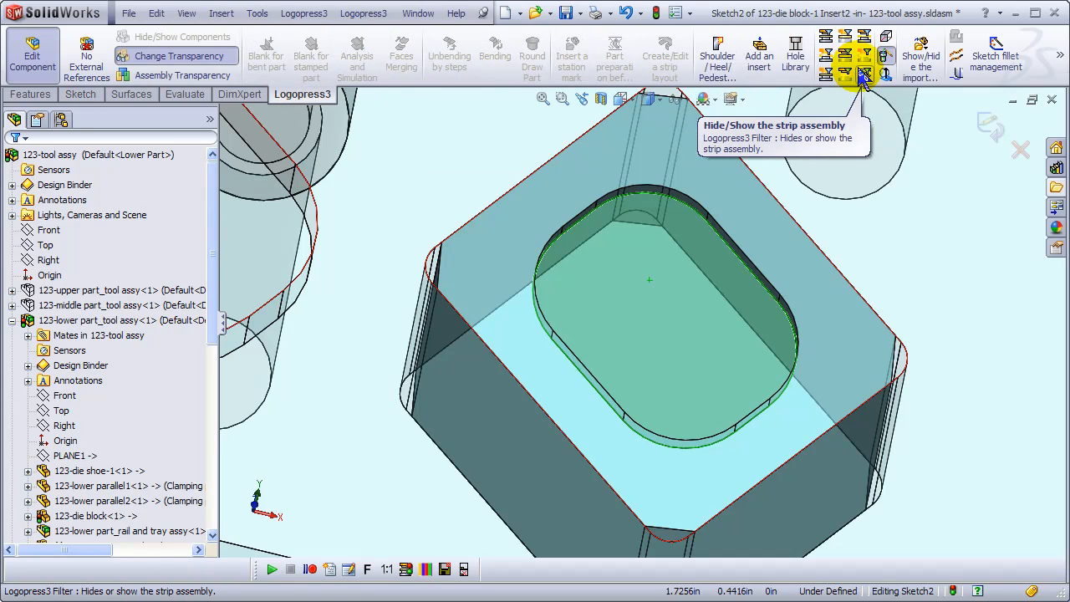
left_click(865, 77)
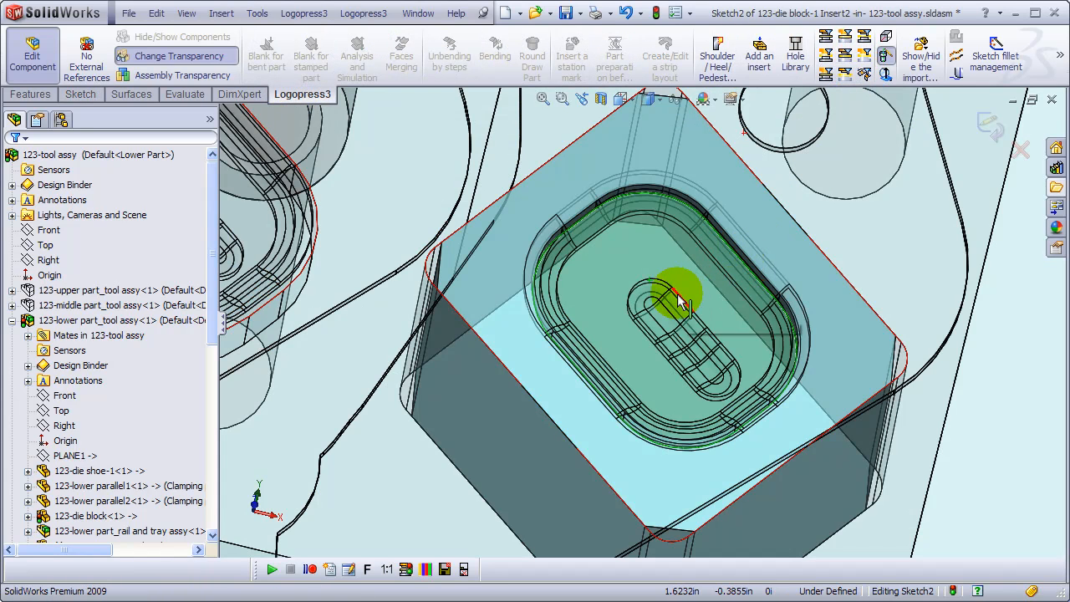
Offset the strip's slot outline 0.039 in inward with Reverse checked.
right_click(677, 301)
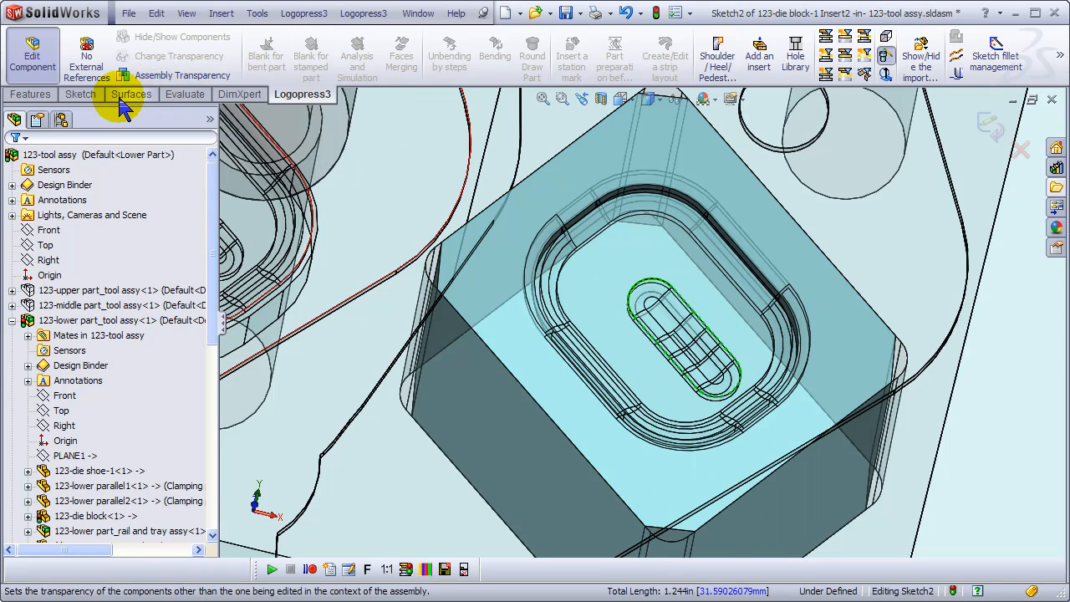
left_click(80, 94)
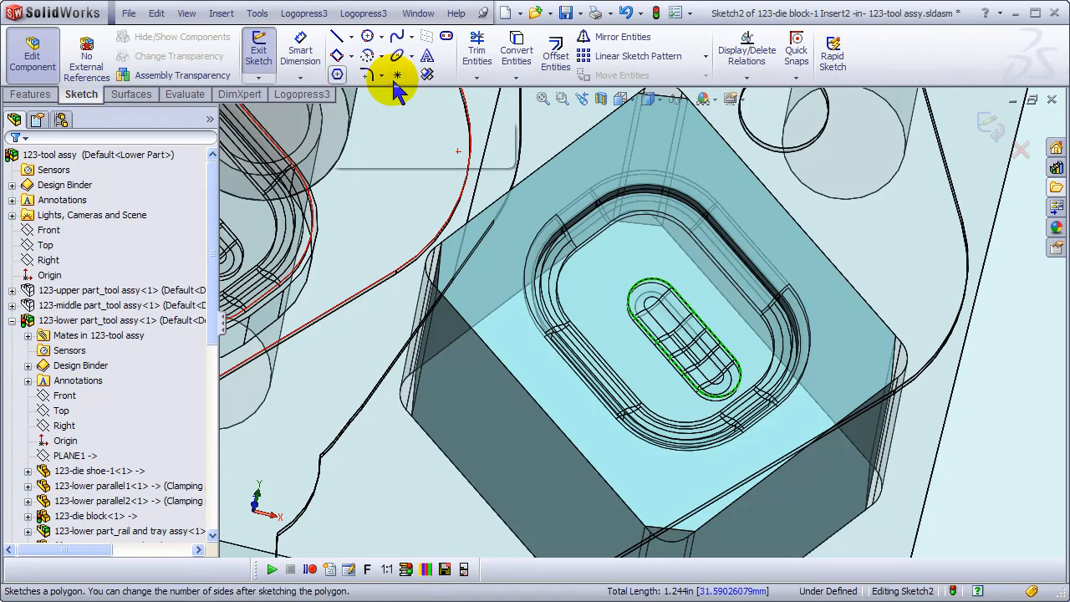
left_click(555, 50)
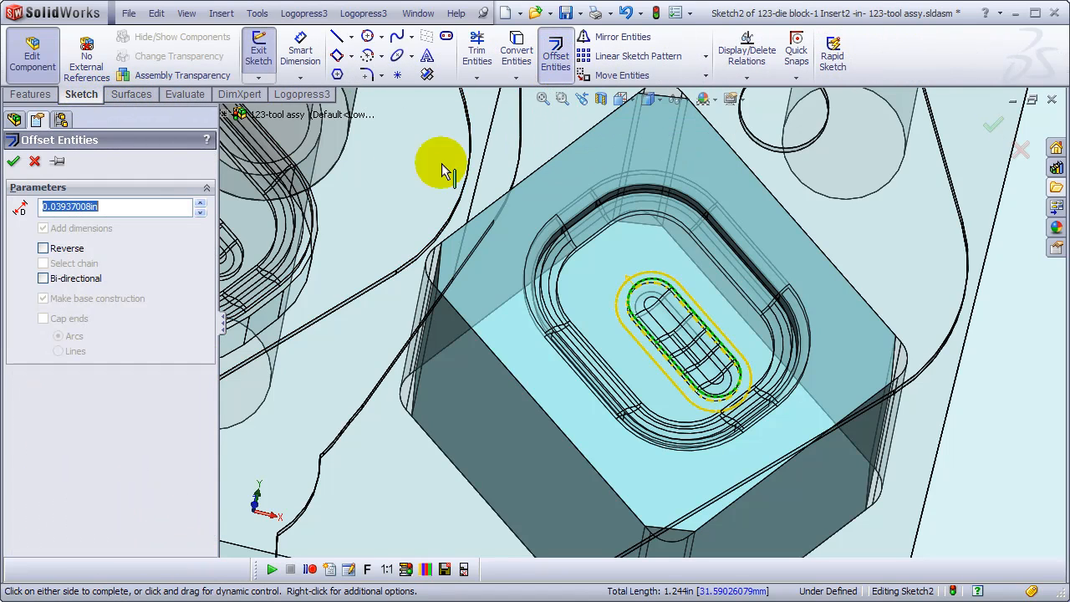
left_click(42, 247)
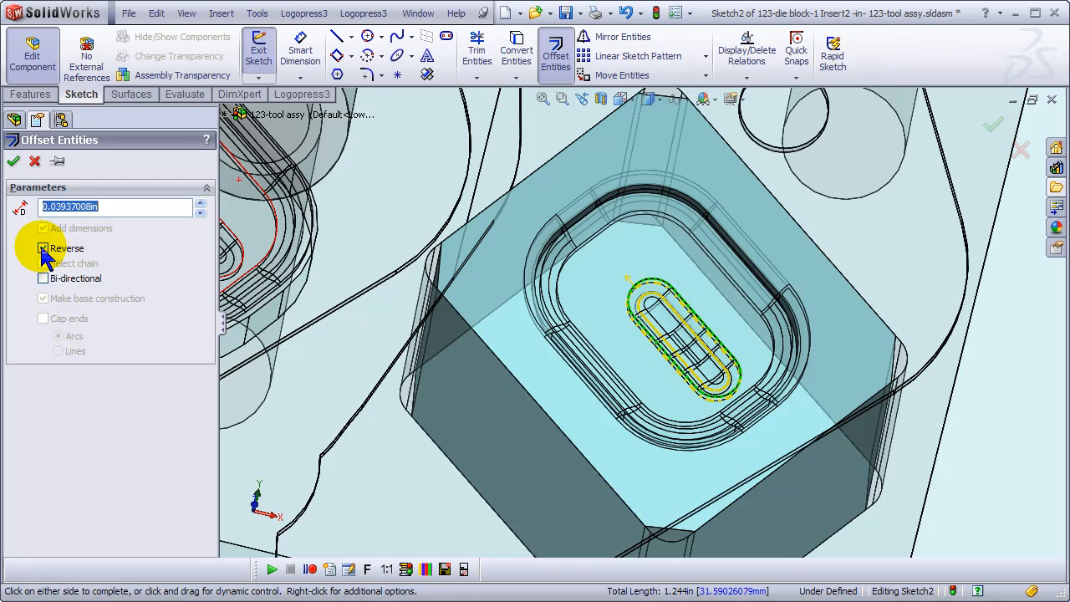
left_click(13, 161)
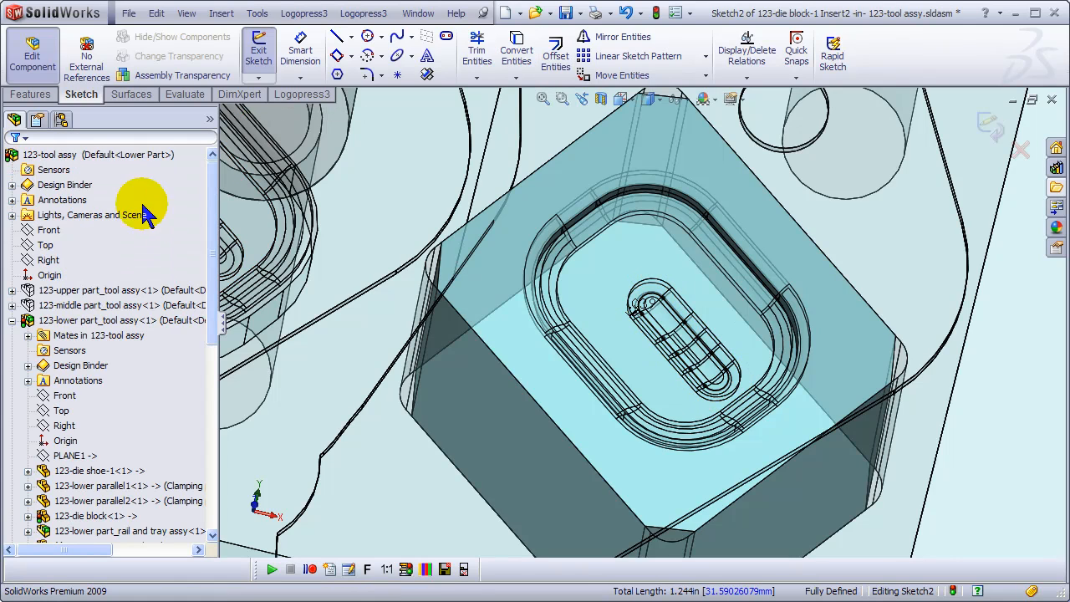
mouse_move(544, 334)
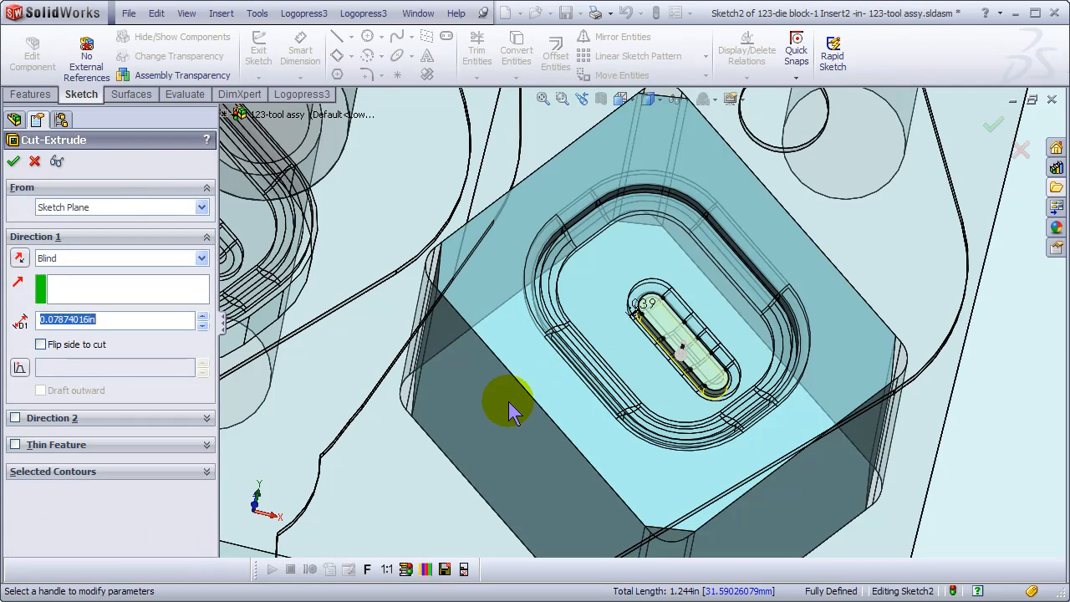
Apply a 0.079 in blind cut along the inward slot outline.
left_click(14, 160)
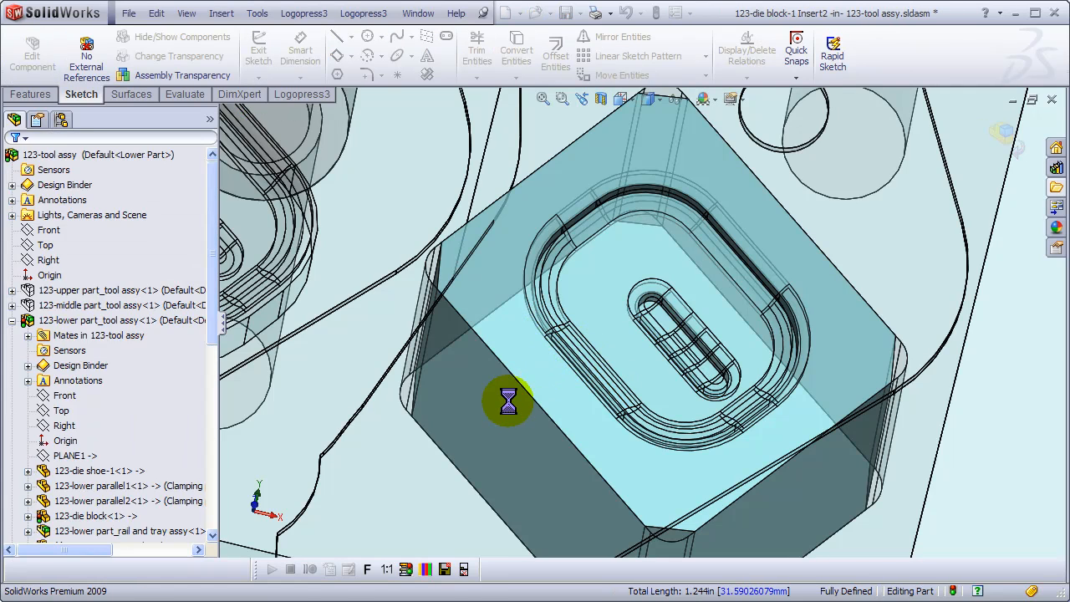
left_click(259, 42)
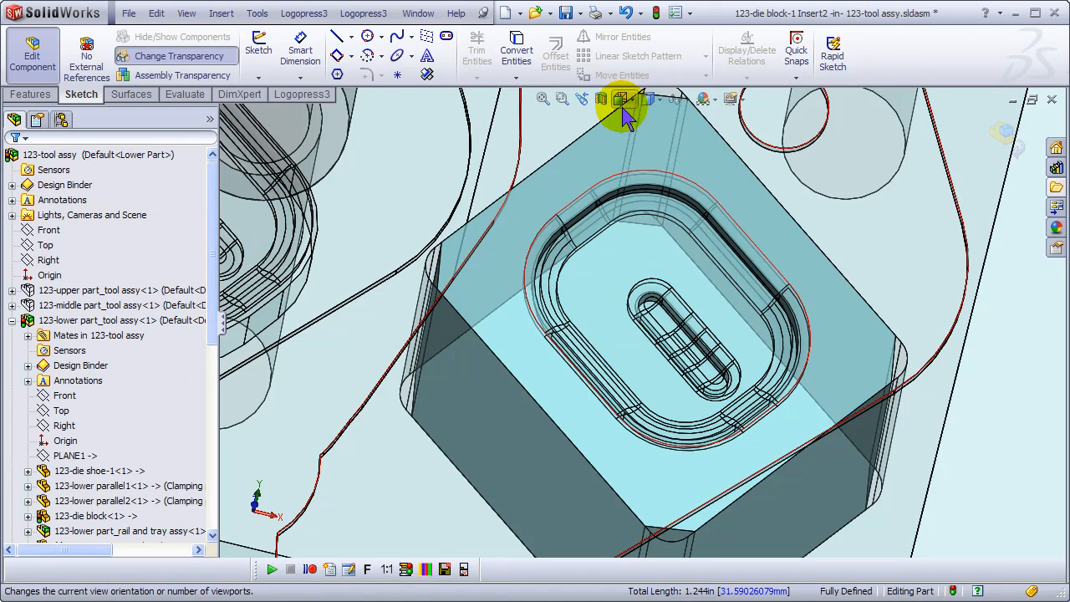
left_click(302, 94)
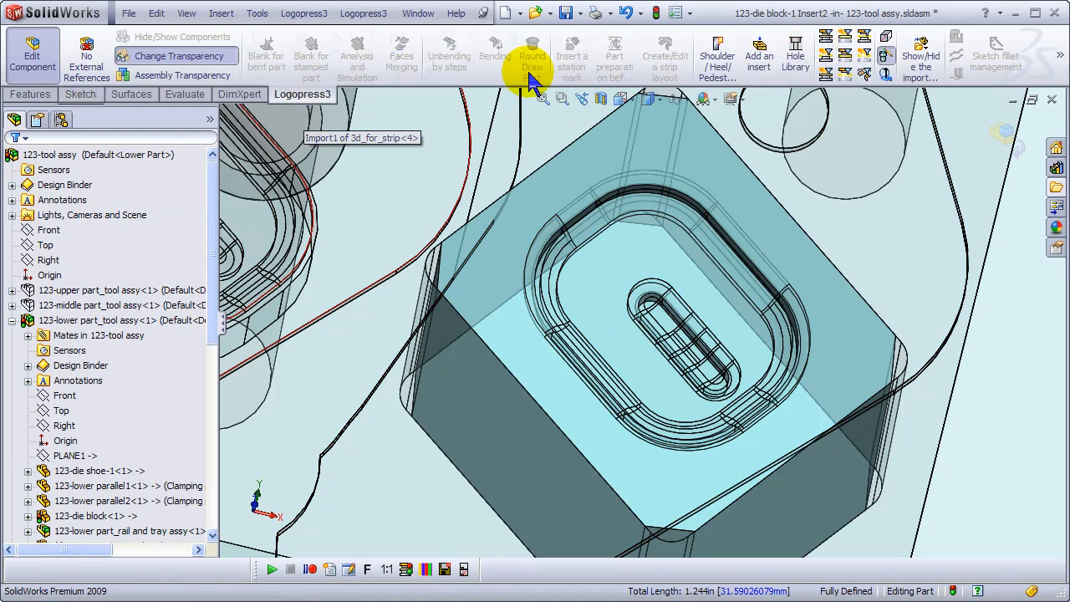
mouse_move(886, 56)
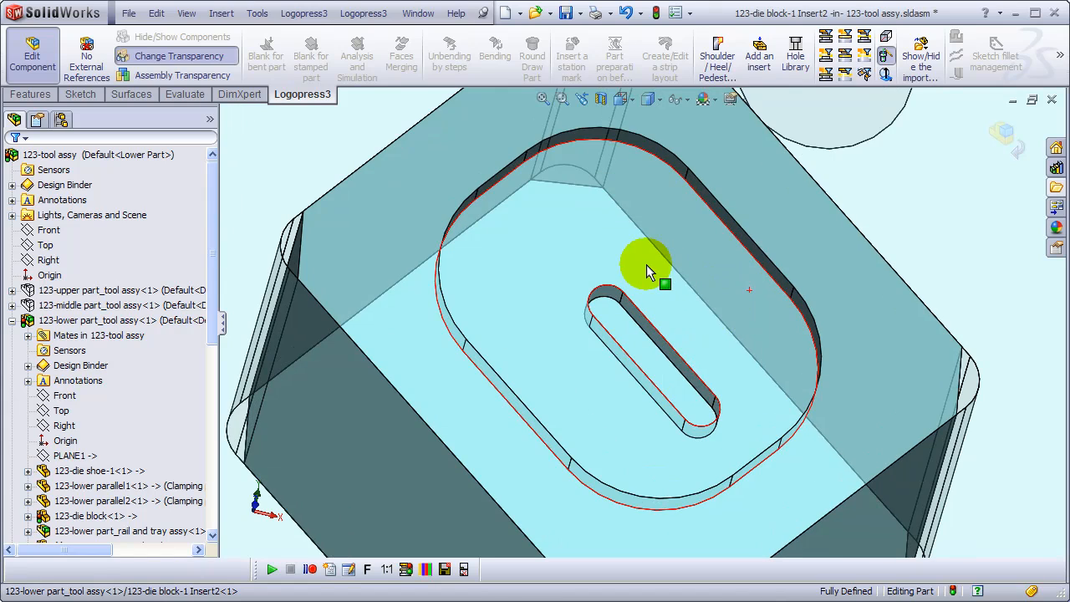
Fillet the top edge of the insert's slot with a 1 mm radius.
left_click(30, 94)
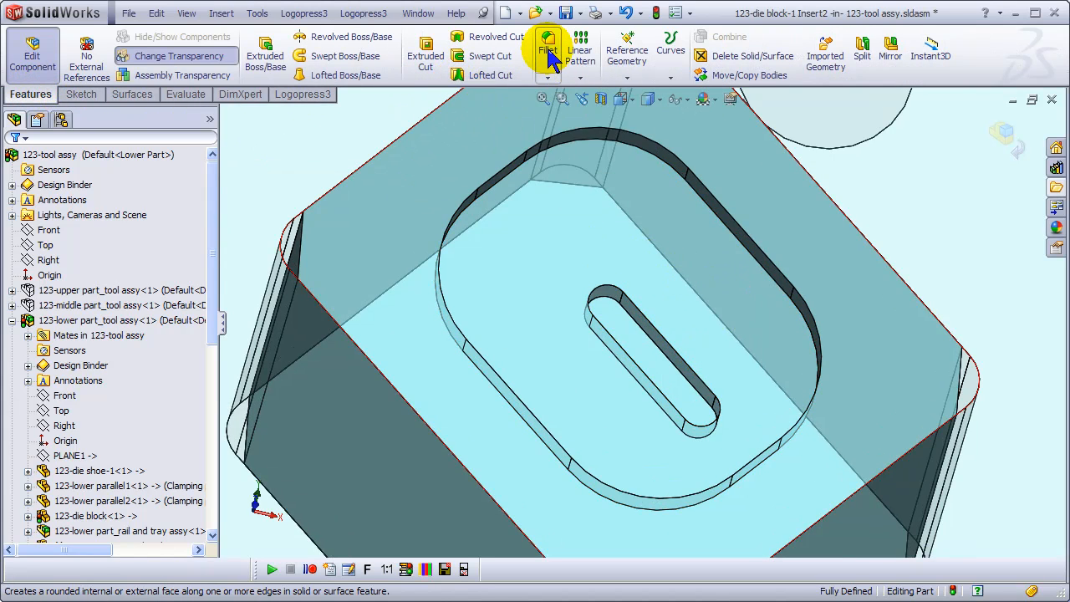
left_click(548, 46)
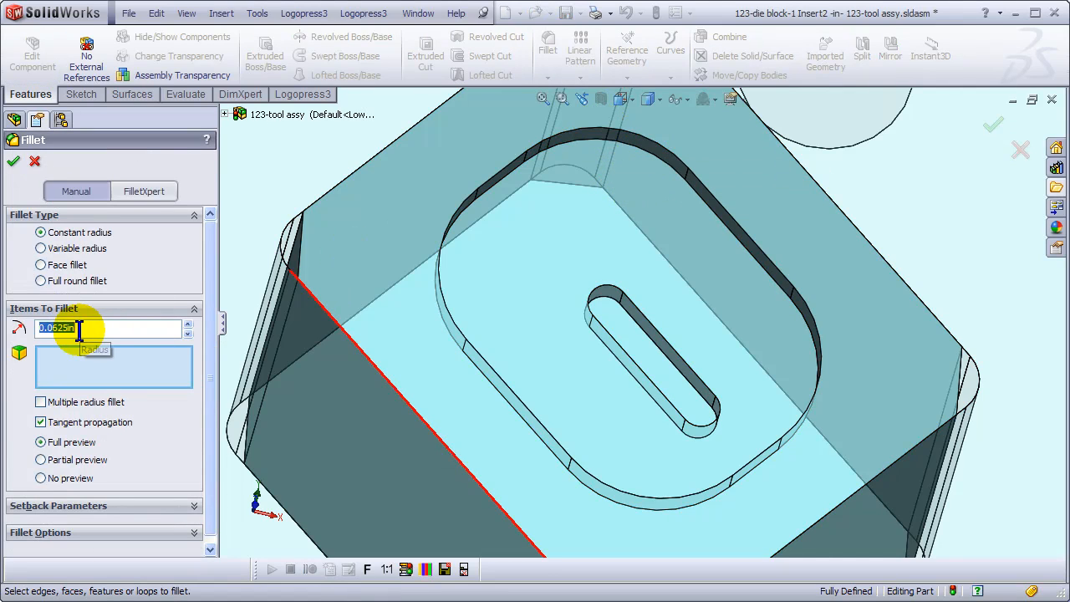
type("1mm")
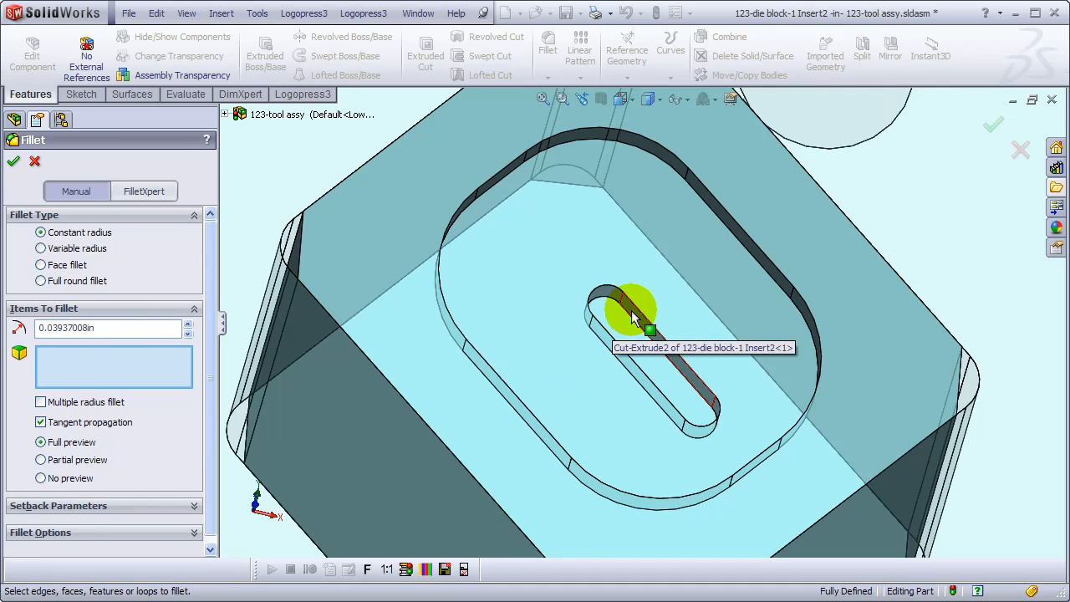
left_click(632, 314)
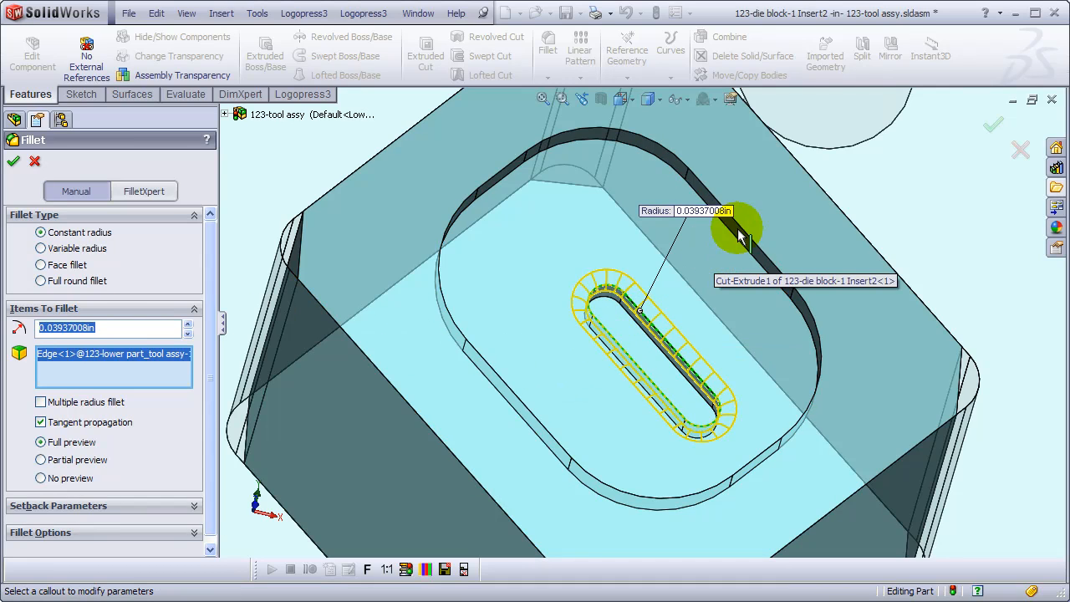
left_click(13, 161)
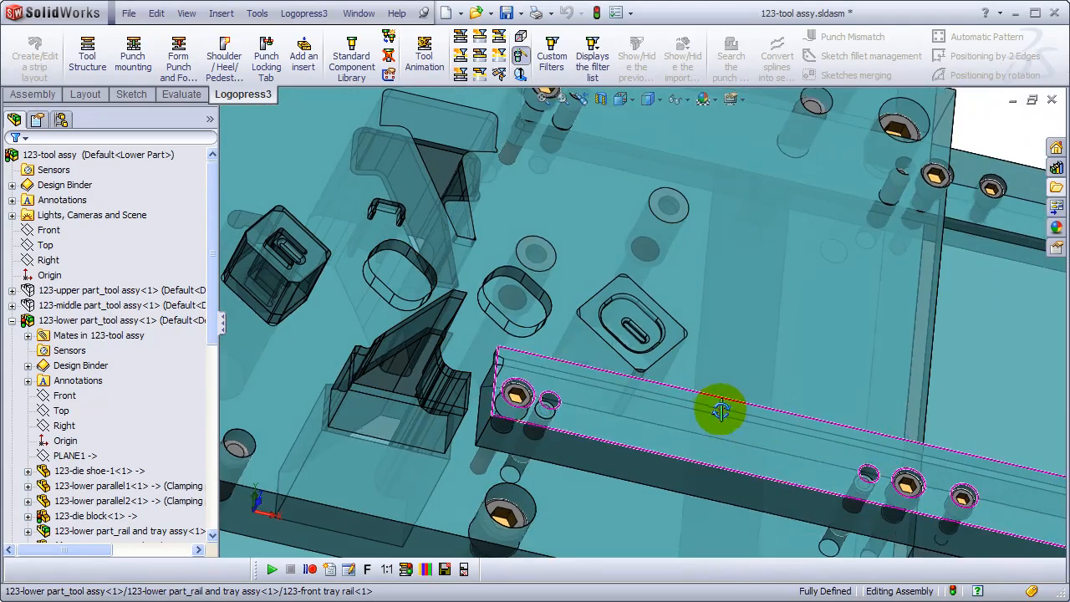
Orbit and zoom out to the whole lower die, then show the strip layout.
left_click_drag(719, 409, 736, 380)
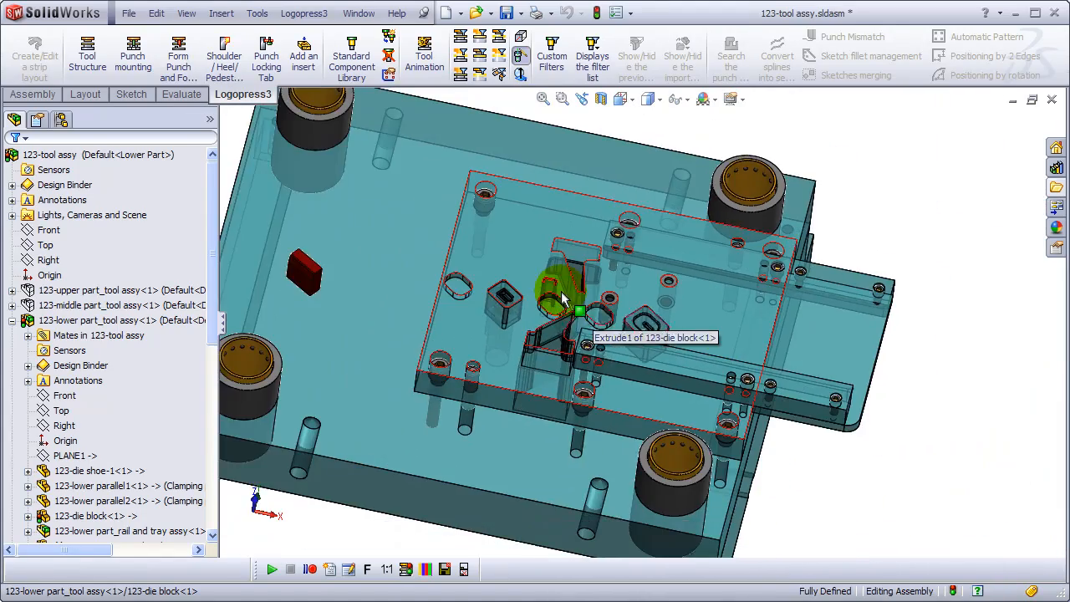
left_click_drag(560, 301, 501, 409)
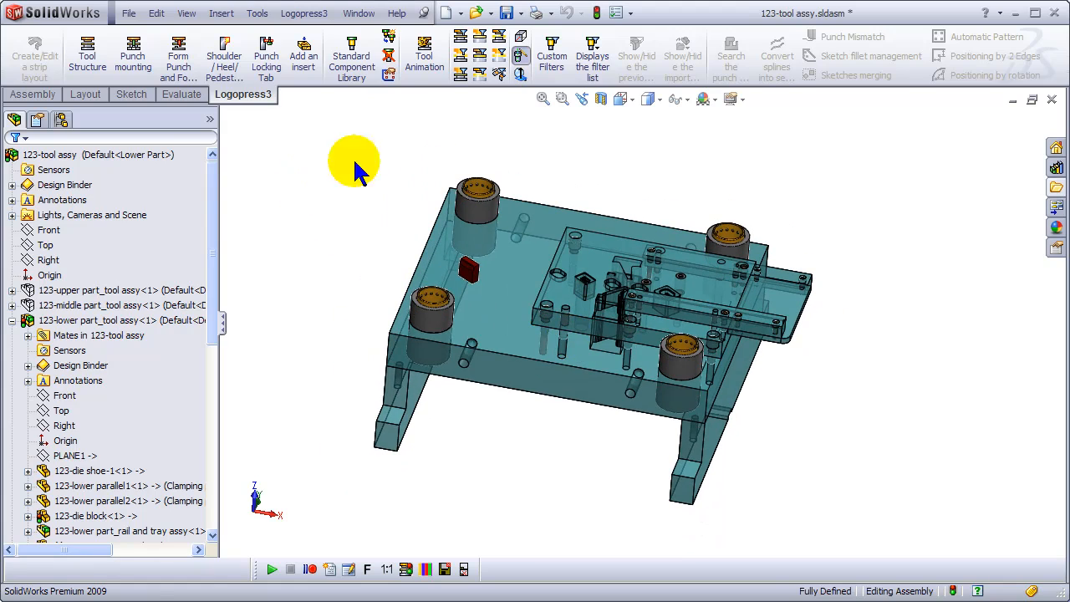
mouse_move(447, 88)
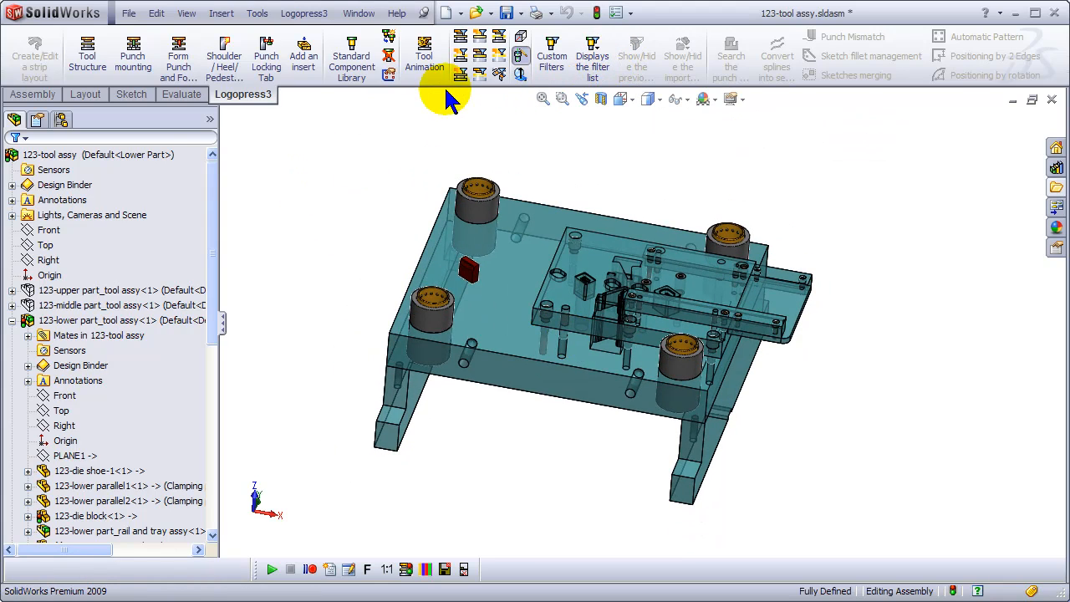
mouse_move(462, 58)
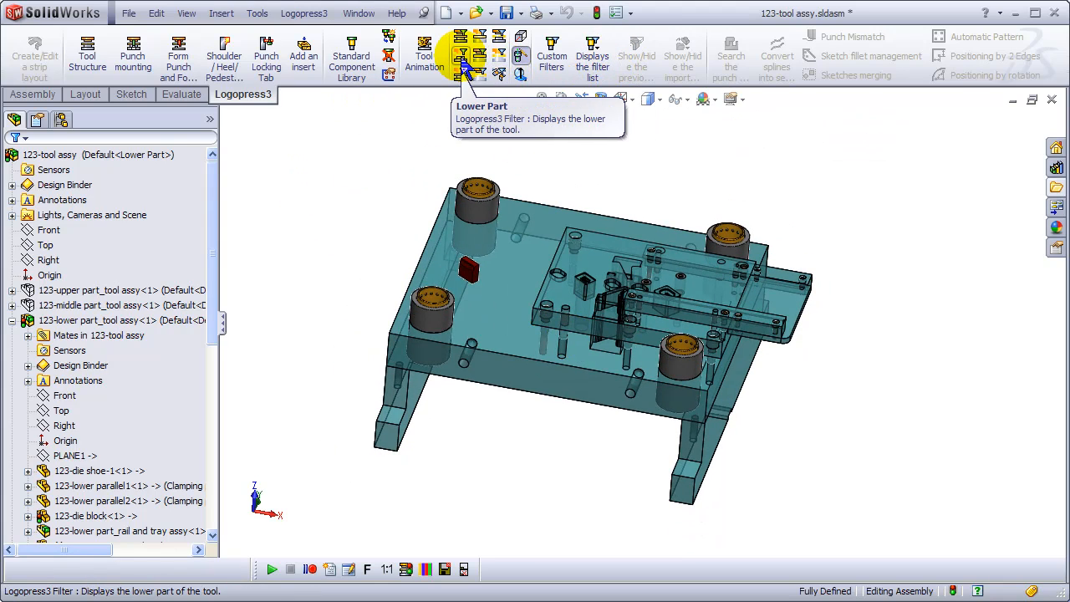
mouse_move(501, 74)
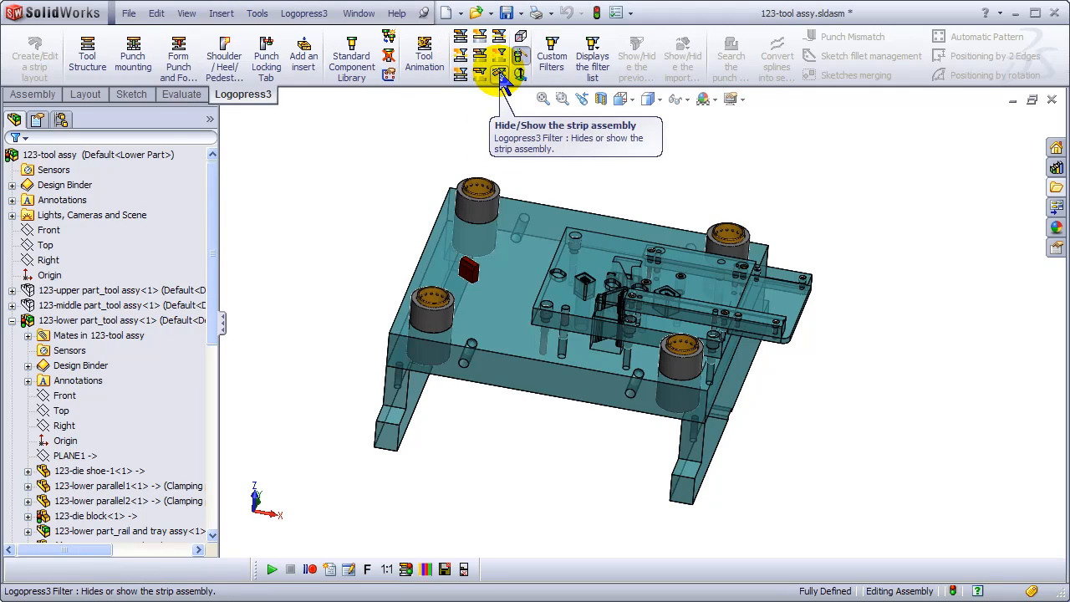
left_click(520, 74)
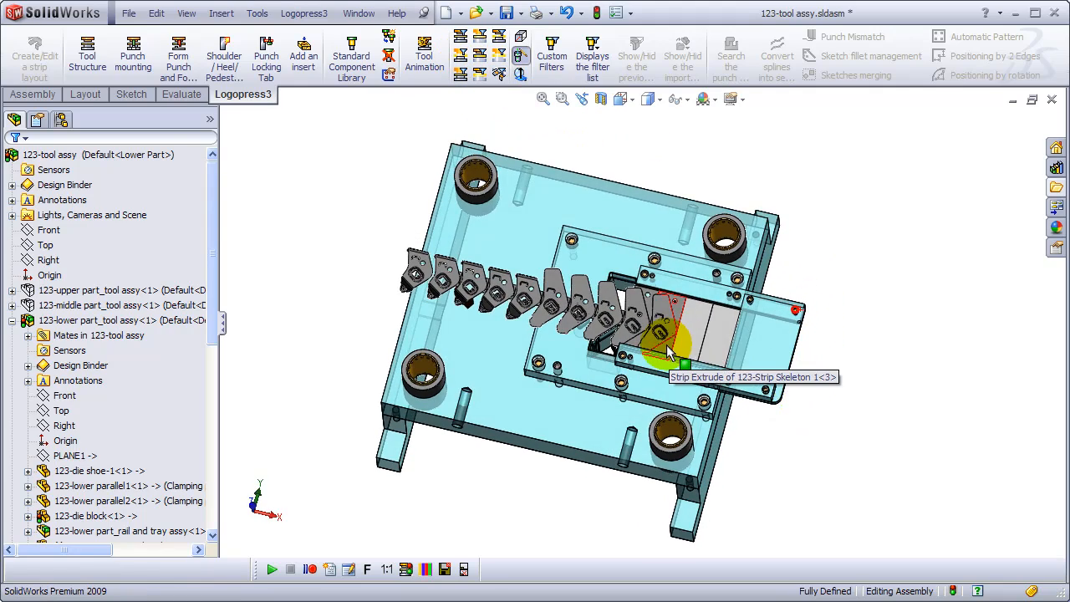
Select every rim face and inner face of the embossed area as the formed area on strip.
scroll("up", 3)
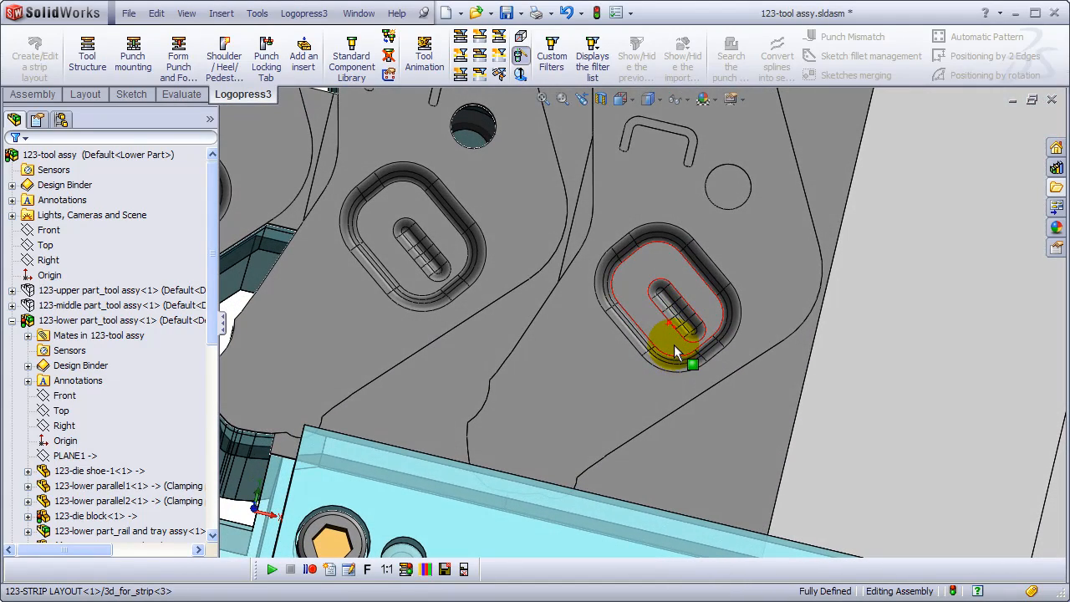
mouse_move(425, 54)
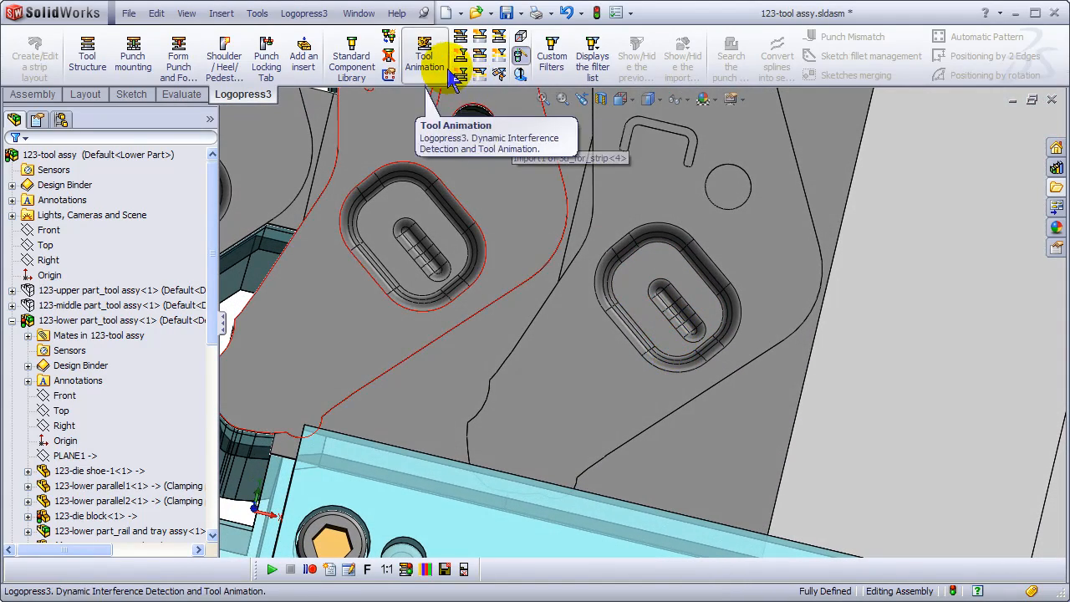
mouse_move(132, 55)
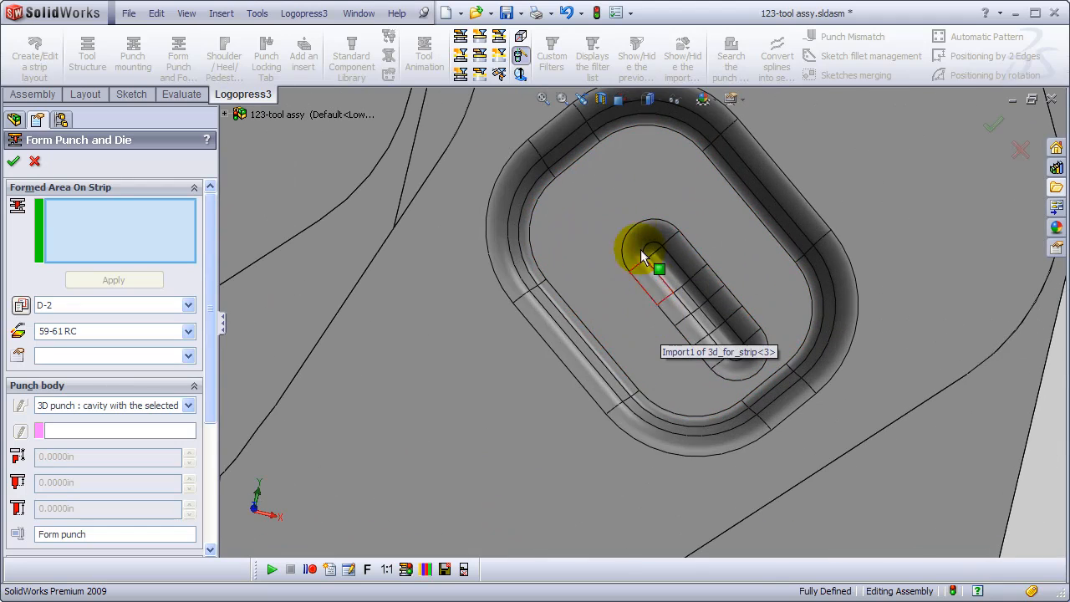
left_click(636, 129)
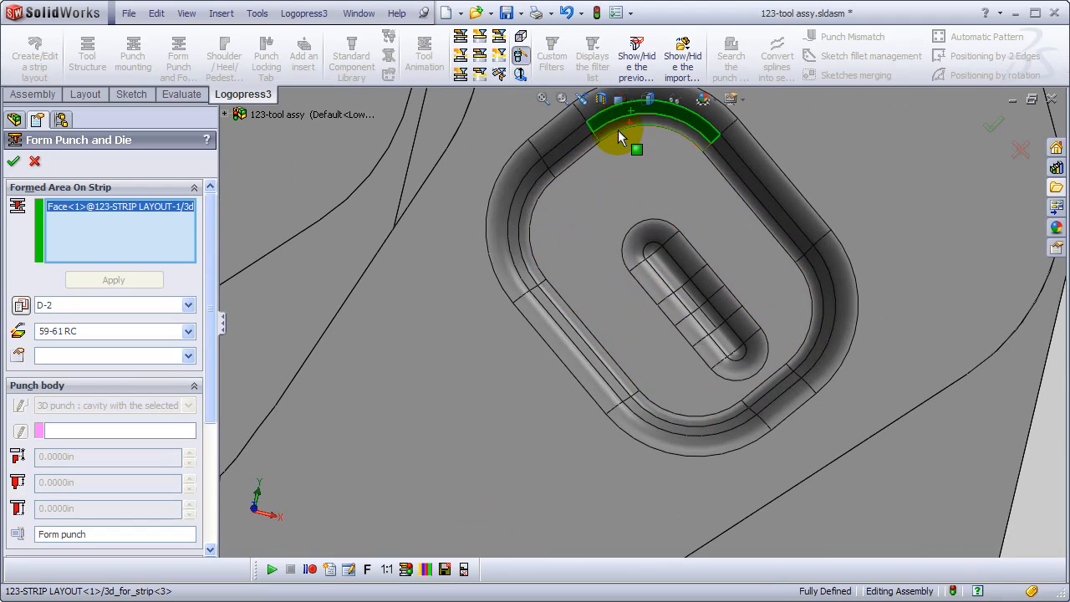
left_click(536, 180)
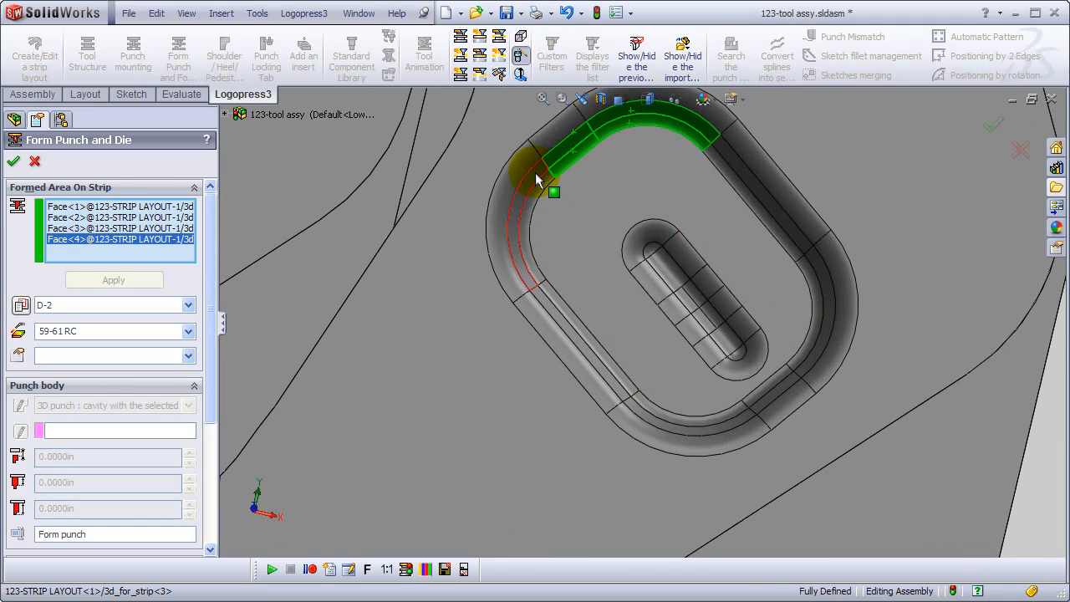
left_click(542, 304)
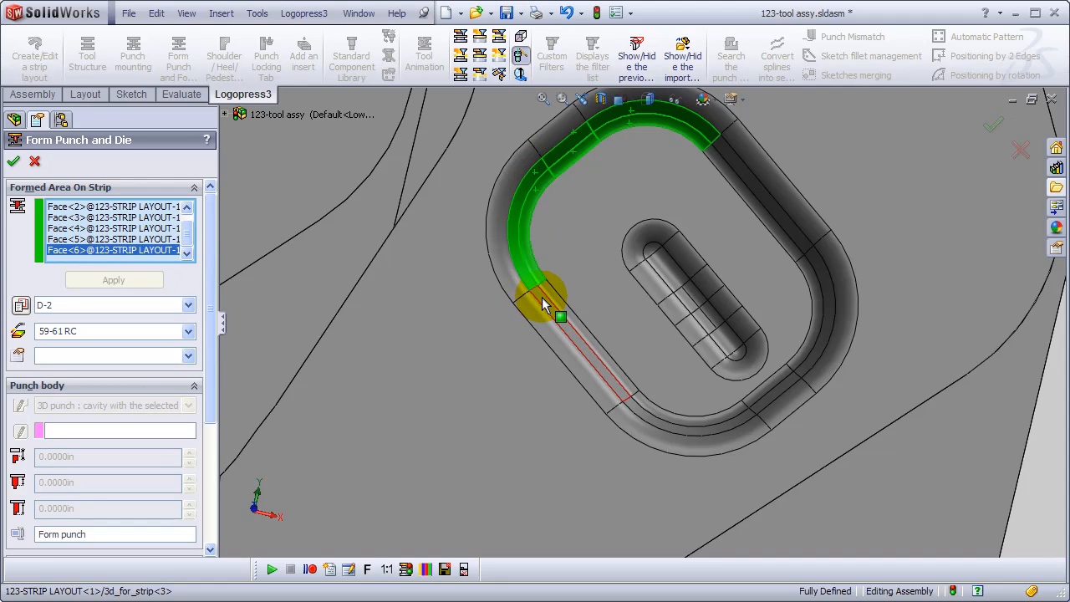
left_click(644, 415)
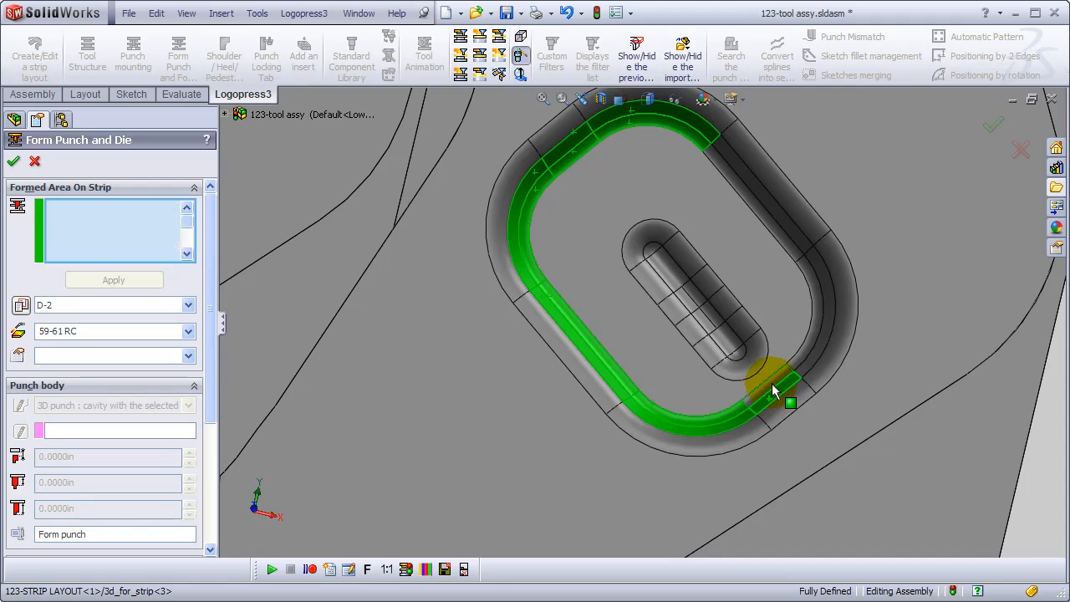
left_click(799, 238)
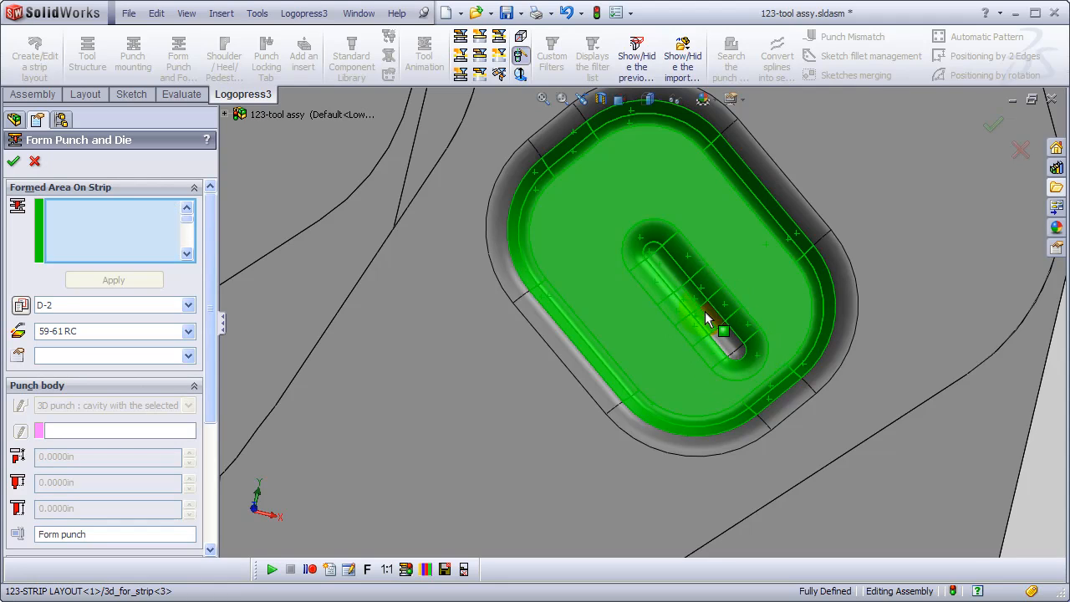
left_click(824, 406)
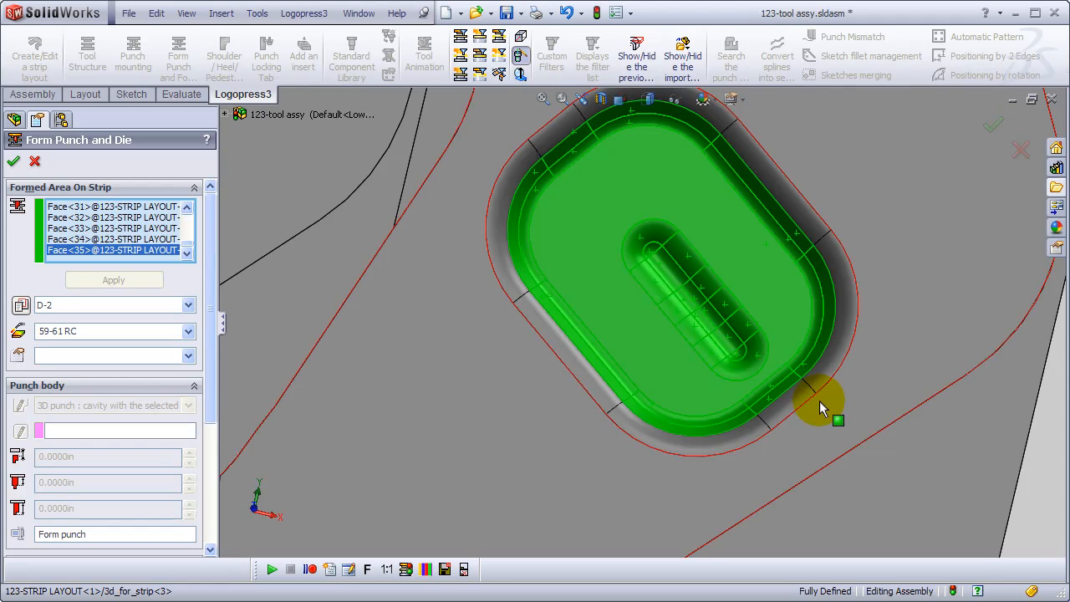
Choose the punch shoe's bottom face as the form punch body mounting face.
left_click(113, 280)
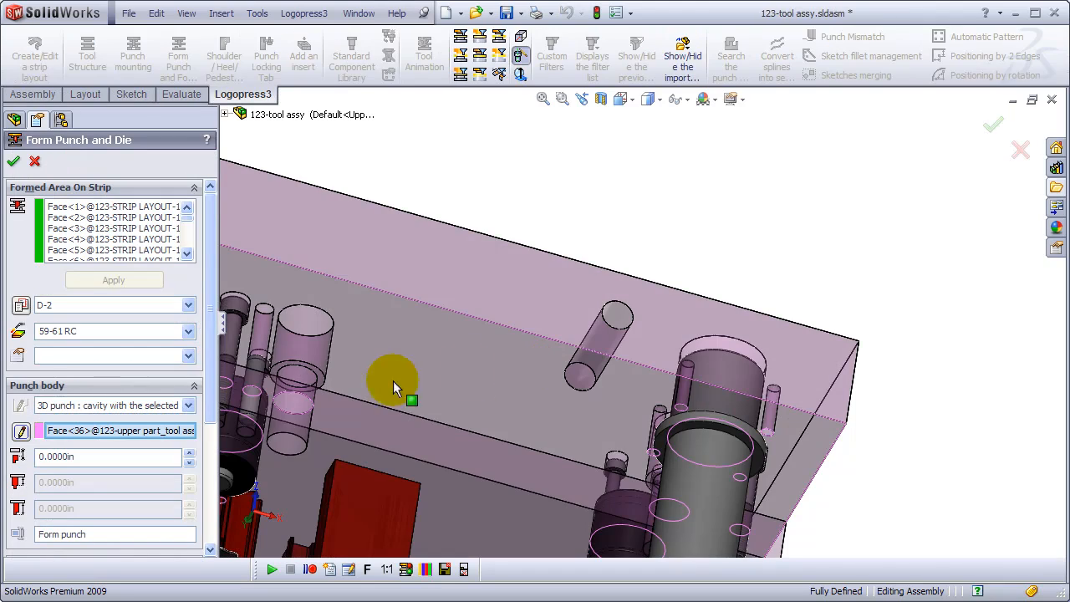
Accept the form punch and convert the tangent rim edge chain into Sketch1.
left_click(13, 161)
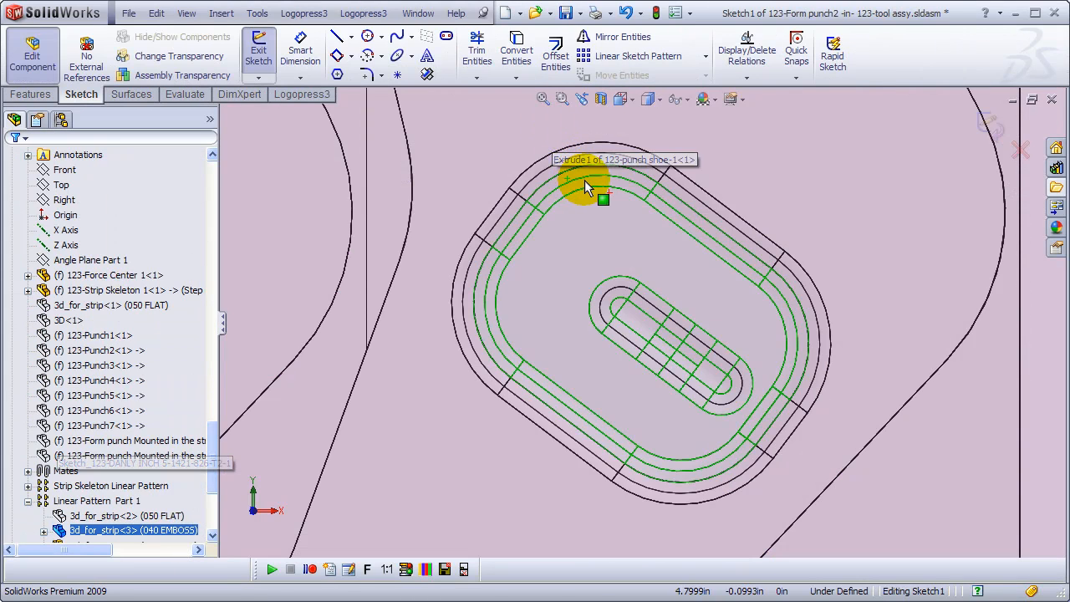
mouse_move(300, 54)
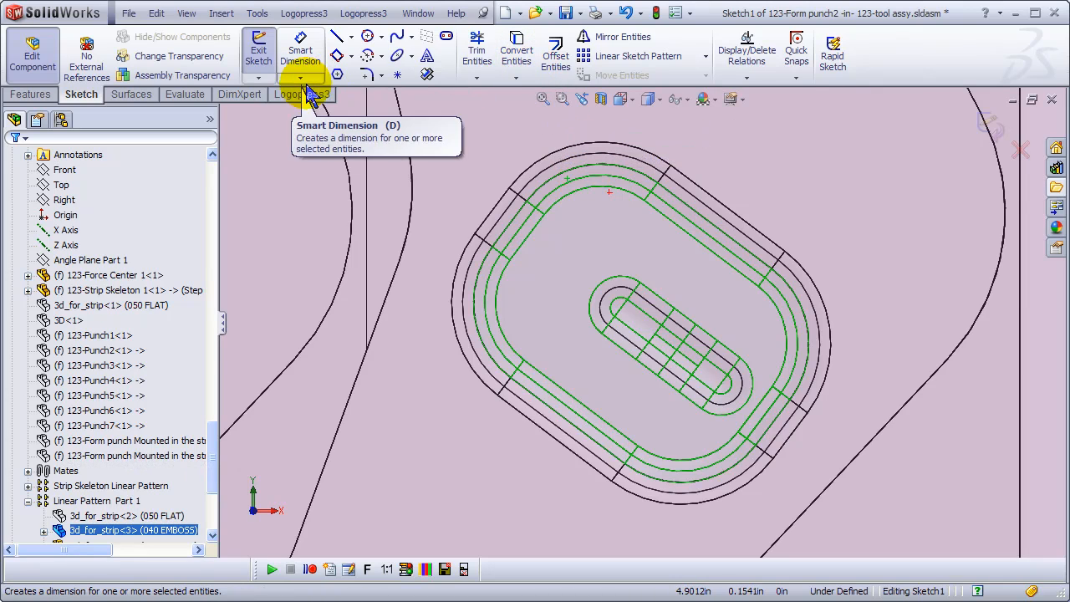
left_click(302, 93)
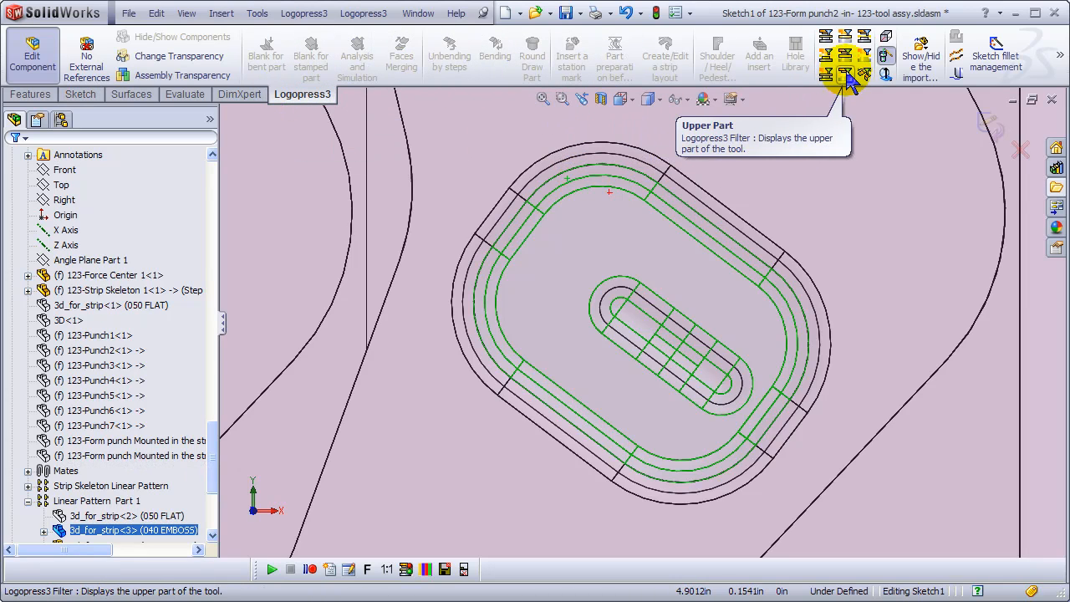
mouse_move(865, 76)
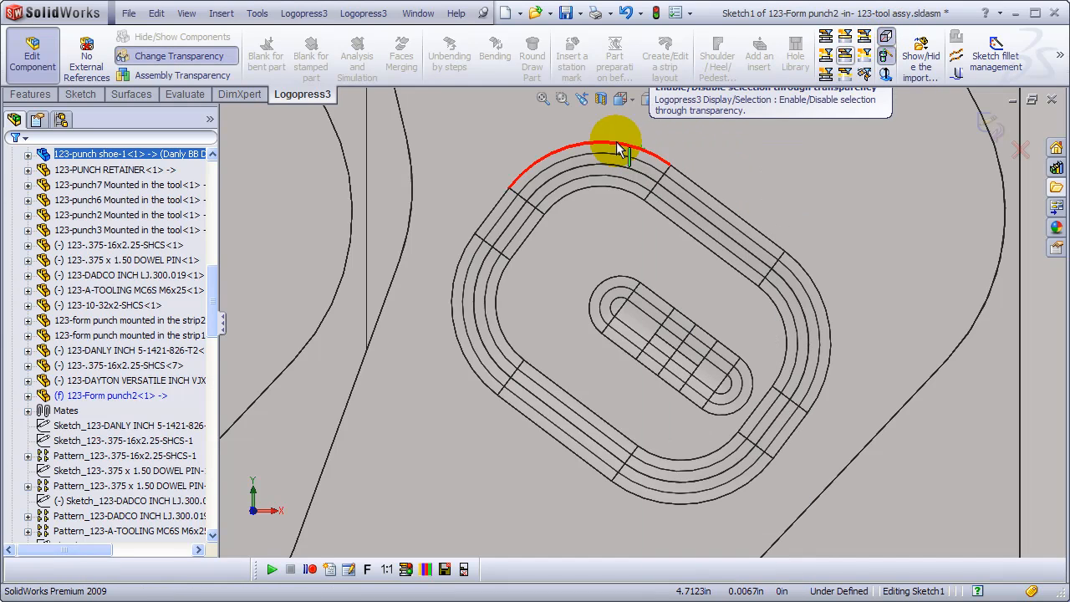
right_click(619, 150)
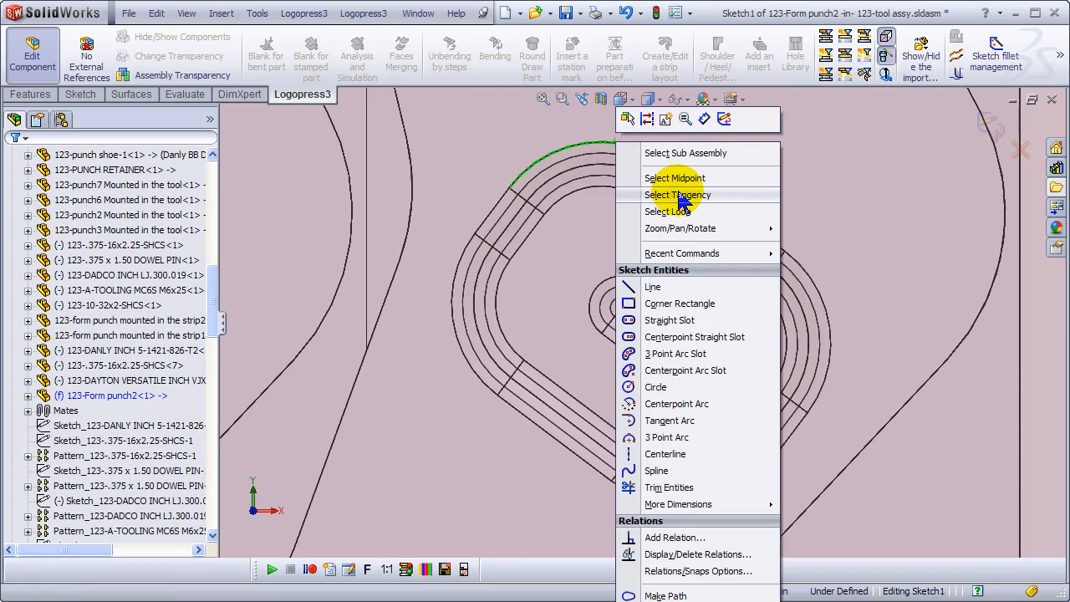
left_click(678, 195)
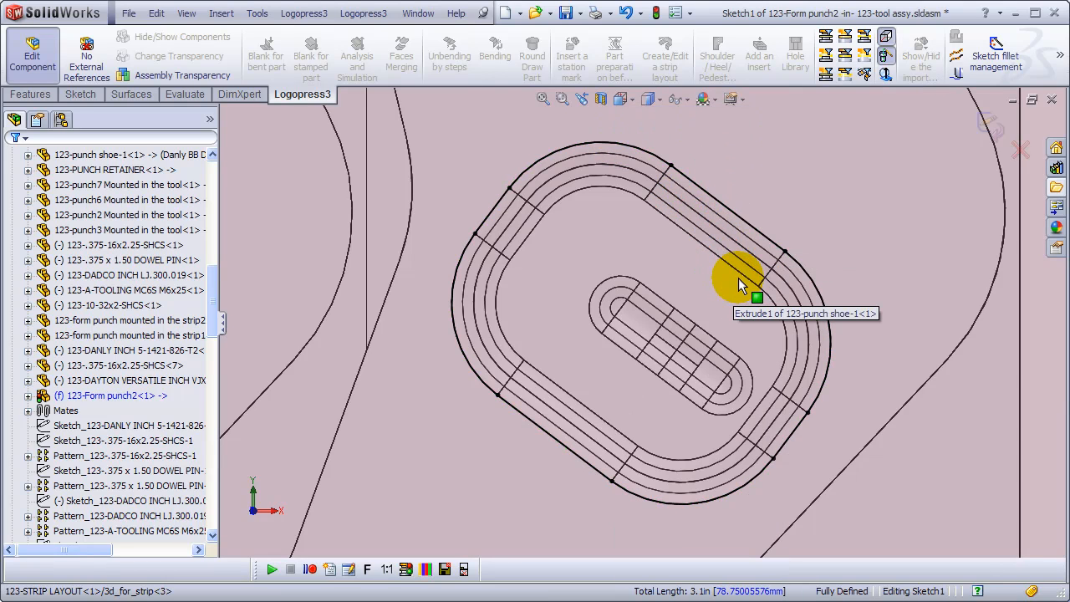
mouse_move(991, 299)
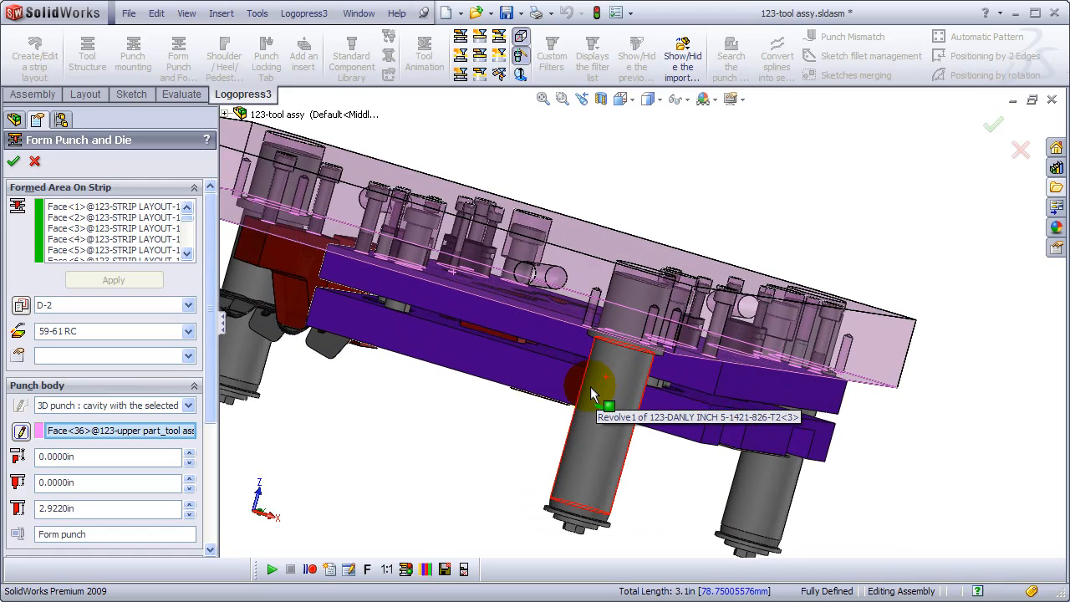
Review the 2.922 in 'Form punch' body and its upper and middle plate passages.
scroll("down", 3)
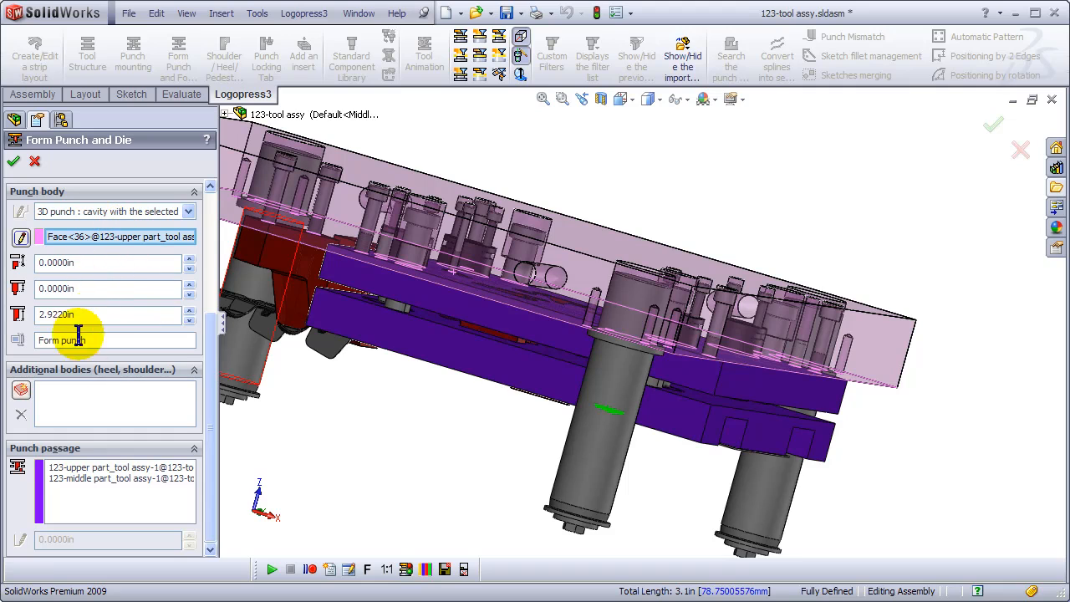
left_click(119, 467)
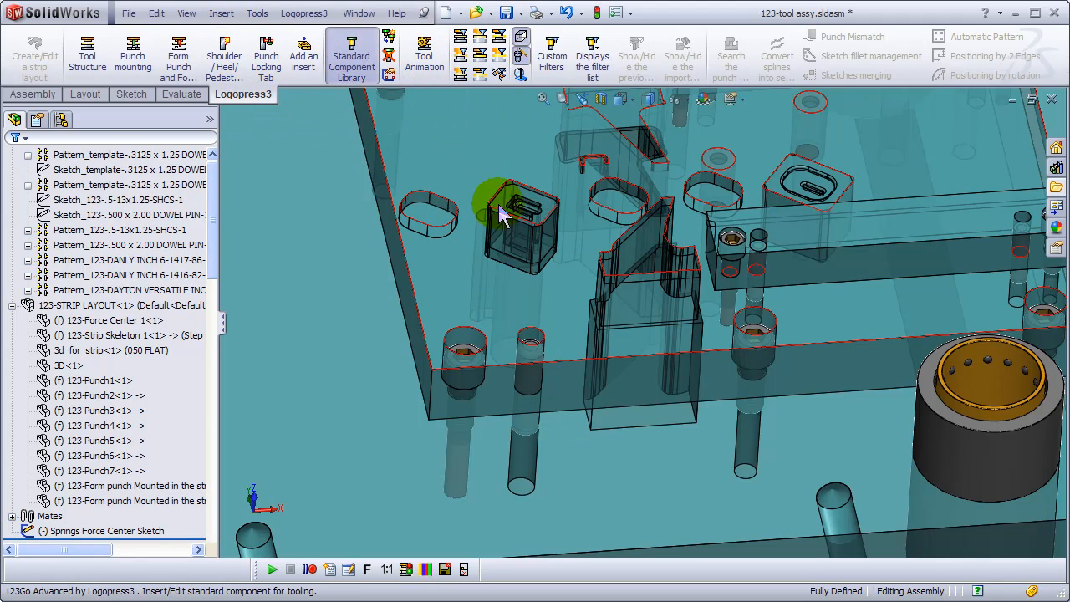
mouse_move(765, 402)
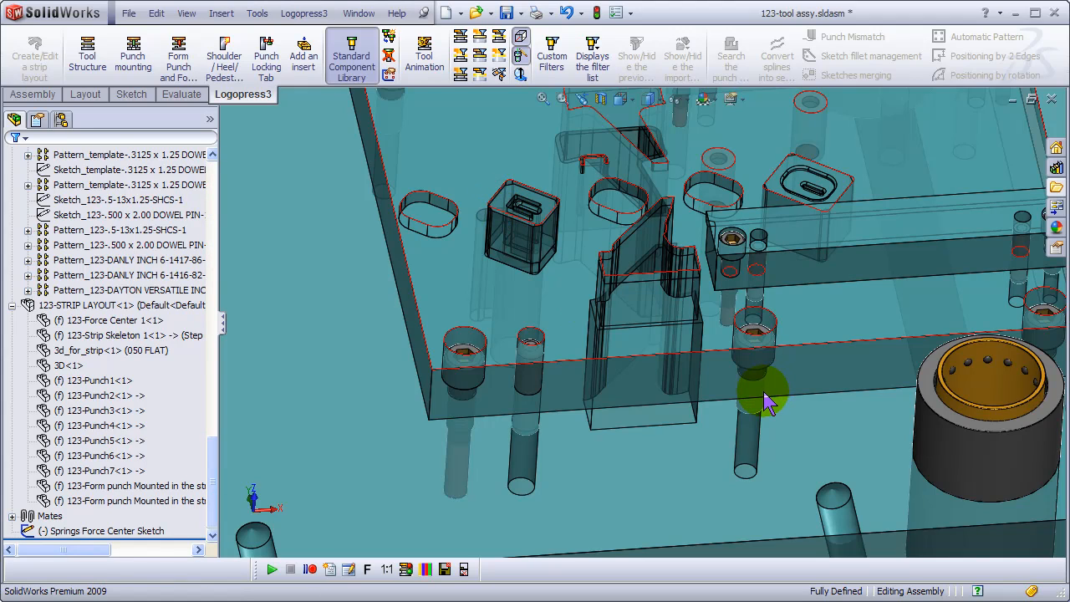
Add a 0.125 in wire EDM start hole on the die block, crossing stripper and punch retainer.
left_click(761, 393)
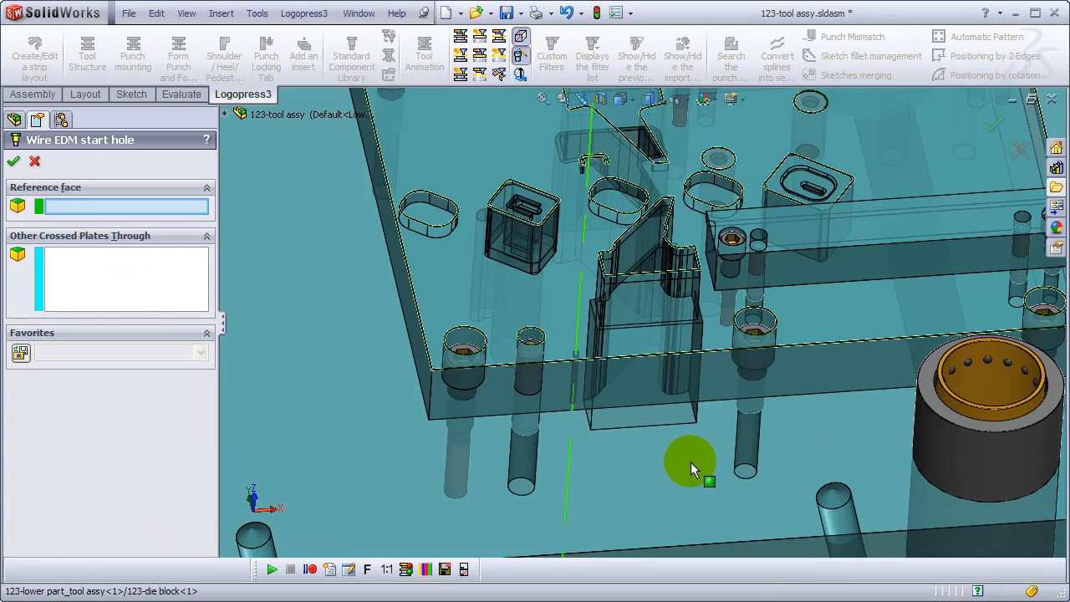
left_click(690, 464)
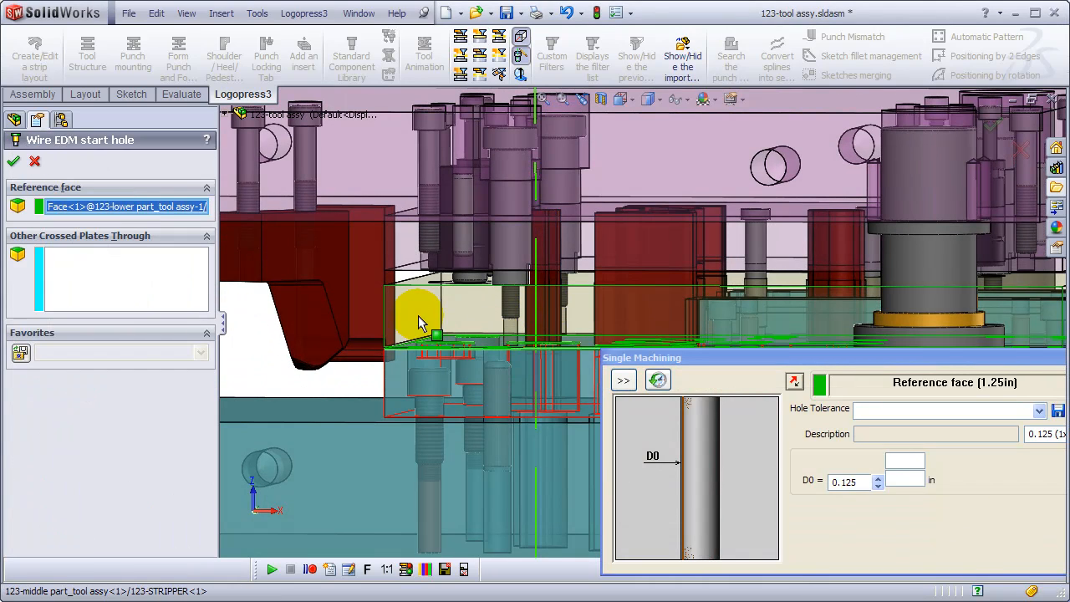
left_click(451, 326)
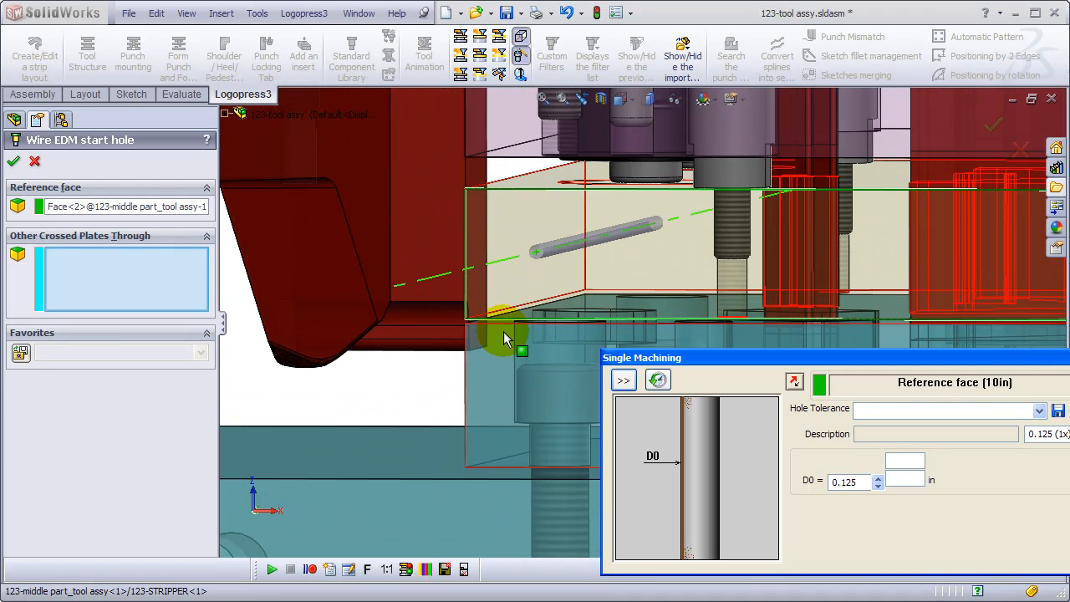
left_click(502, 326)
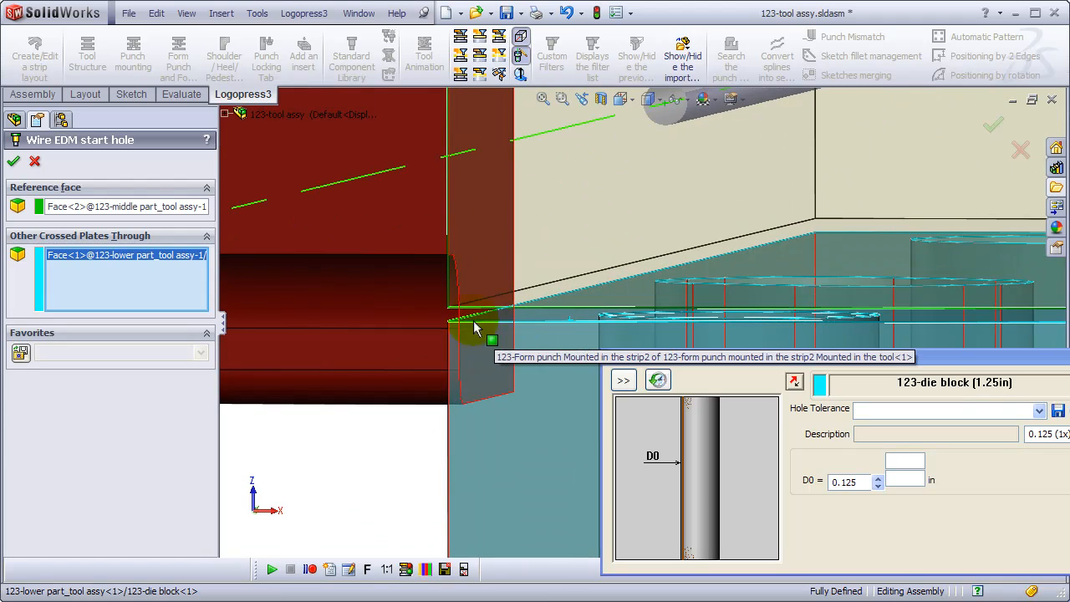
left_click(126, 205)
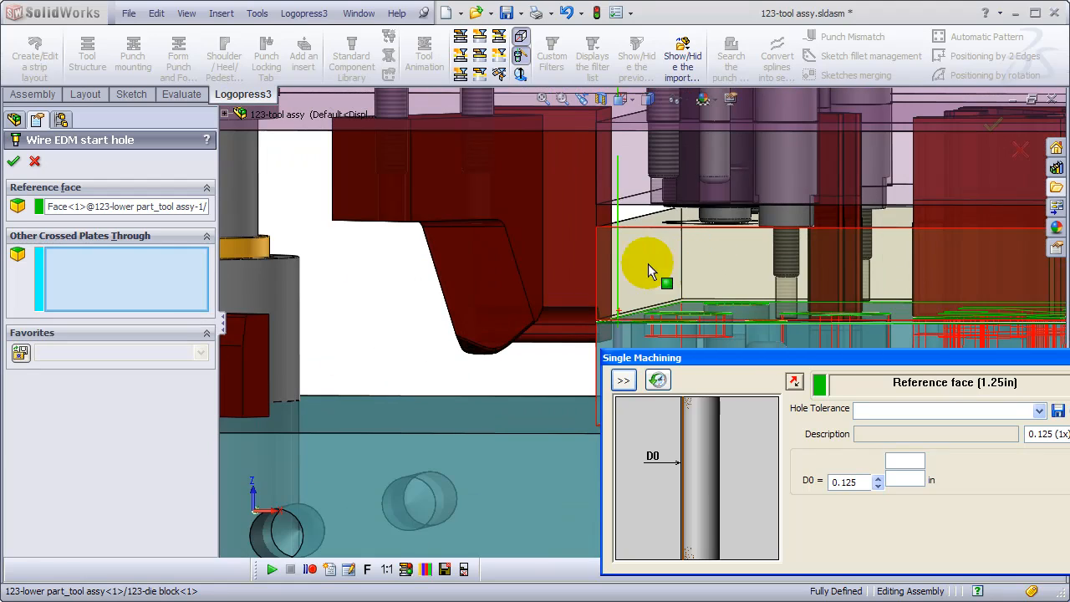
left_click(634, 173)
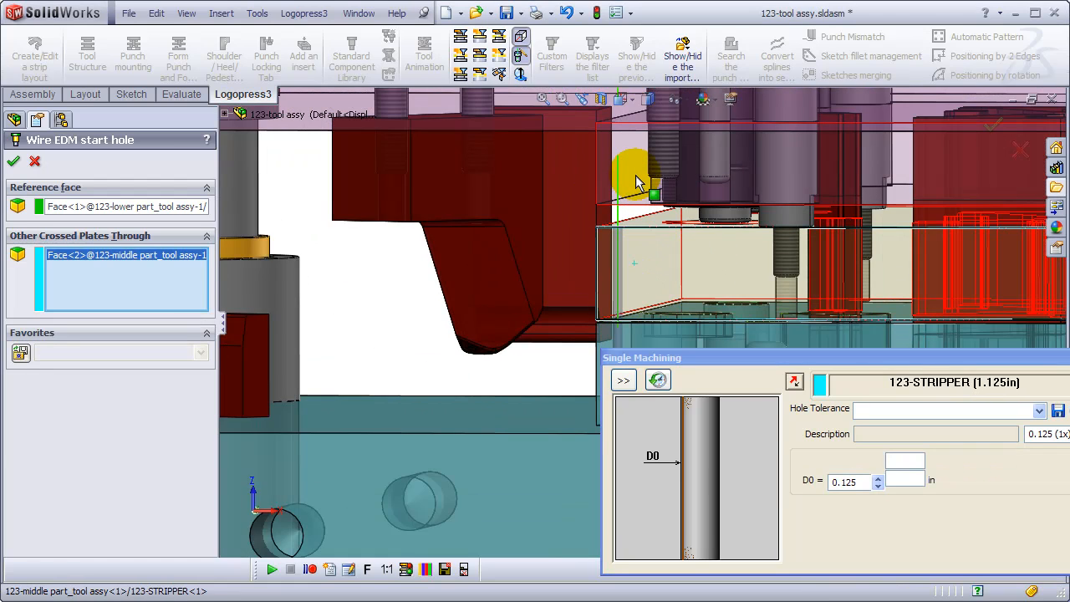
left_click(636, 175)
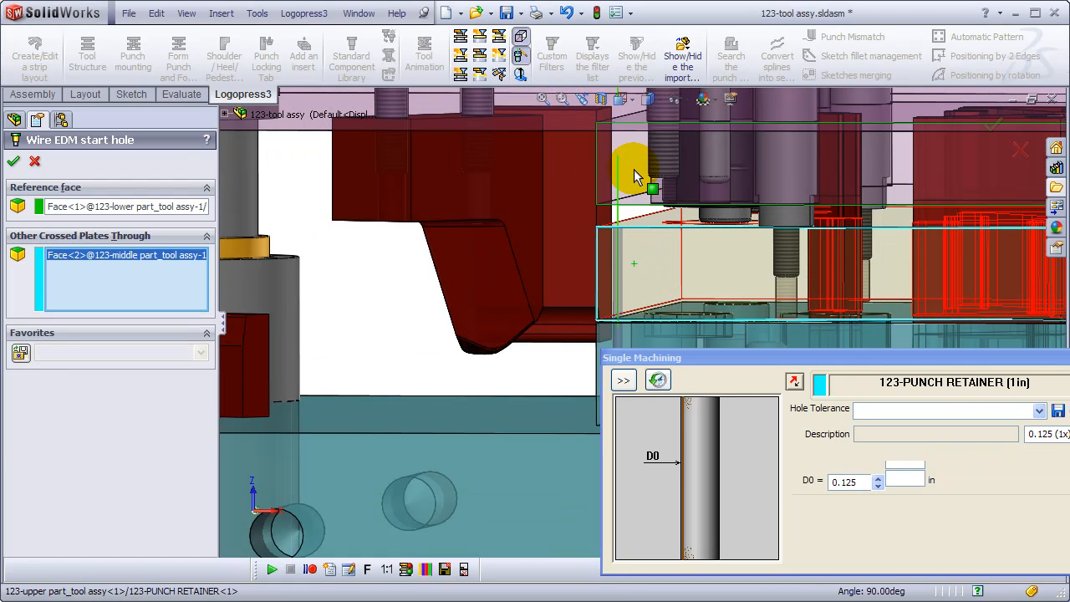
left_click(638, 175)
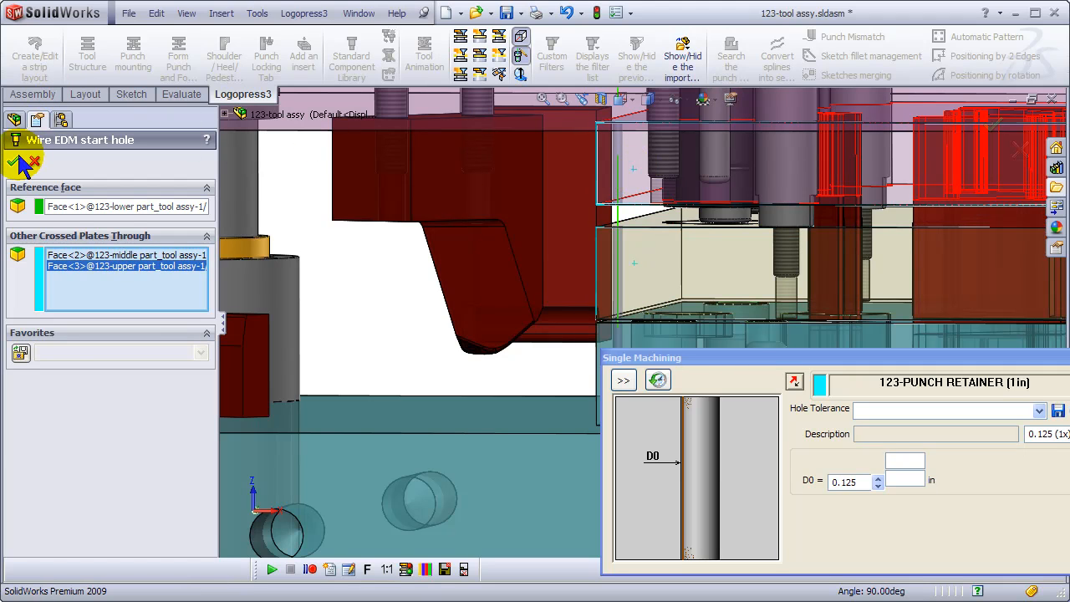
left_click(17, 161)
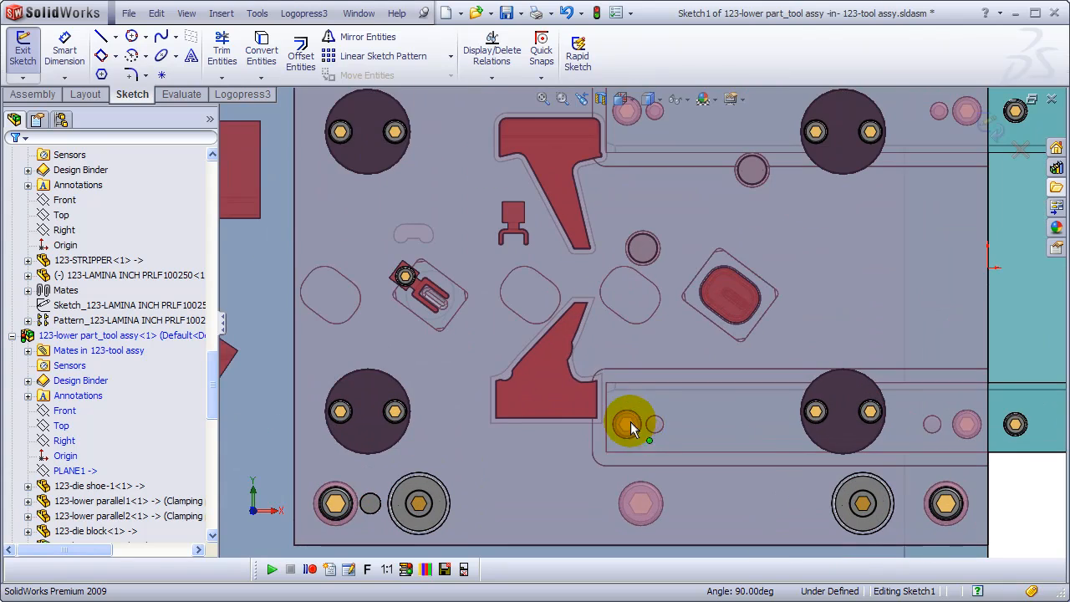
mouse_move(573, 431)
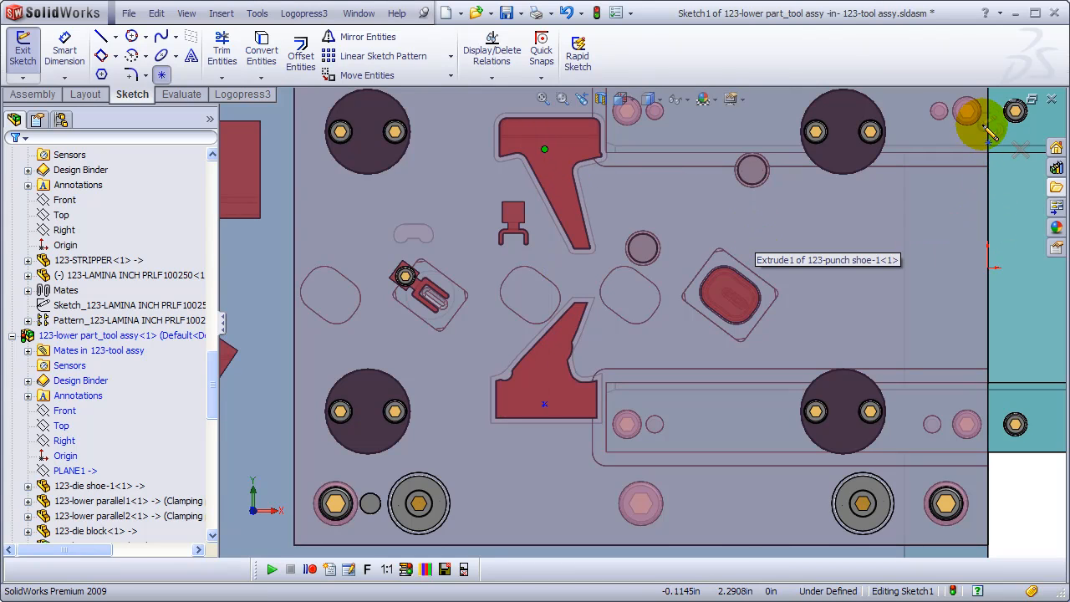
Exit the wire EDM start hole sketch with points in both formed cutouts.
left_click(22, 49)
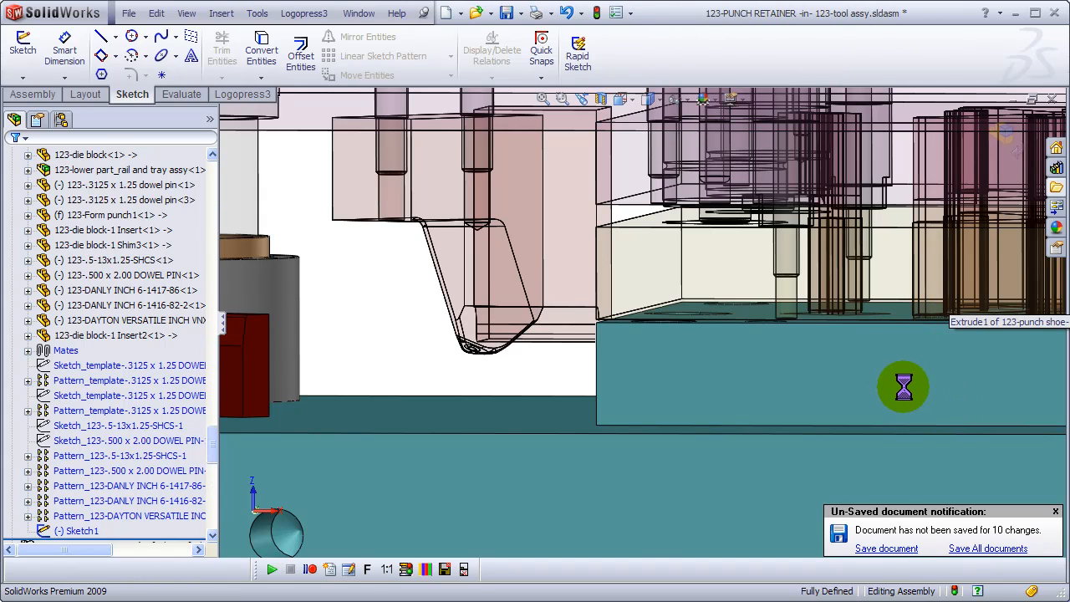
left_click(242, 94)
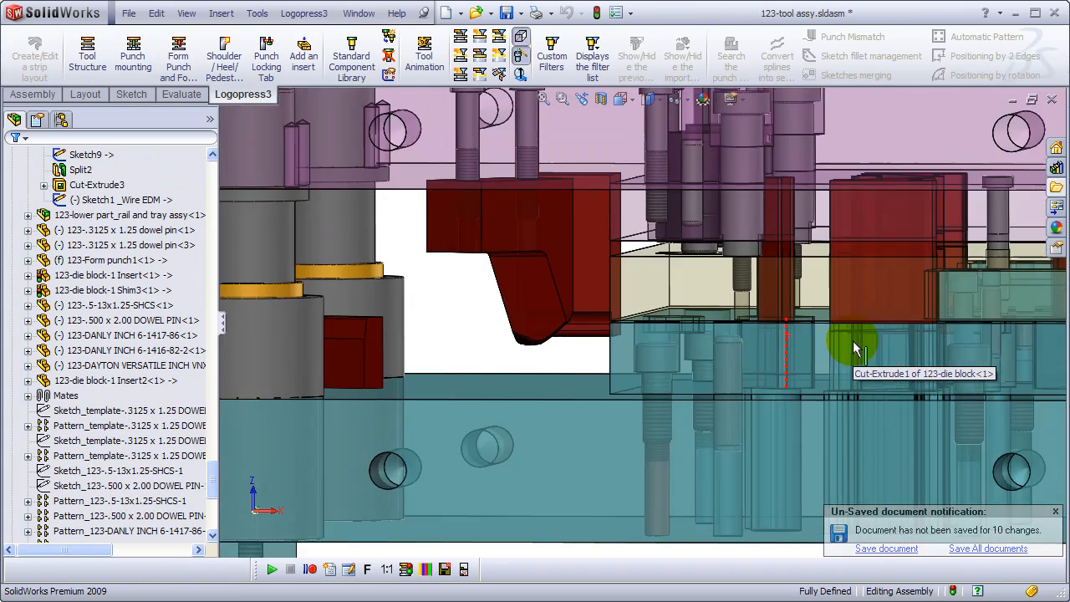
Switch to the '123-die block - Sheet1' drawing and accept updating its hole table.
left_click(460, 58)
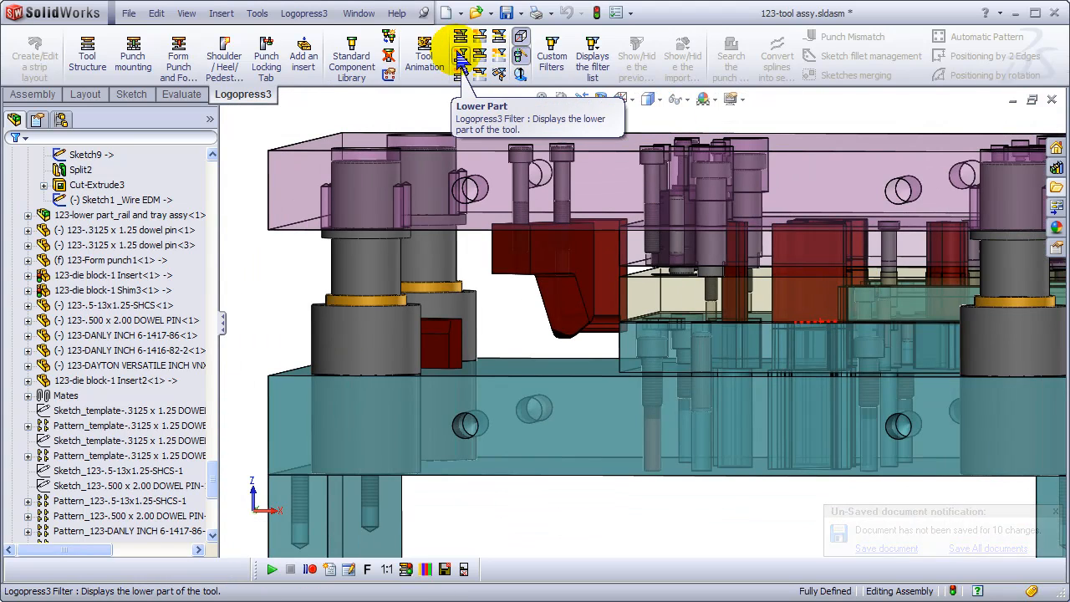
left_click(359, 13)
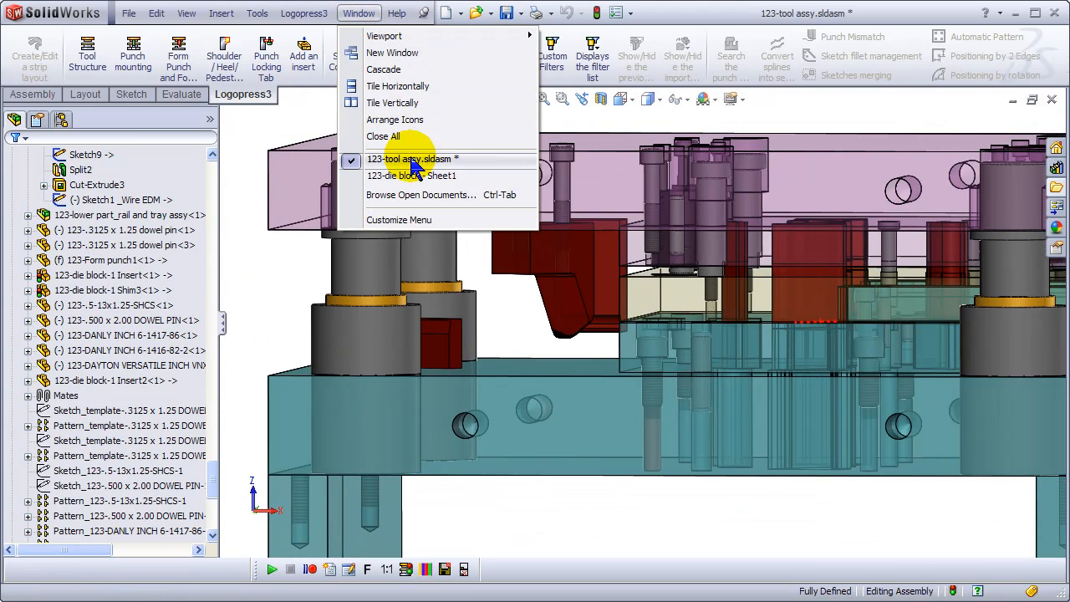
mouse_move(411, 176)
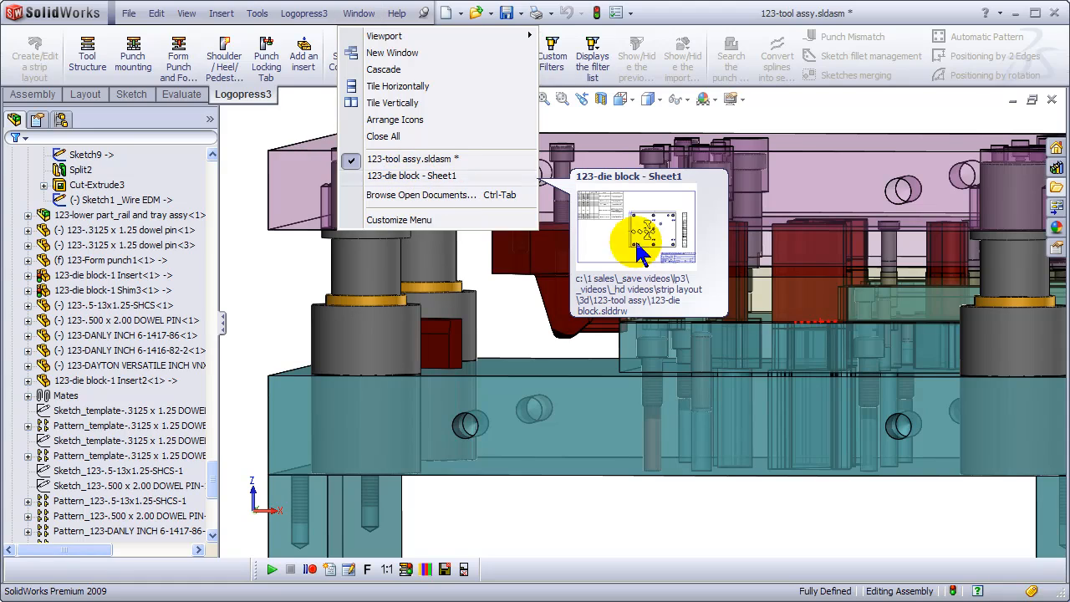
left_click(410, 176)
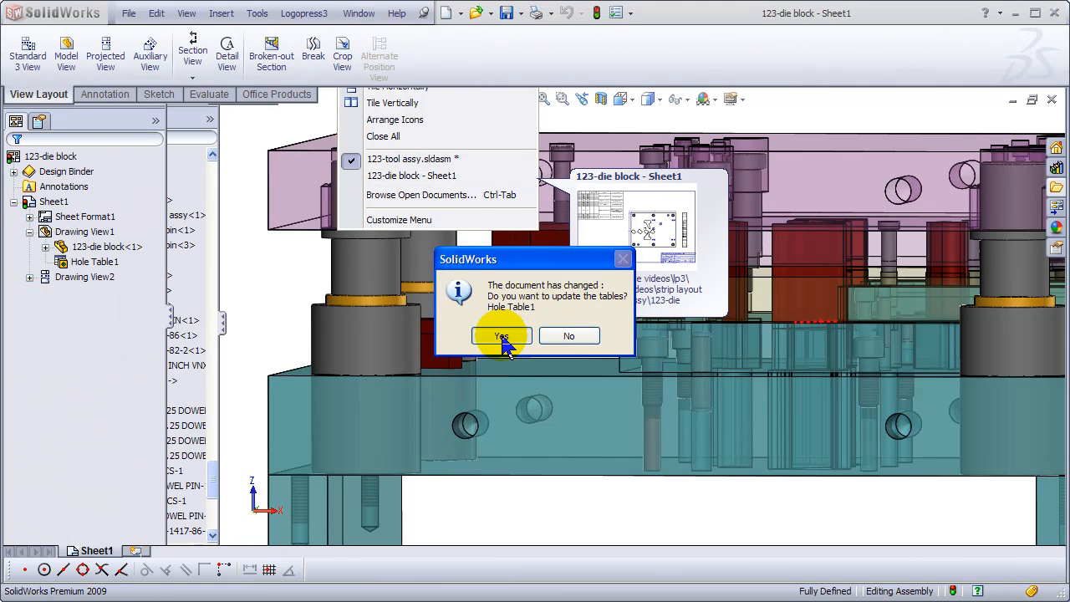
left_click(501, 335)
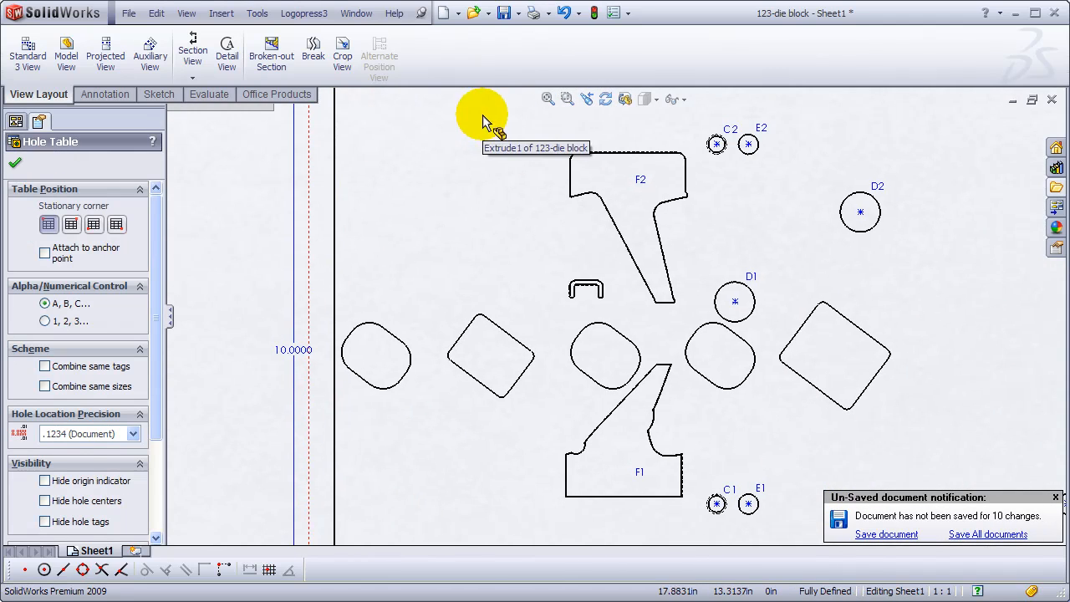
mouse_move(304, 13)
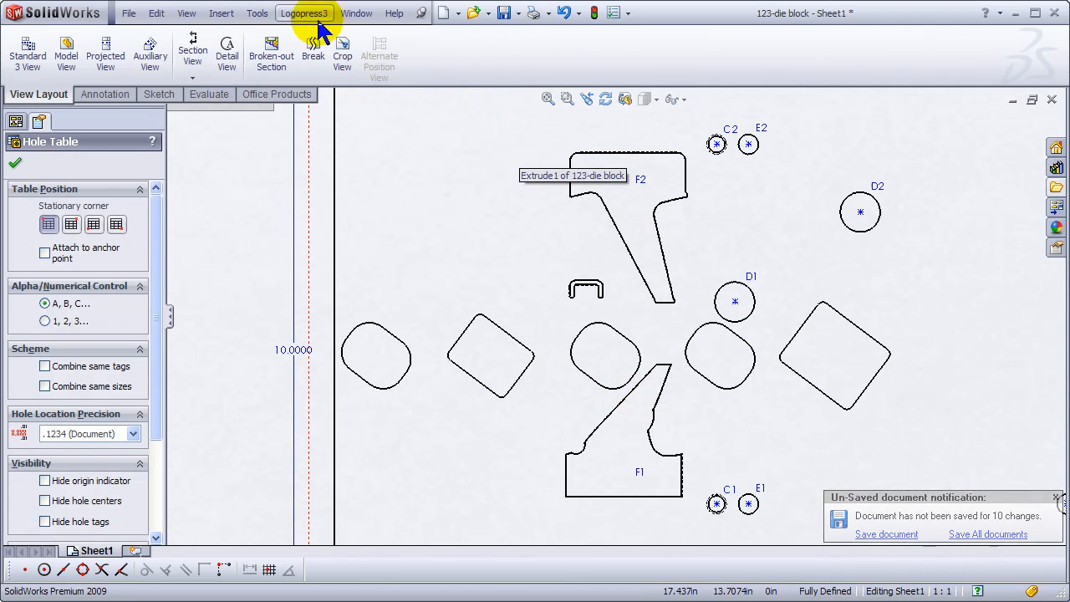
left_click(187, 13)
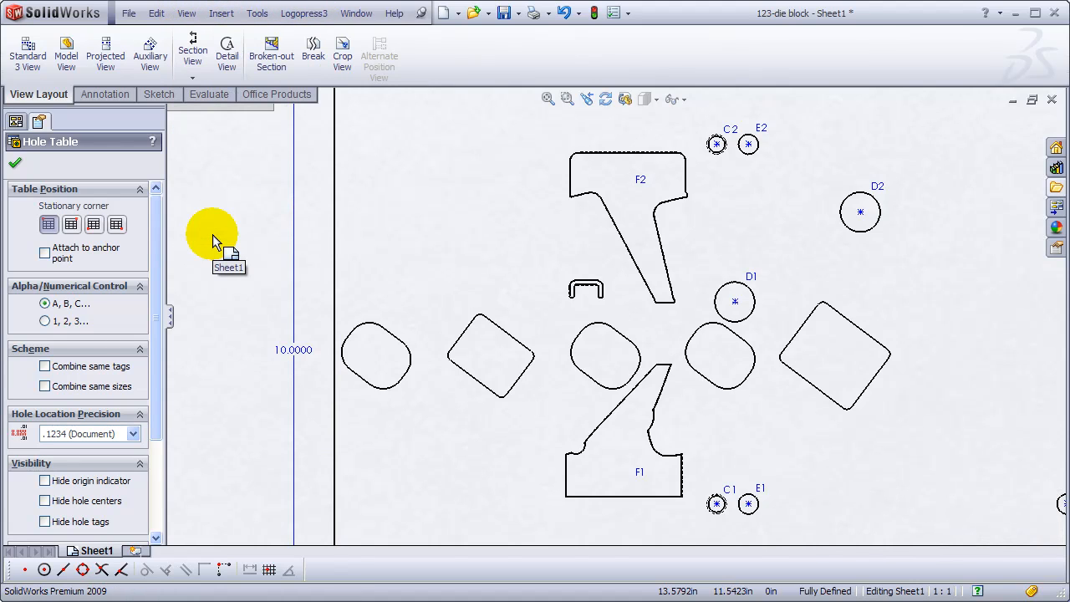
left_click(186, 13)
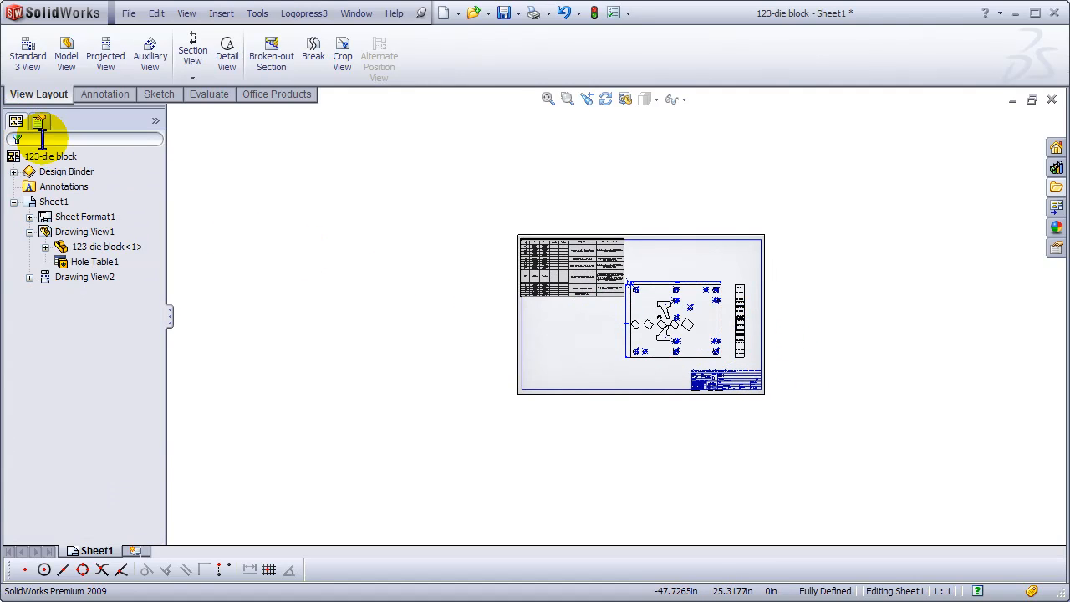
Expand the die block's features and show 'Sketch1 _Wire EDM' in the drawing.
left_click(95, 261)
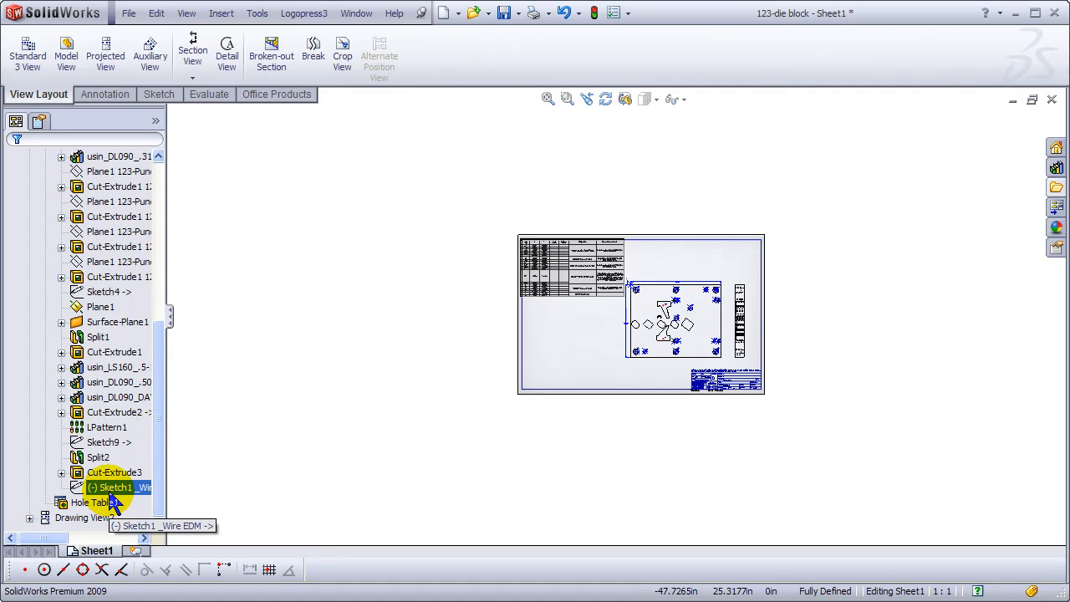
right_click(111, 487)
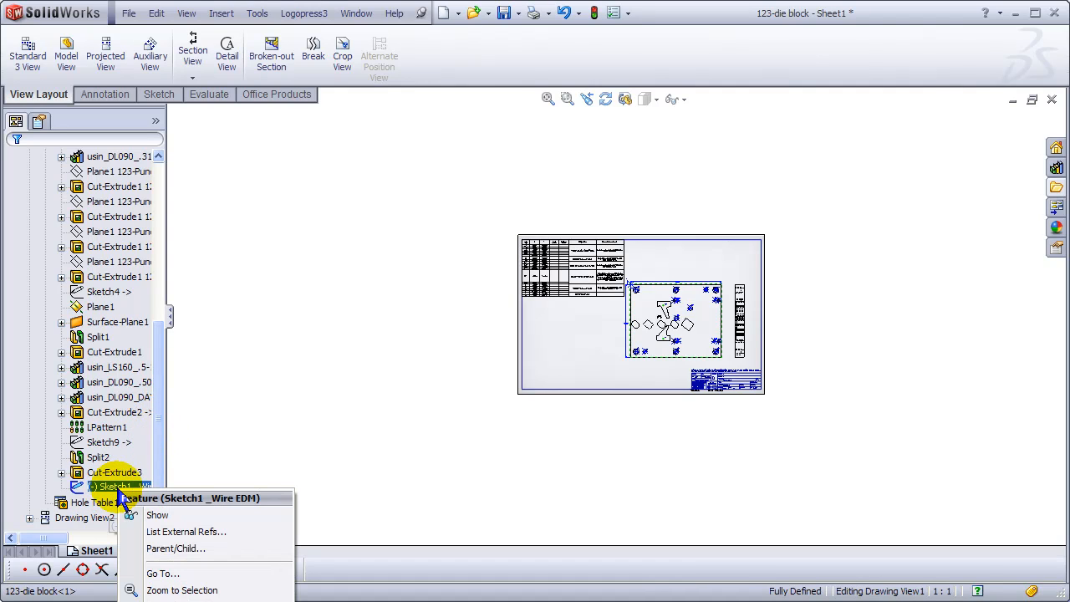
left_click(182, 591)
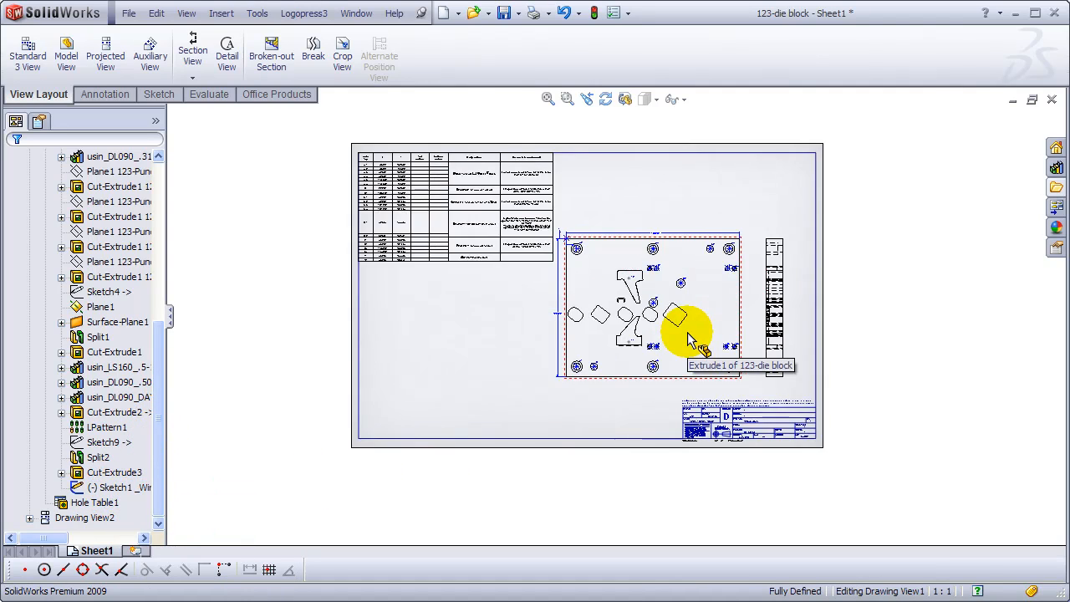